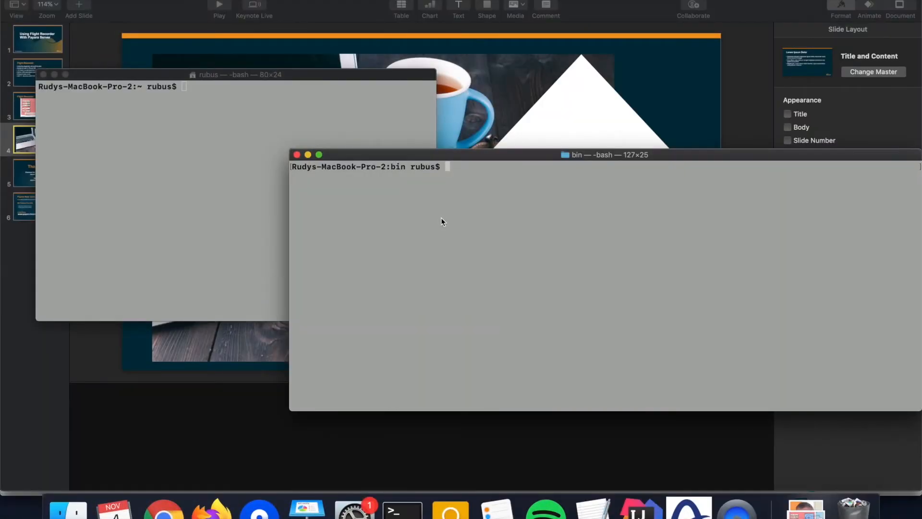
# Confirm Java 11 is installed by running java -version
pyautogui.write('java -v')
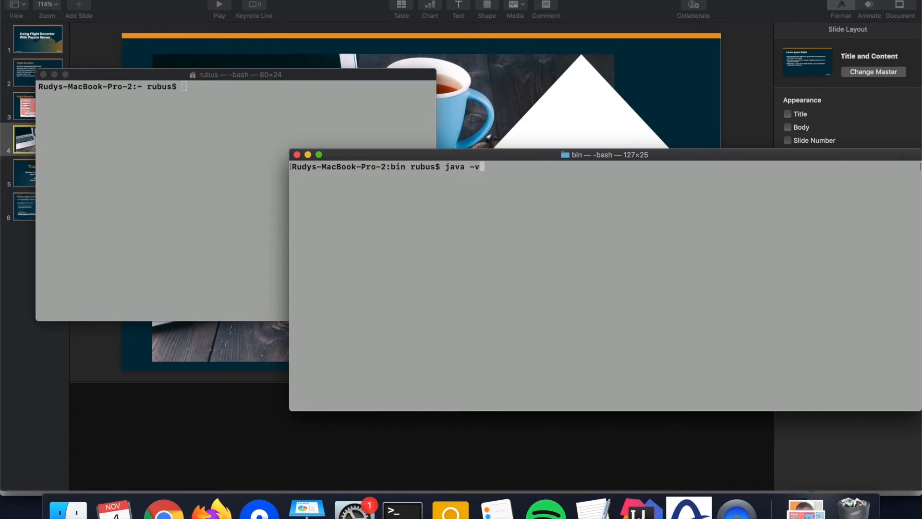
pyautogui.write('er')
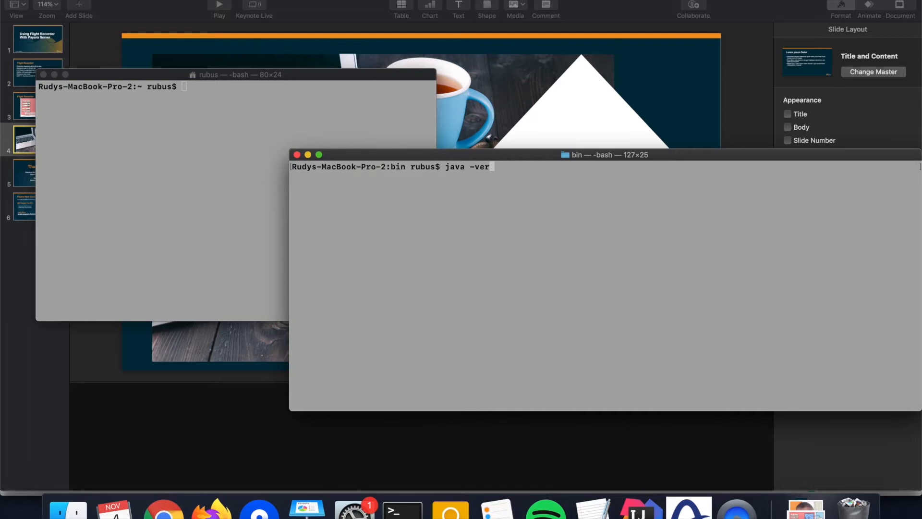
pyautogui.press('Return')
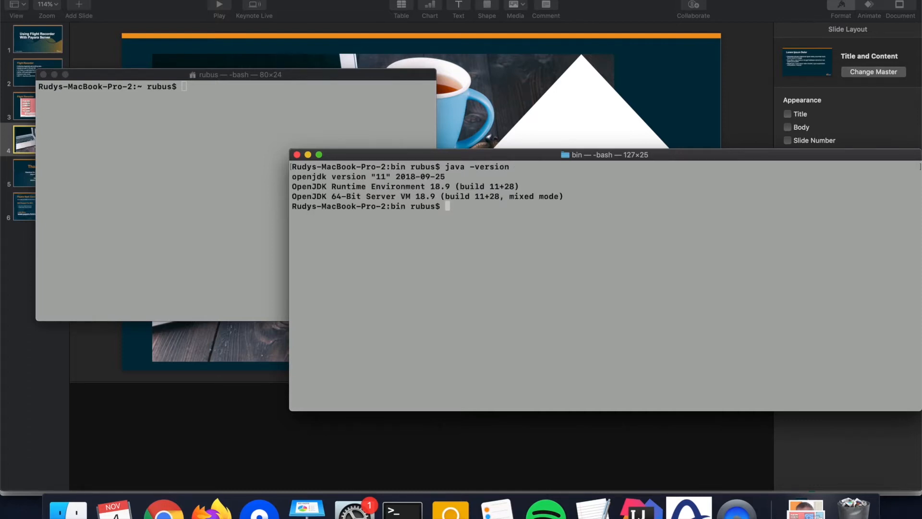
# Run ./asadmin list-applications to show the deployed 'flight' web application
pyautogui.write('./')
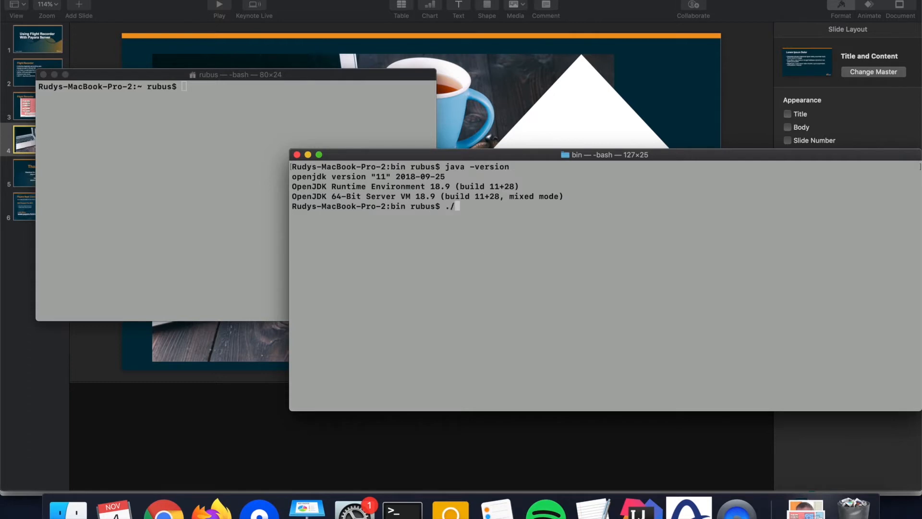
pyautogui.write('asadm')
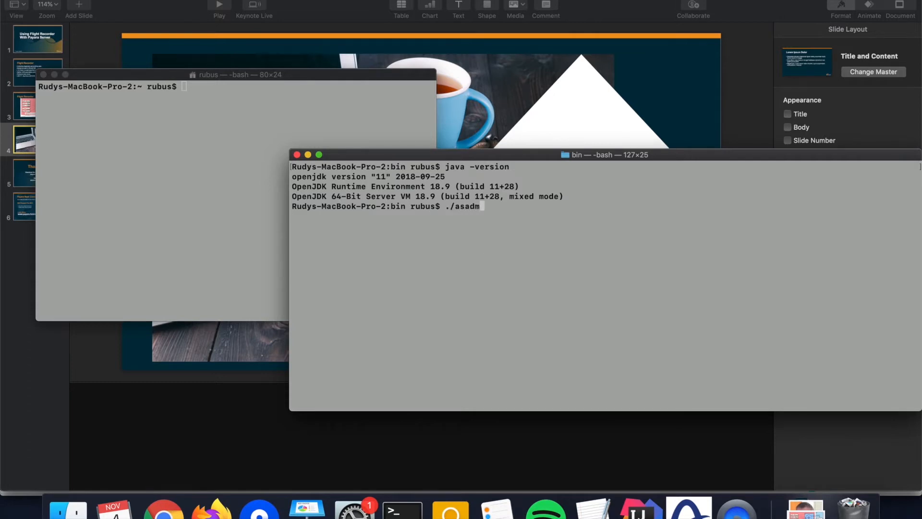
pyautogui.write('in')
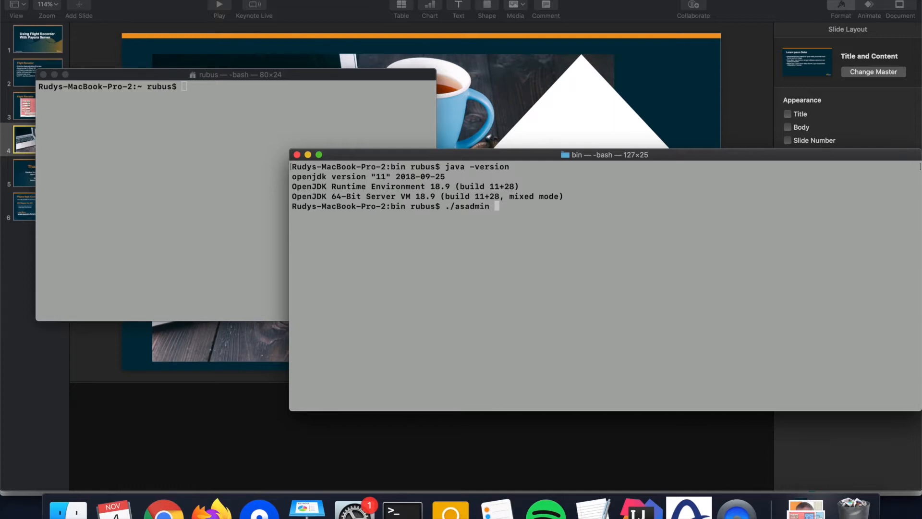
pyautogui.write('list-appl')
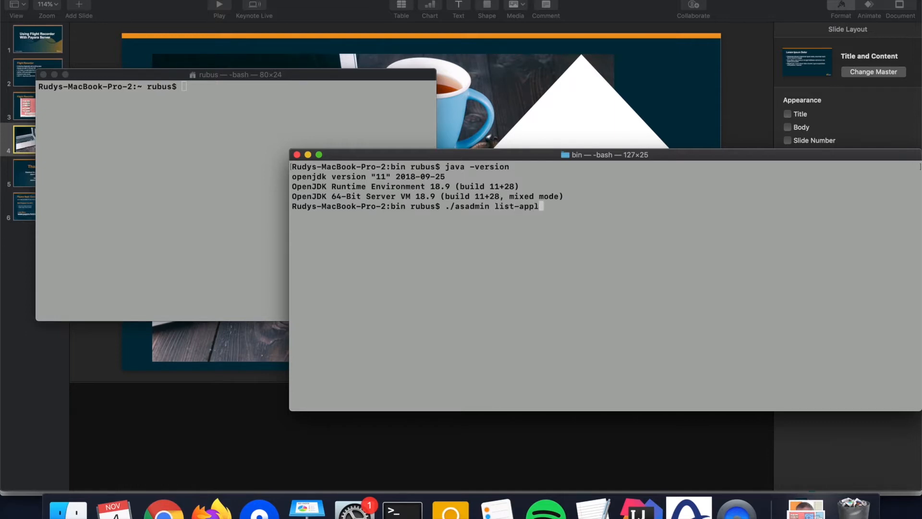
pyautogui.press('Return')
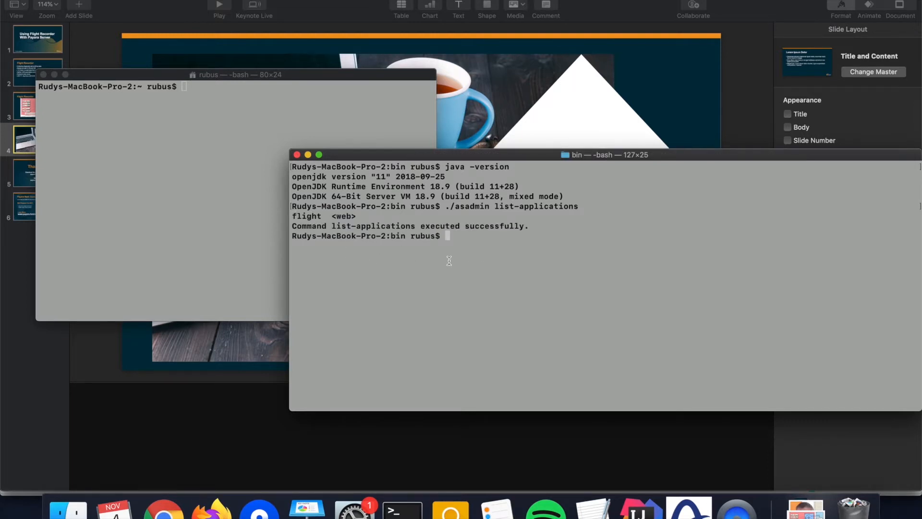
pyautogui.moveTo(497, 264)
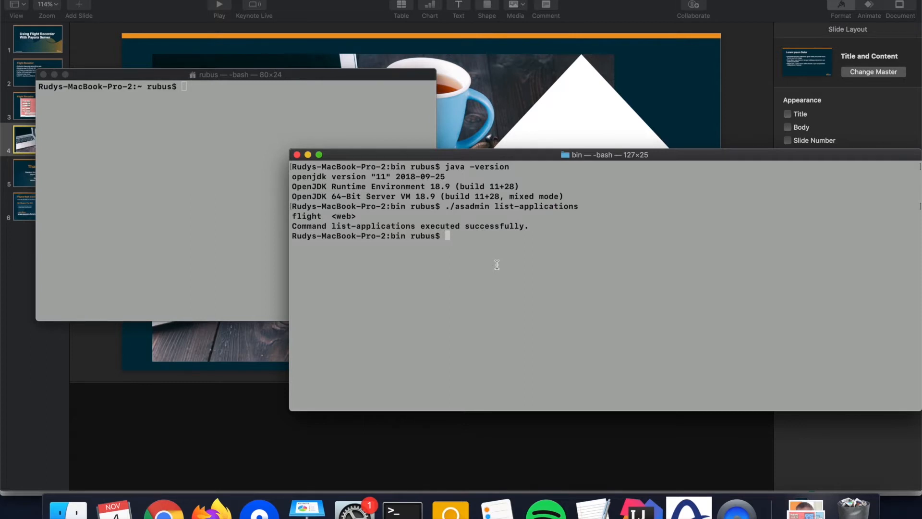
# List the running Java processes with jcmd and pick out the ASMain server process
pyautogui.write('j')
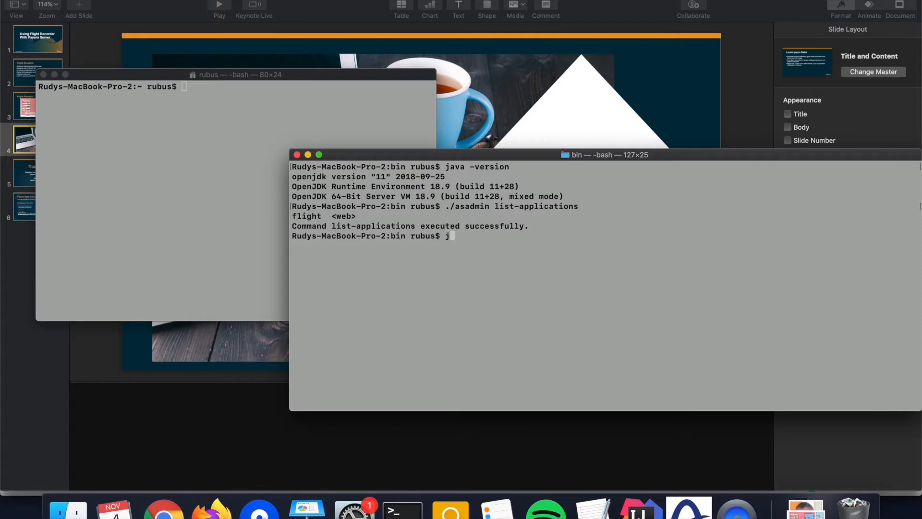
pyautogui.write('cmd')
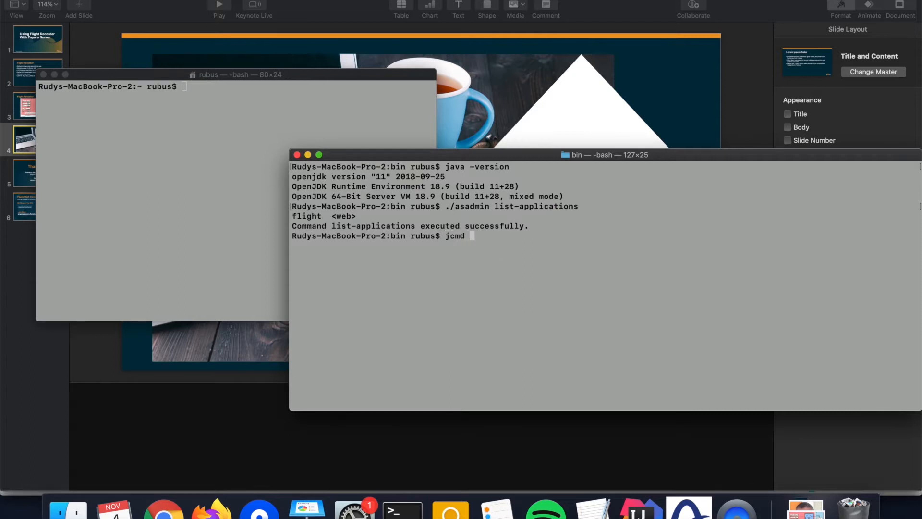
pyautogui.write('ASMain JFR.start')
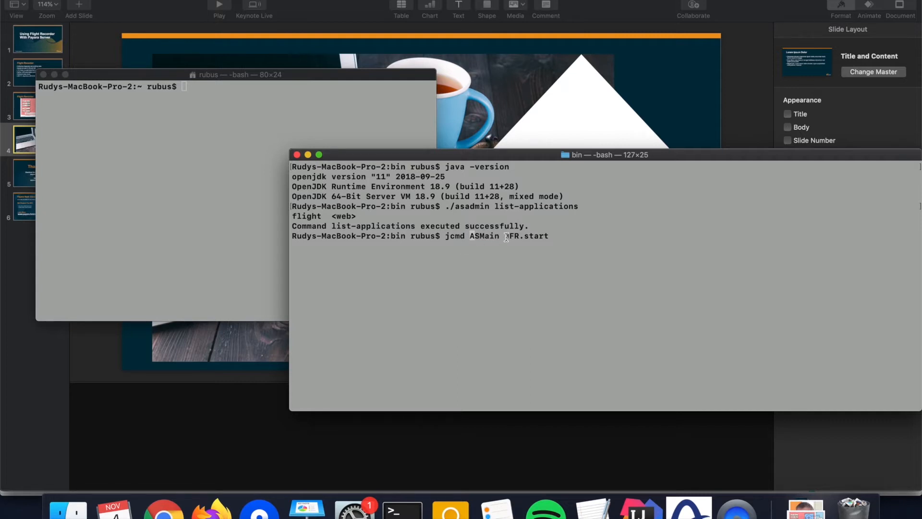
pyautogui.doubleClick(539, 237)
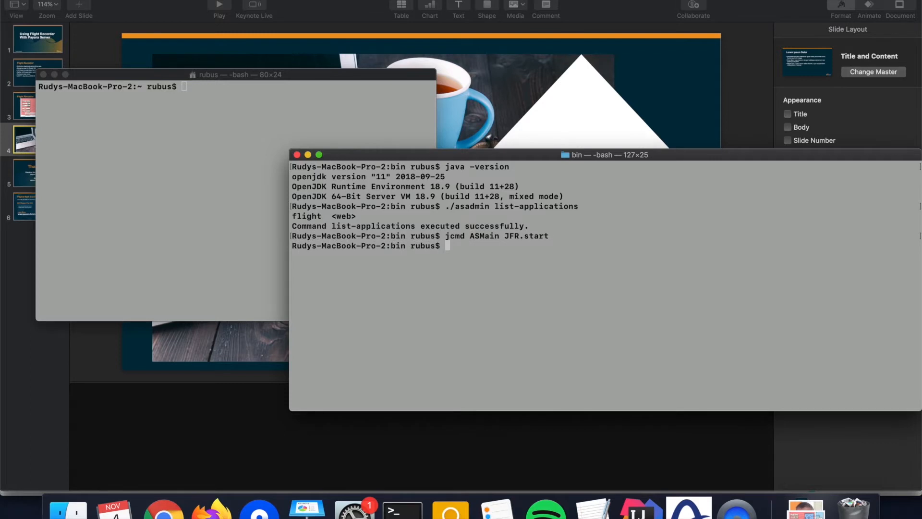
pyautogui.write('jcmd')
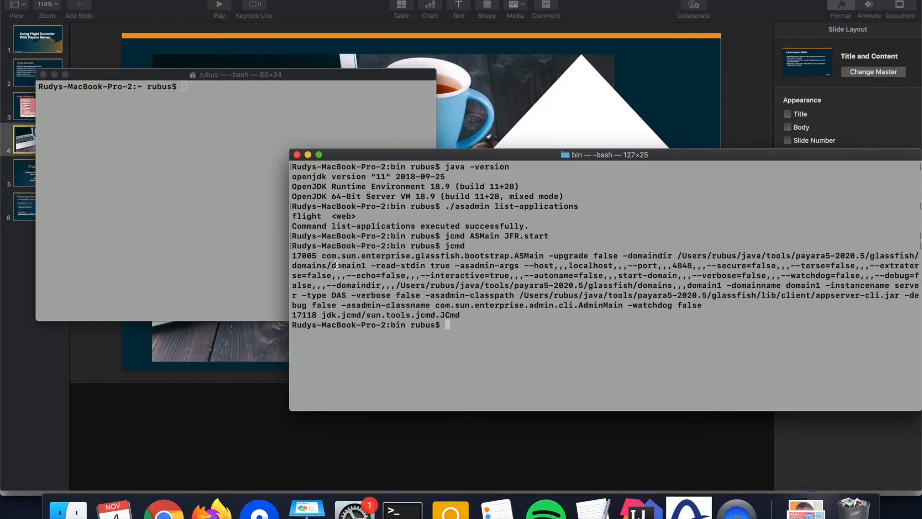
pyautogui.doubleClick(532, 255)
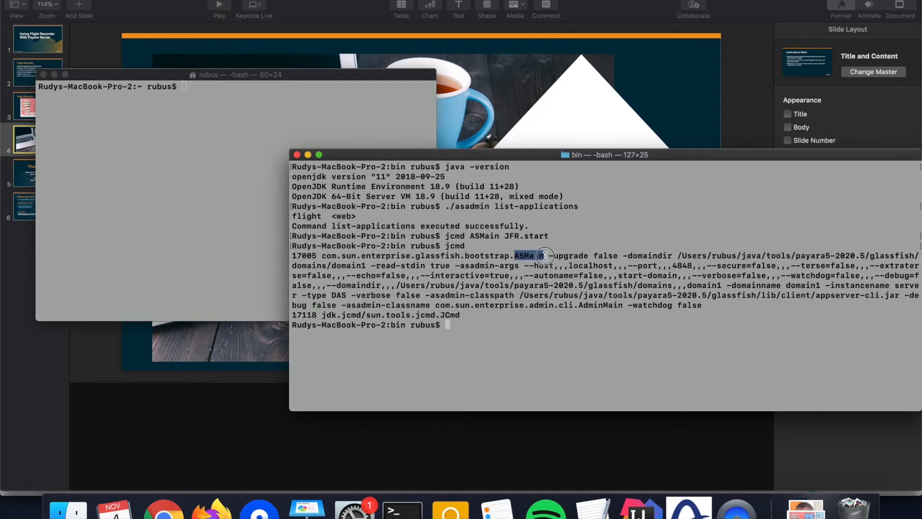
pyautogui.doubleClick(531, 256)
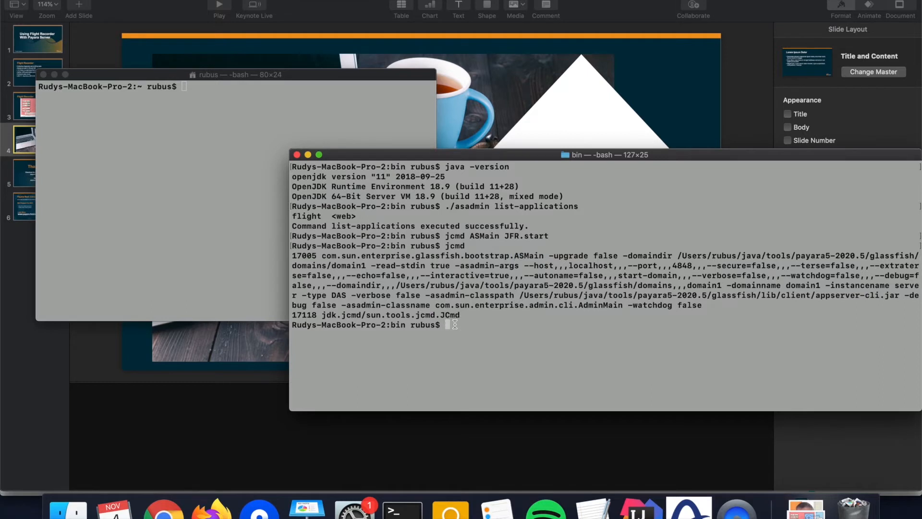
# Start a flight recording on ASMain (250MB default size) and curl localhost:8080/flight/demo
pyautogui.write('j')
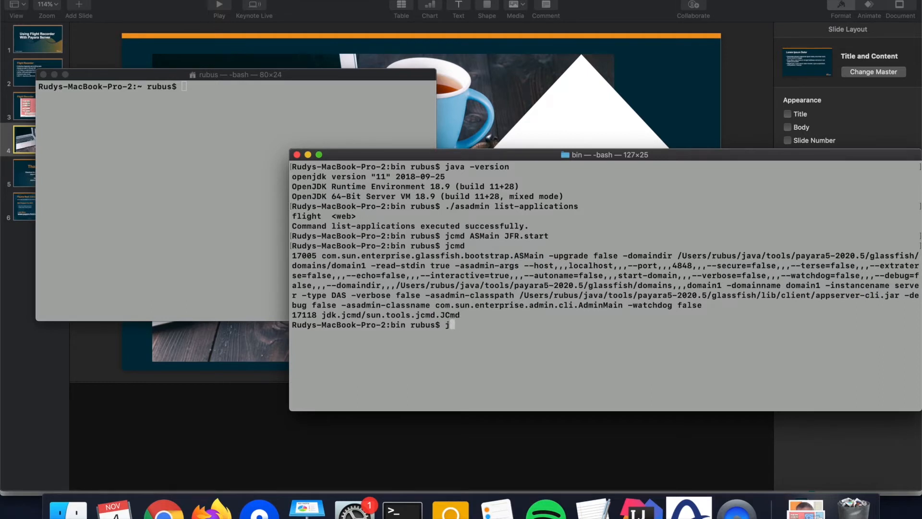
pyautogui.write('cmd ASMain JFR.start')
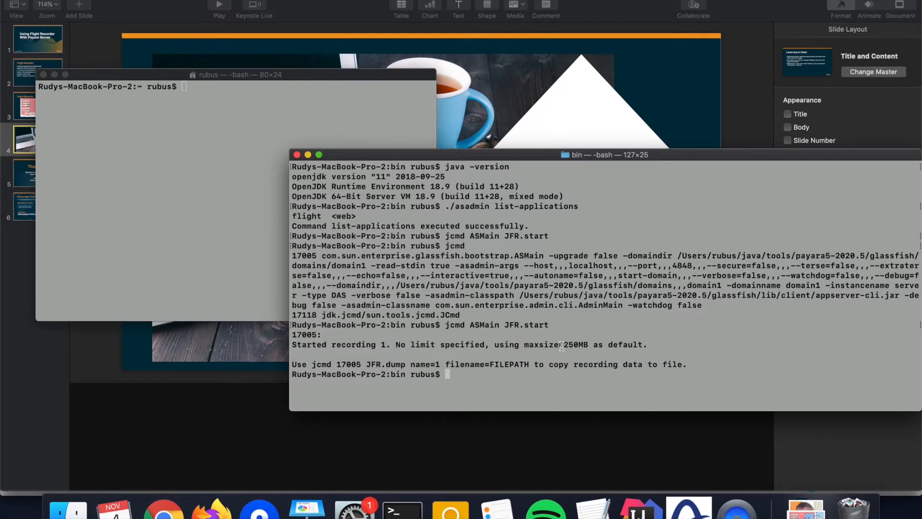
pyautogui.doubleClick(575, 344)
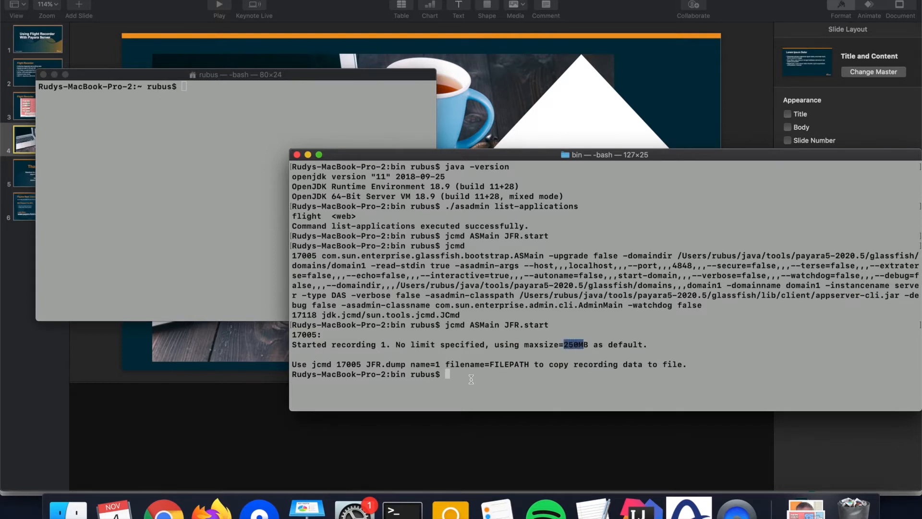
pyautogui.write('curl localhost:8080/flight/demo')
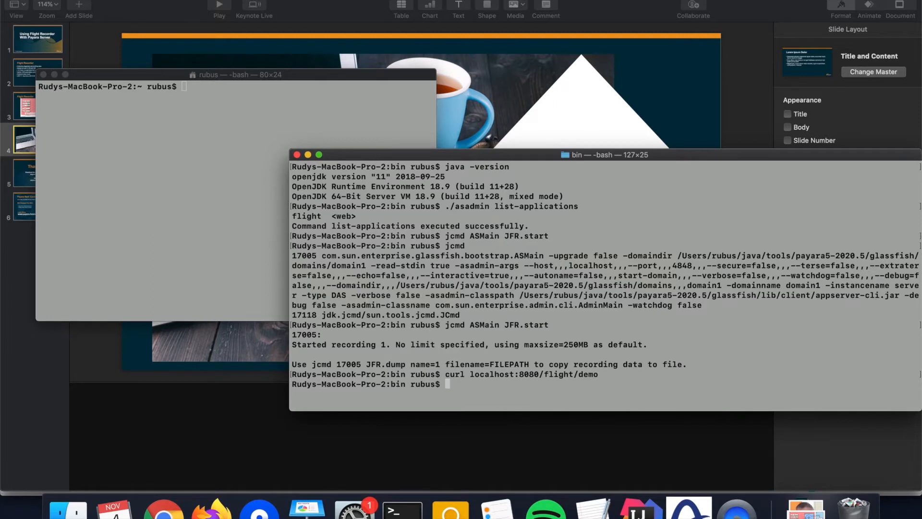
# Dump the ASMain recording with jcmd JFR.dump filename=recording.jfr into domain1's config folder
pyautogui.write('j')
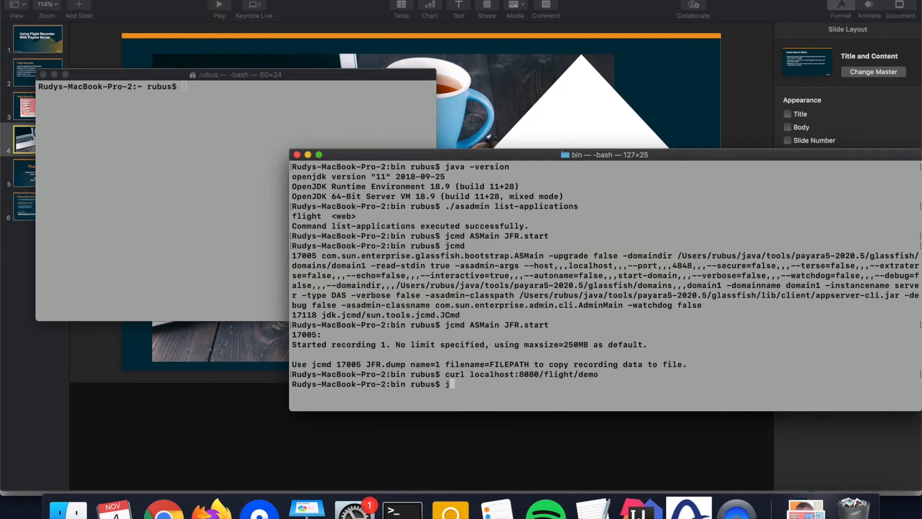
pyautogui.write('cmd')
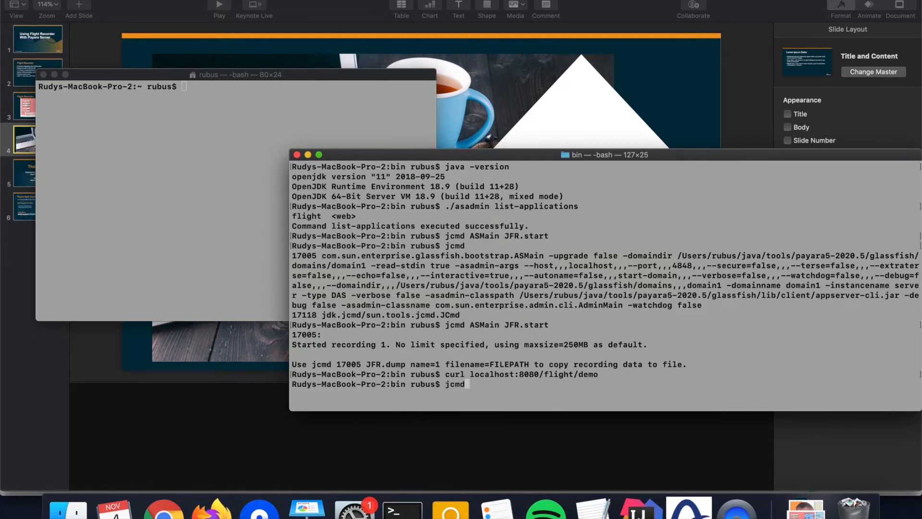
pyautogui.write('ASMain JFR.dump filename=recording.jfr')
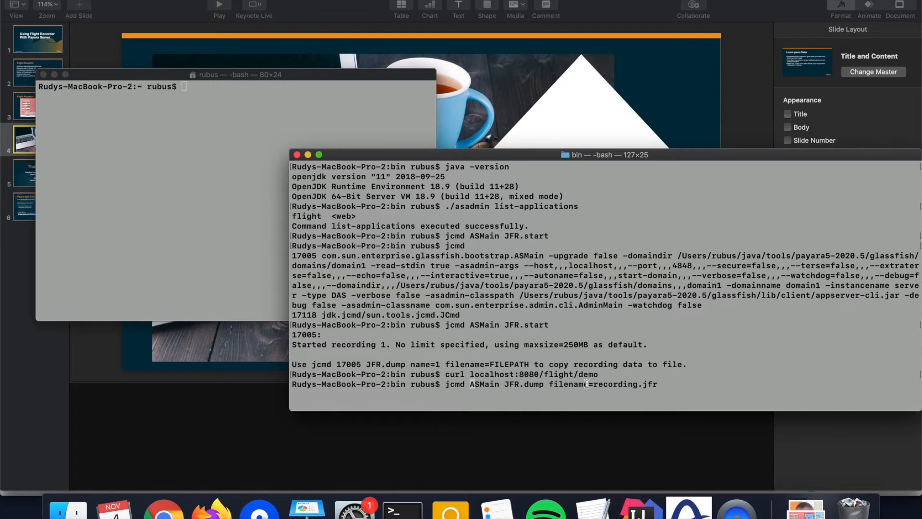
pyautogui.press('Return')
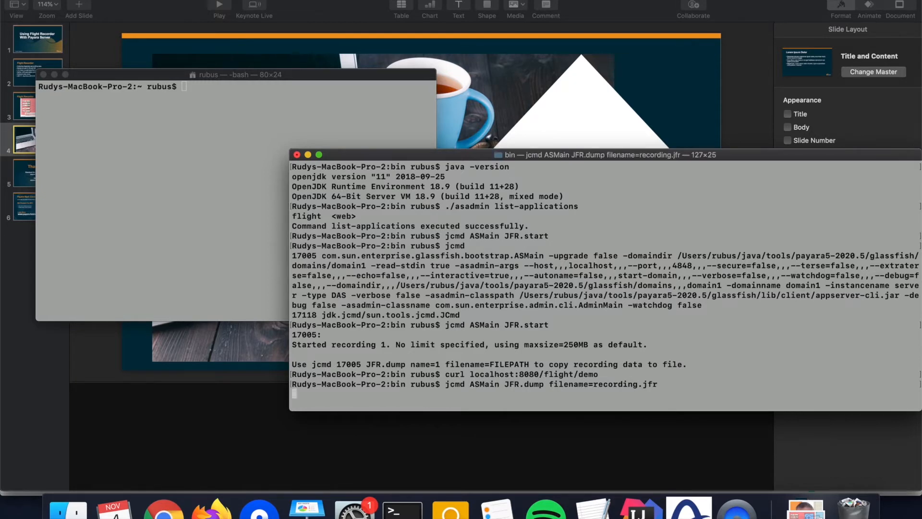
pyautogui.press('Return')
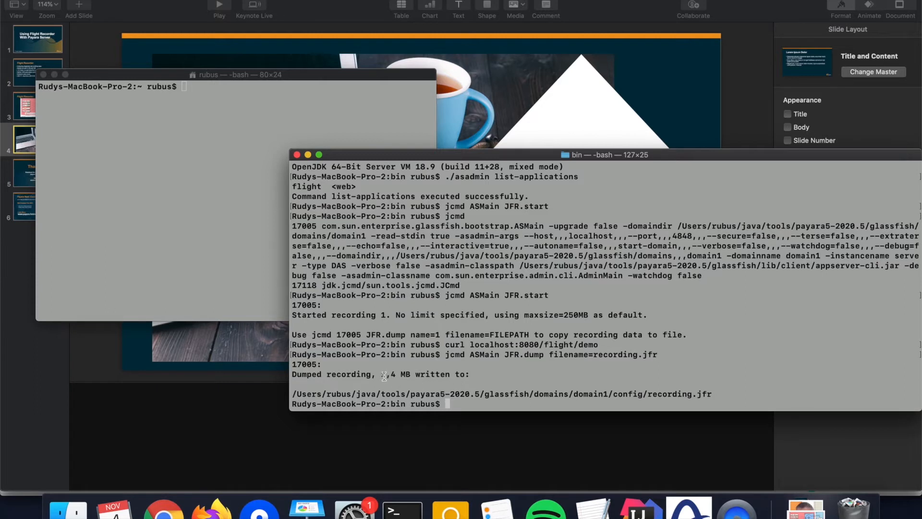
pyautogui.moveTo(400, 385)
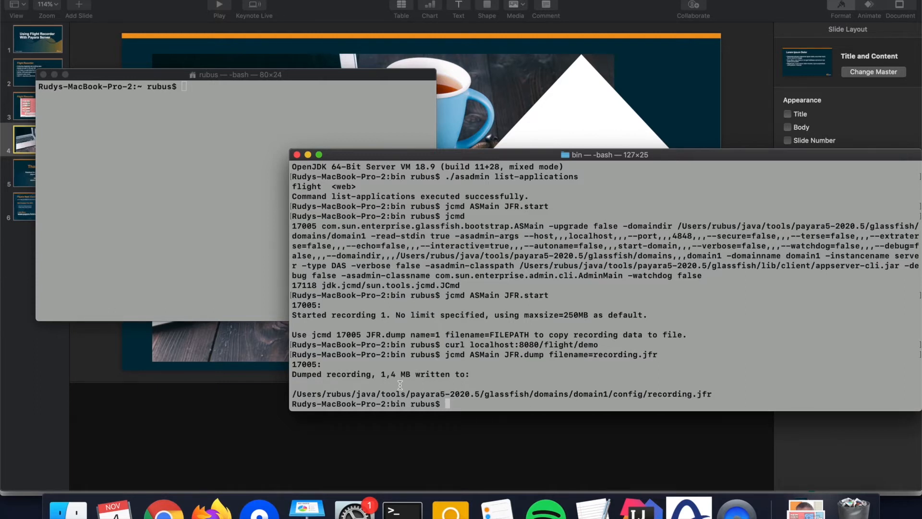
pyautogui.moveTo(461, 398)
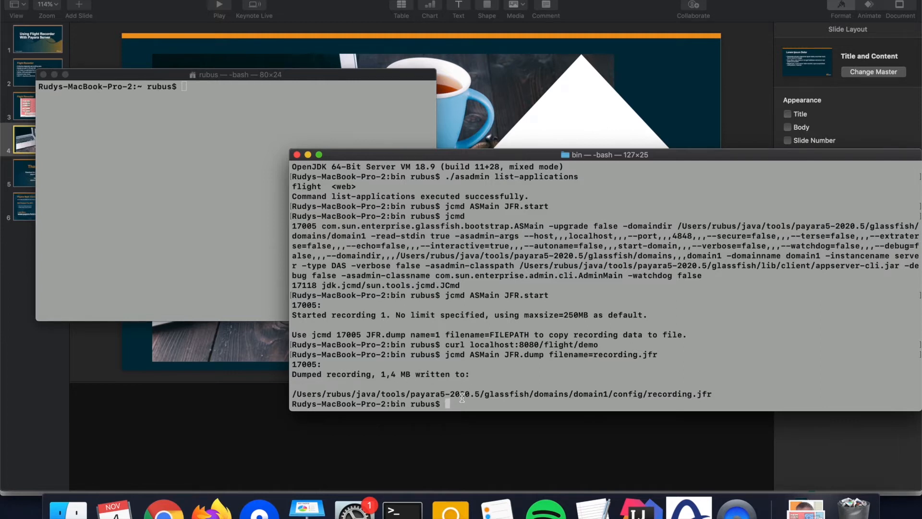
pyautogui.moveTo(644, 399)
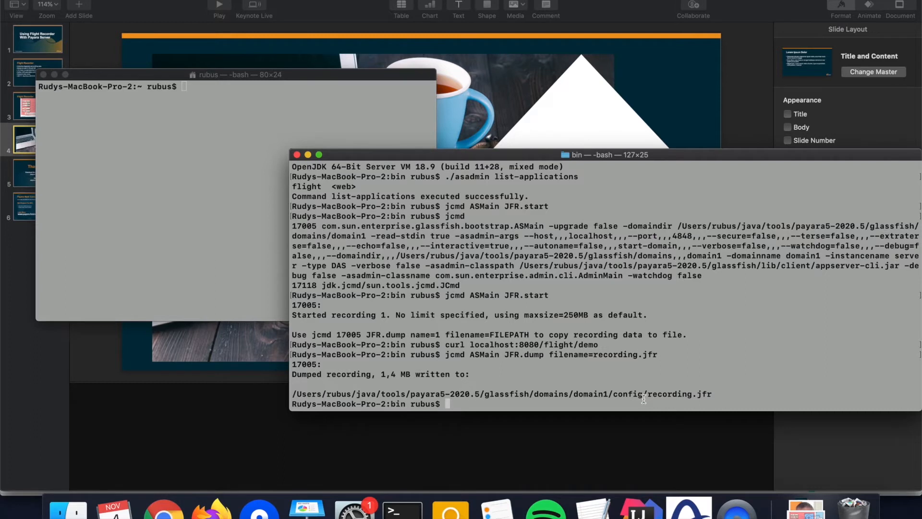
pyautogui.moveTo(256, 214)
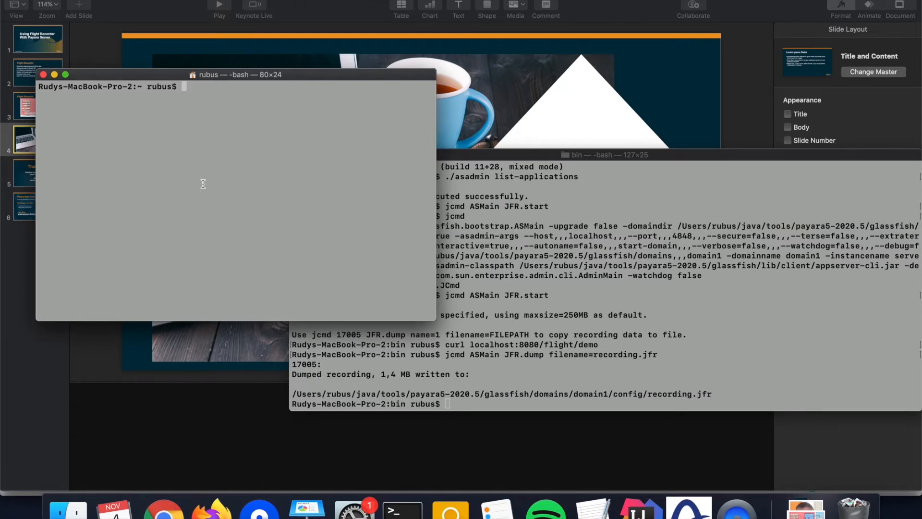
# Check java -version, then run jfr summary on domain1/config/recording.jfr
pyautogui.write('j')
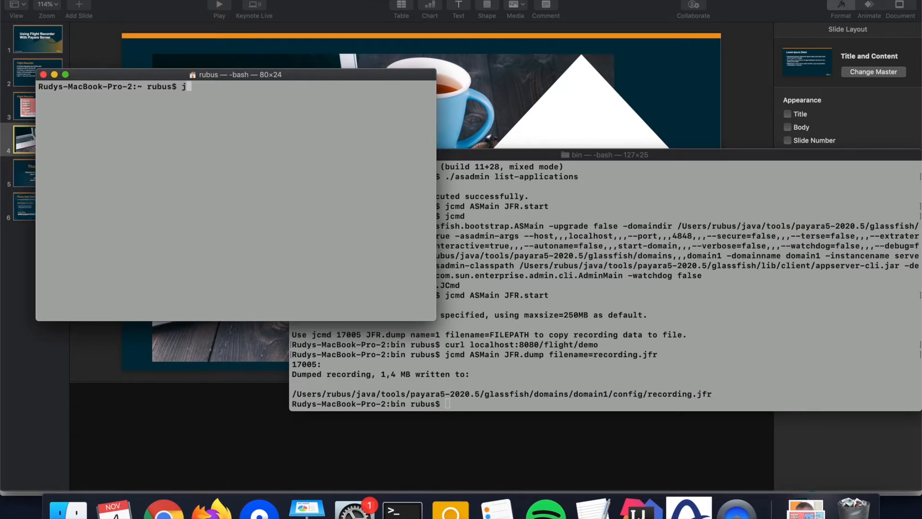
pyautogui.write('ava -version')
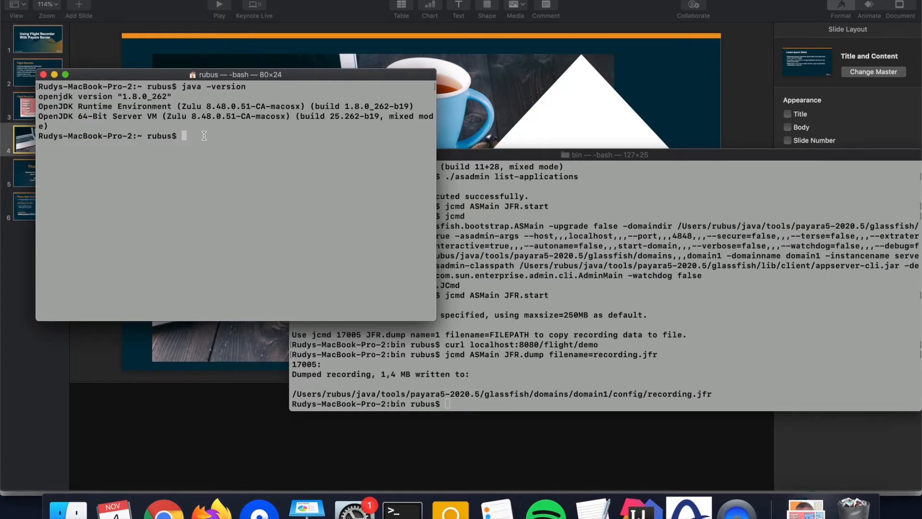
pyautogui.write('jfr')
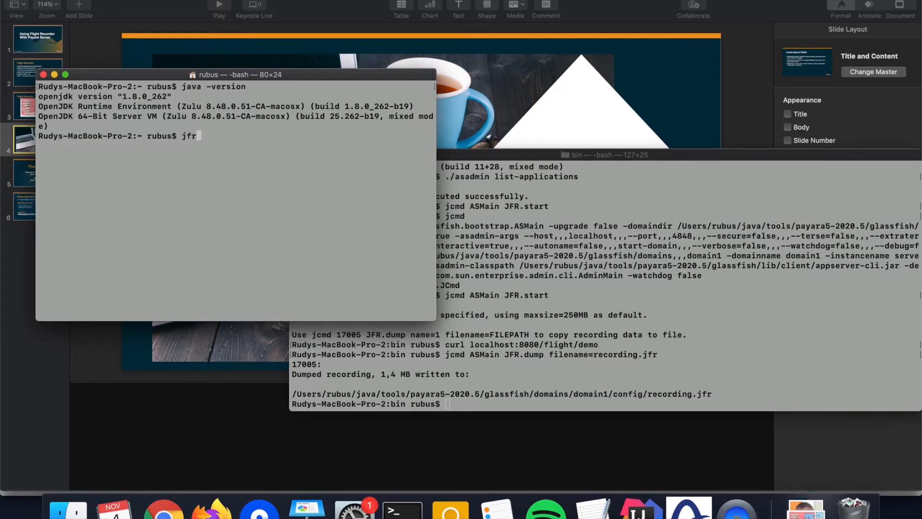
pyautogui.write('summary /Users/rubus/java/tools/payara5-2020.5/glassfish/domains/domain1/config/recording.jfr')
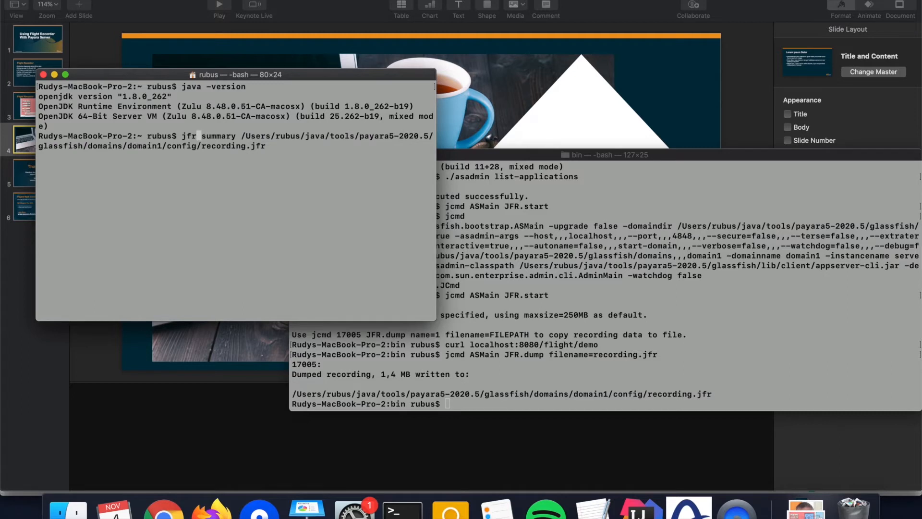
pyautogui.moveTo(208, 136)
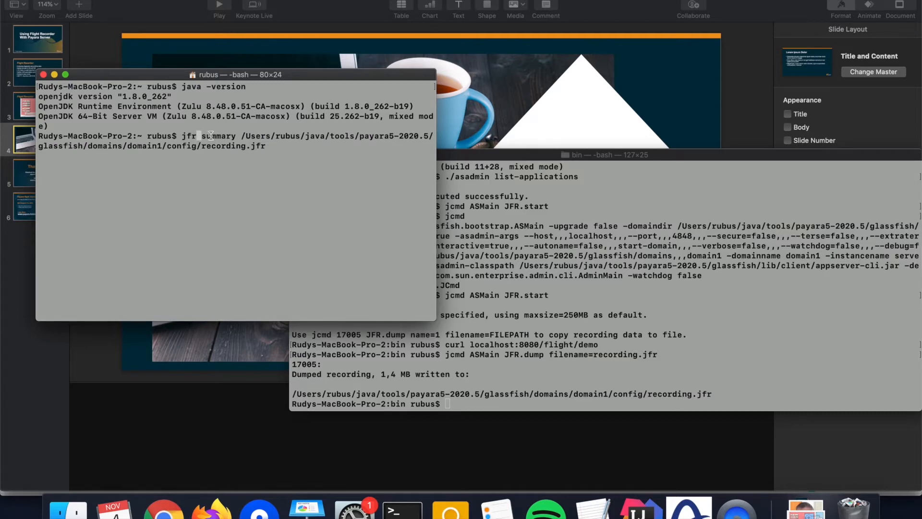
pyautogui.doubleClick(218, 136)
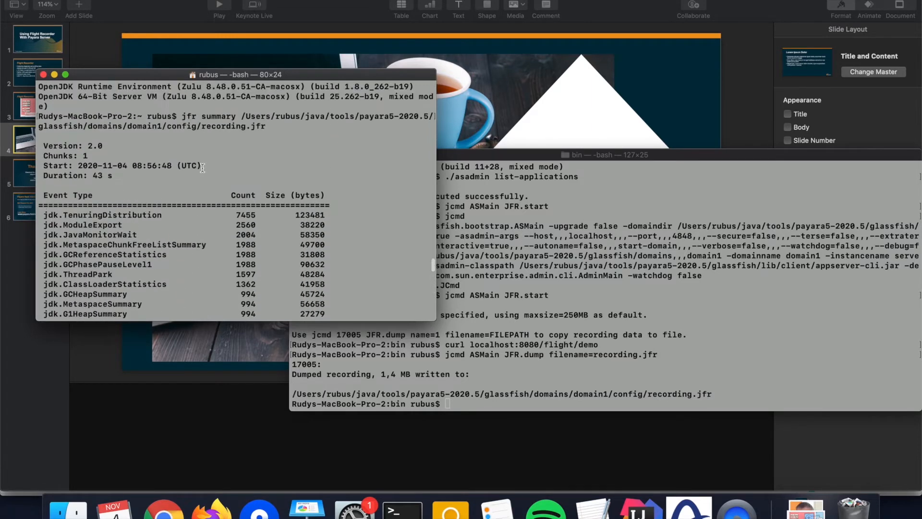
pyautogui.scroll(-3)
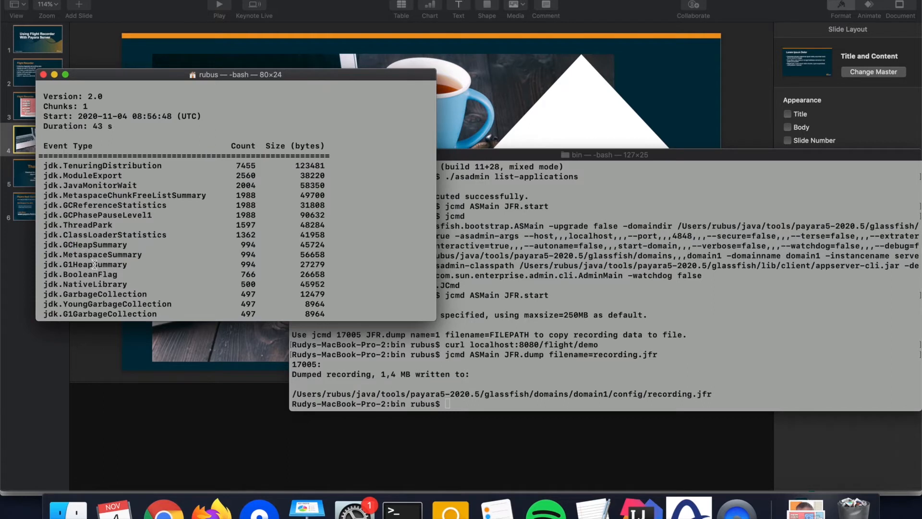
pyautogui.scroll(-3)
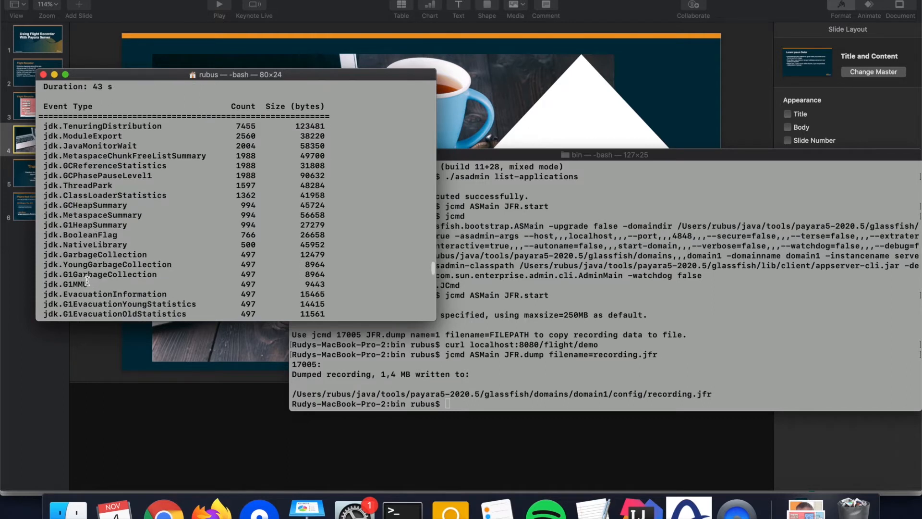
pyautogui.scroll(-3)
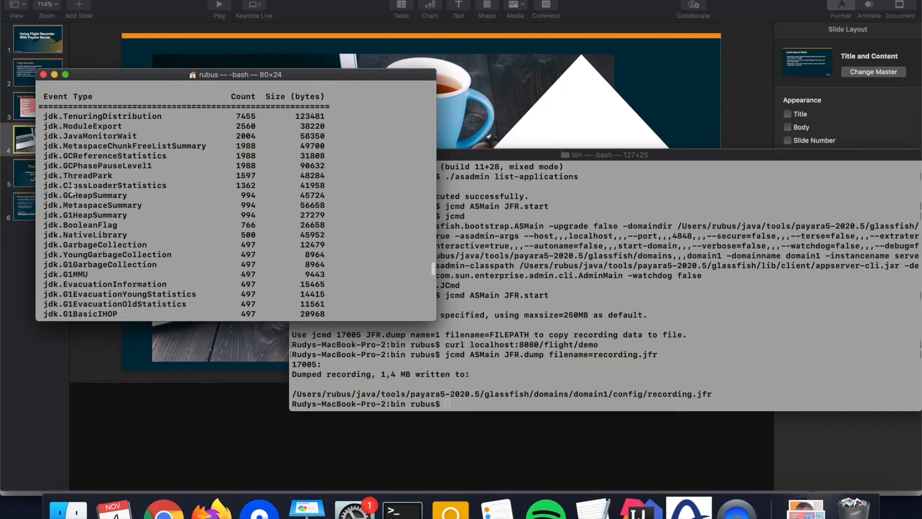
pyautogui.doubleClick(87, 175)
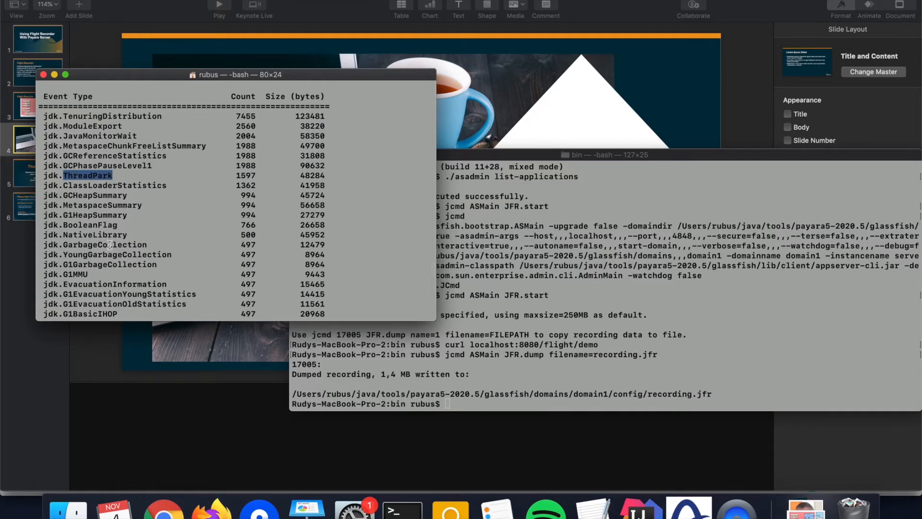
pyautogui.scroll(-3)
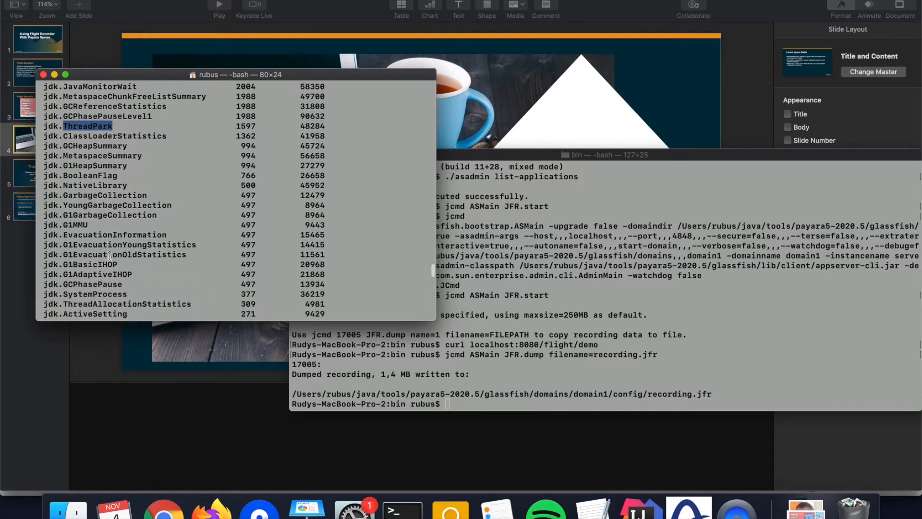
pyautogui.scroll(-3)
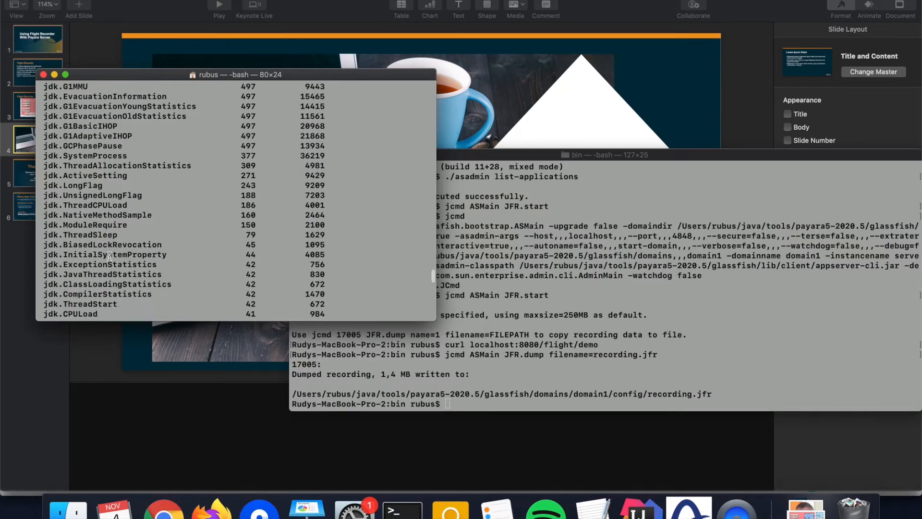
pyautogui.scroll(-3)
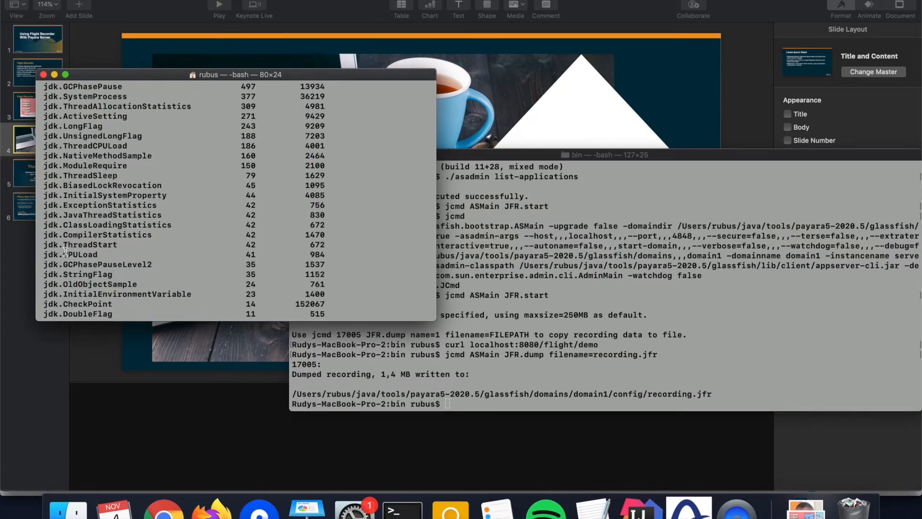
pyautogui.doubleClick(80, 254)
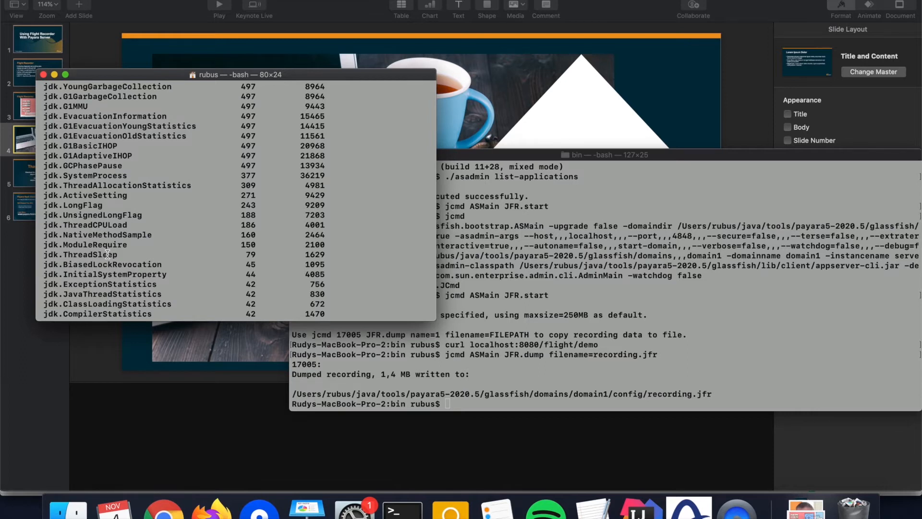
pyautogui.moveTo(688, 508)
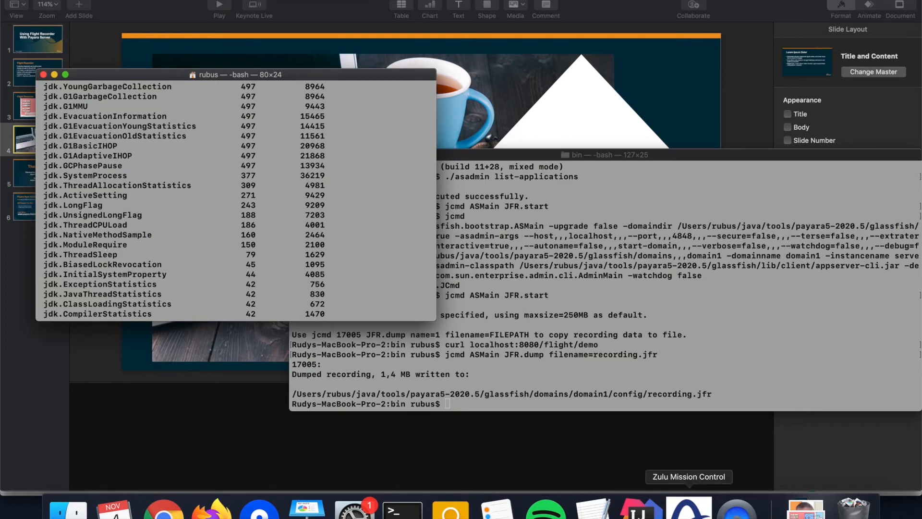
# Launch Zulu Mission Control and open recording.jfr from the config folder
pyautogui.click(688, 507)
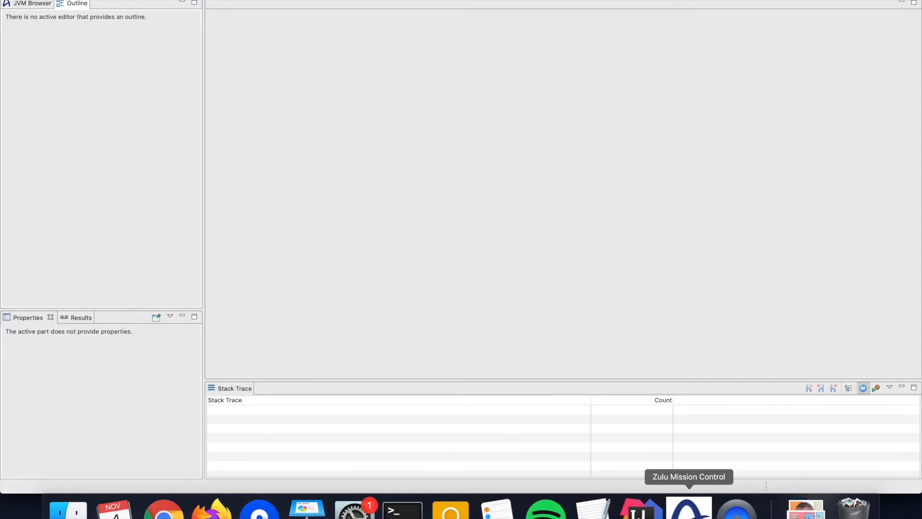
pyautogui.moveTo(428, 242)
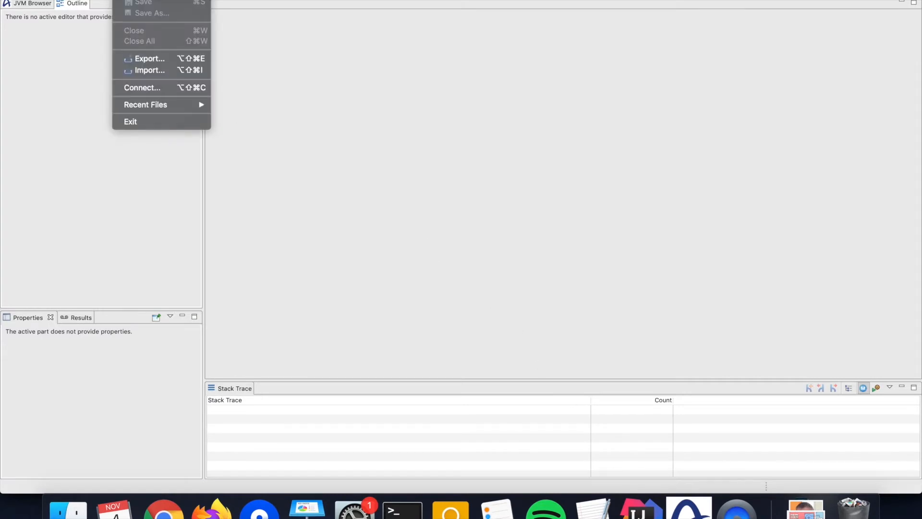
pyautogui.click(149, 70)
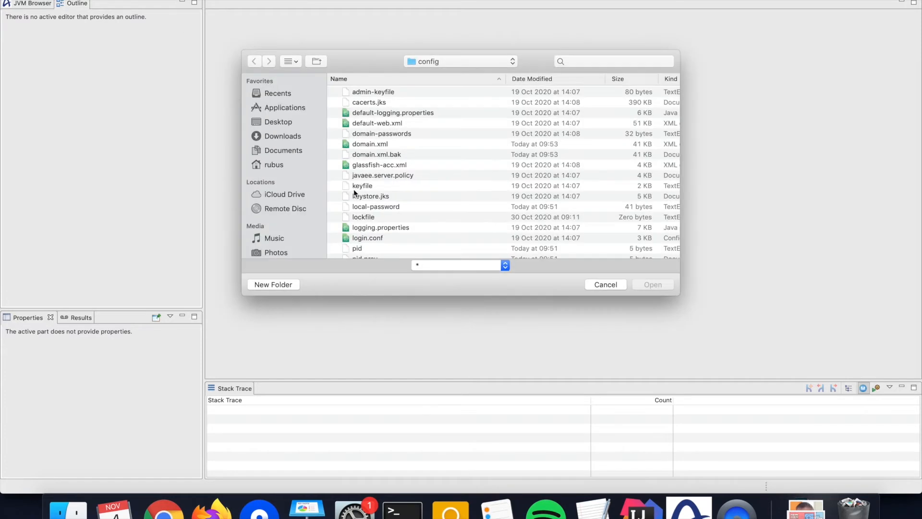
pyautogui.click(373, 221)
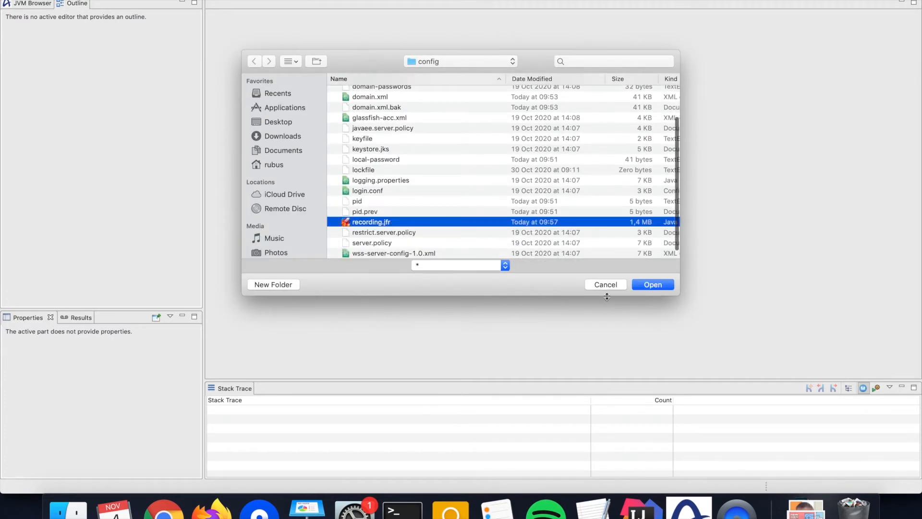
pyautogui.click(653, 284)
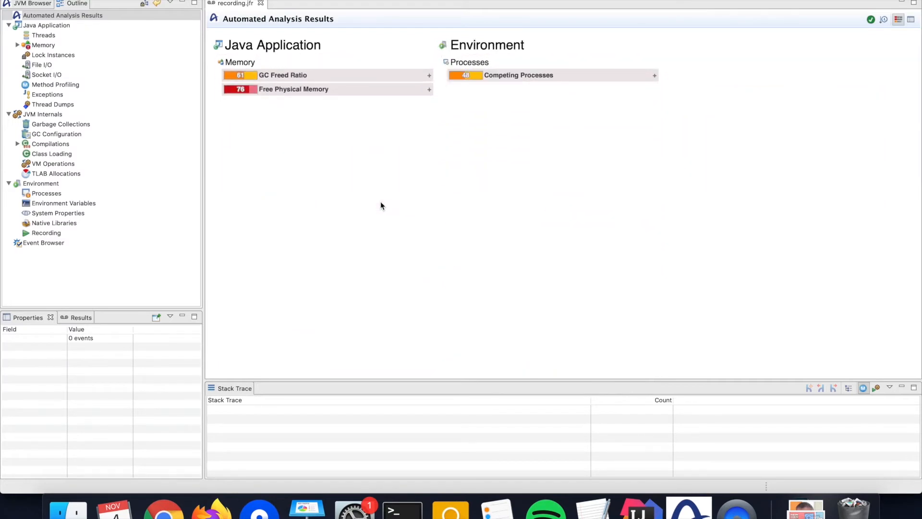
pyautogui.moveTo(340, 173)
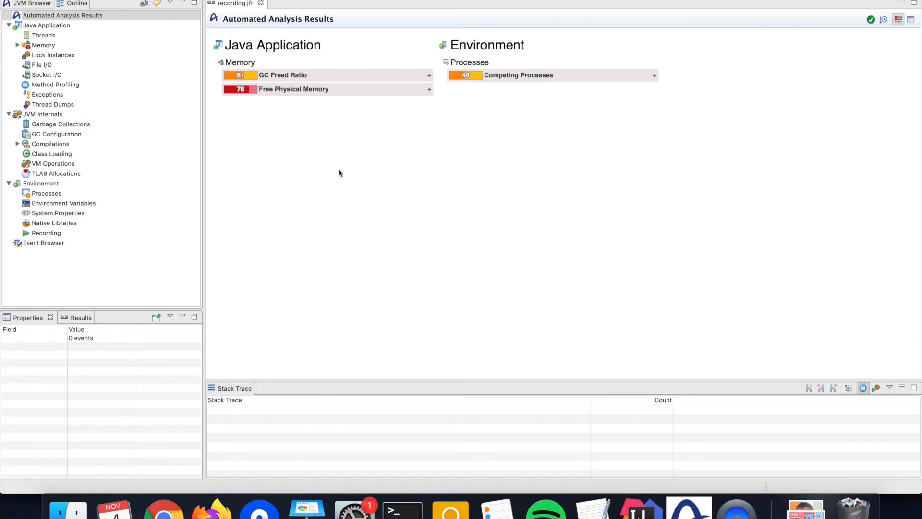
pyautogui.moveTo(366, 152)
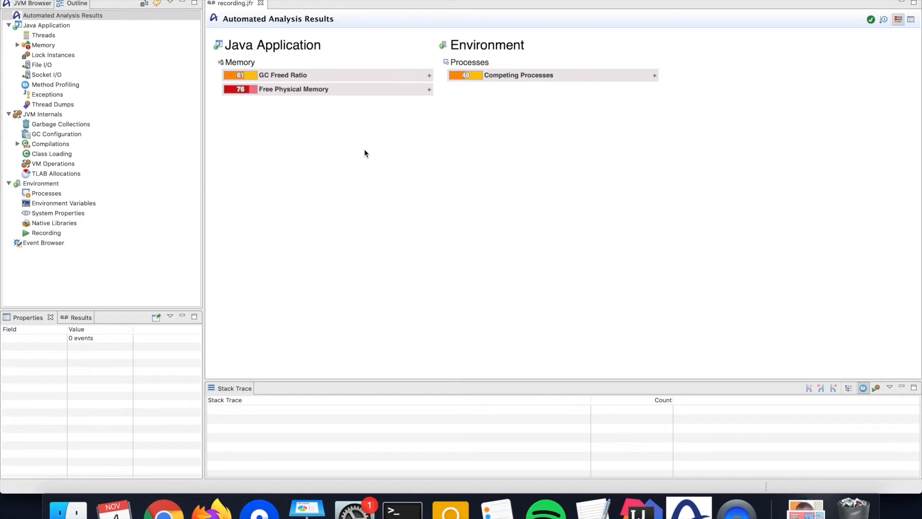
pyautogui.moveTo(455, 91)
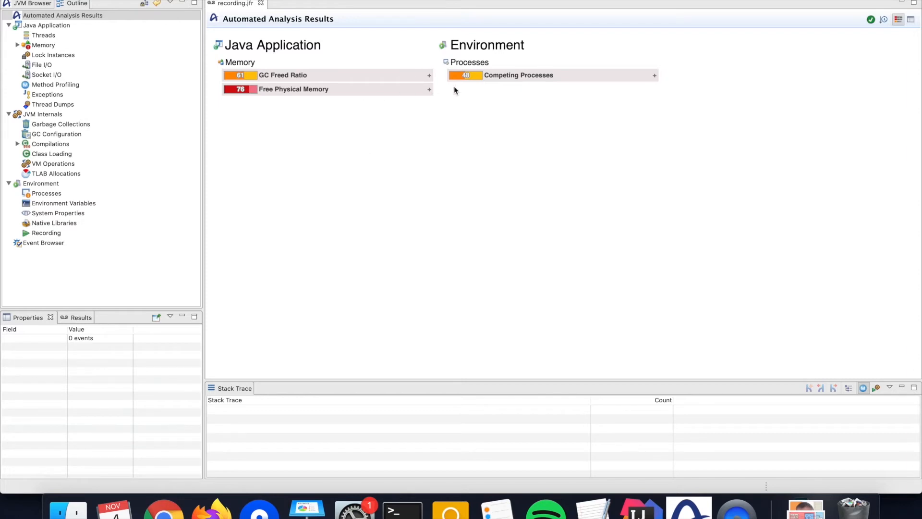
pyautogui.moveTo(443, 84)
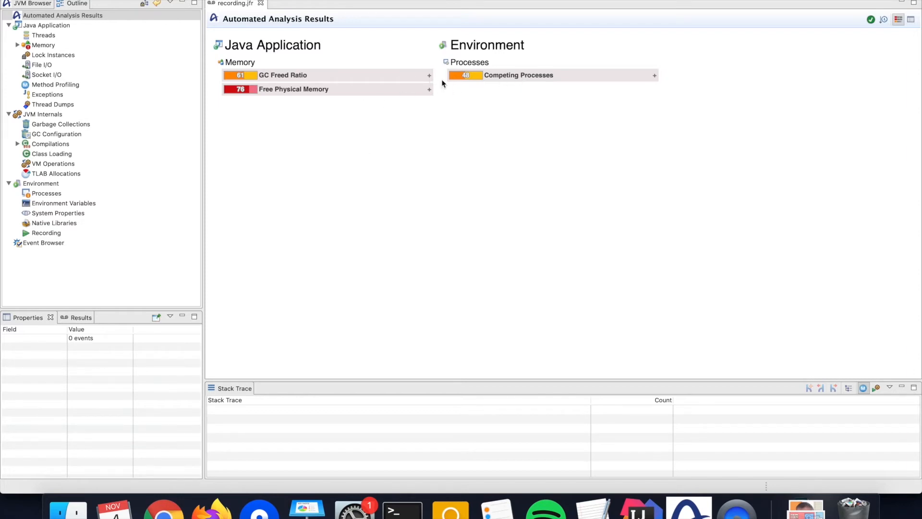
pyautogui.moveTo(491, 80)
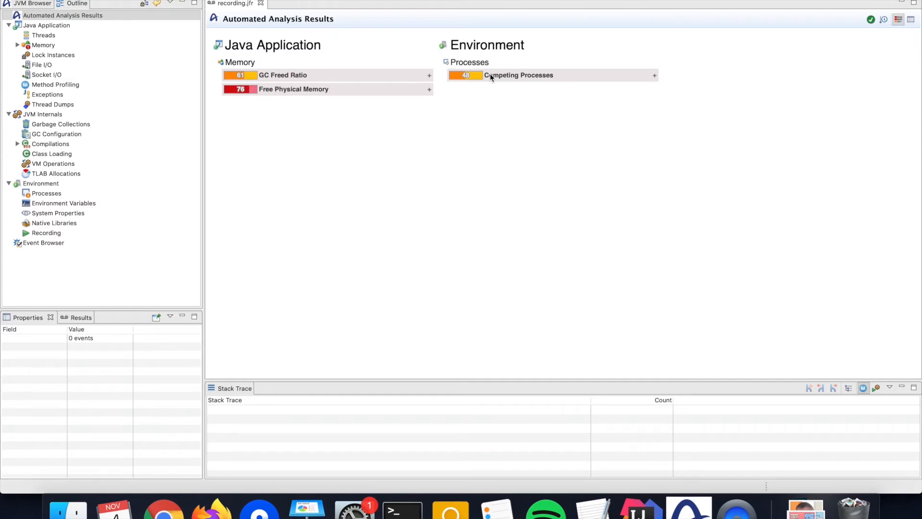
pyautogui.moveTo(507, 84)
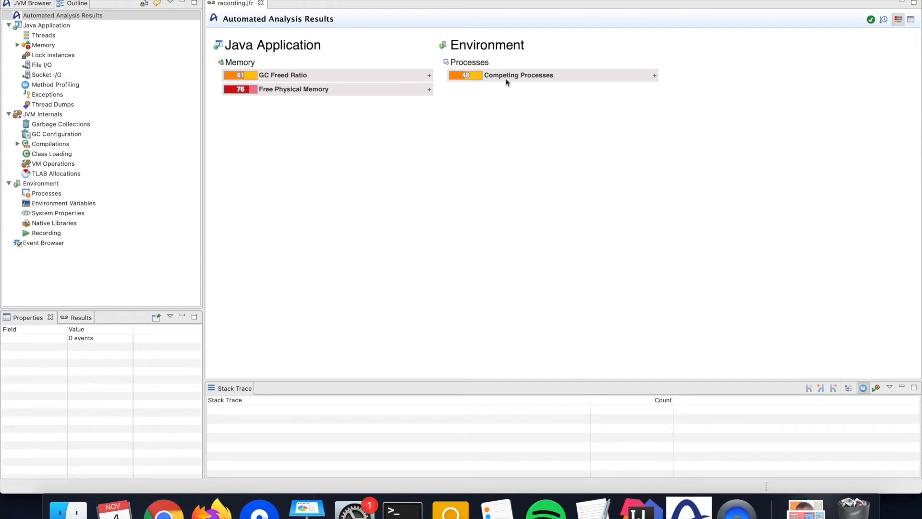
pyautogui.moveTo(525, 115)
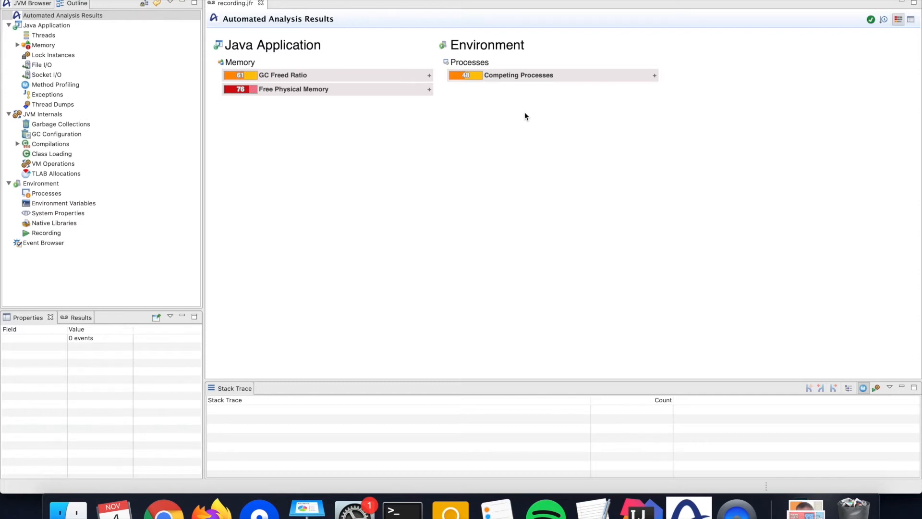
pyautogui.moveTo(475, 79)
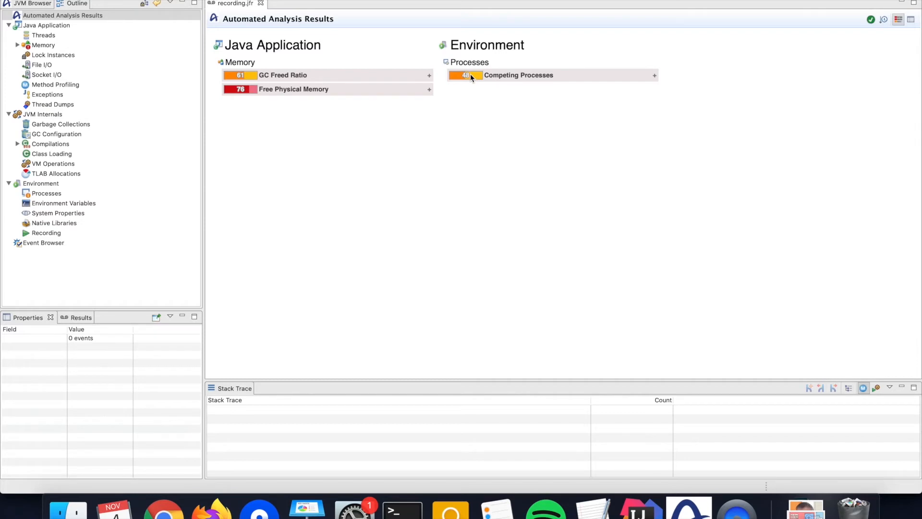
pyautogui.moveTo(276, 97)
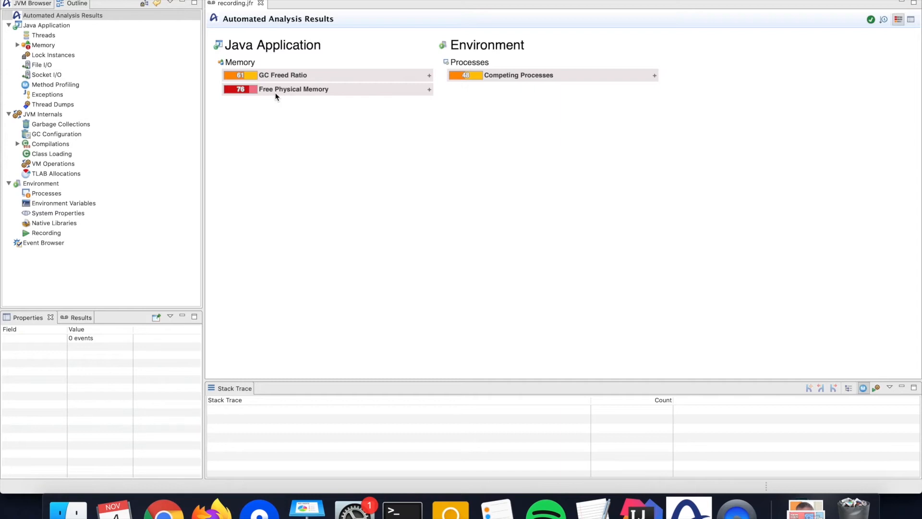
pyautogui.moveTo(252, 95)
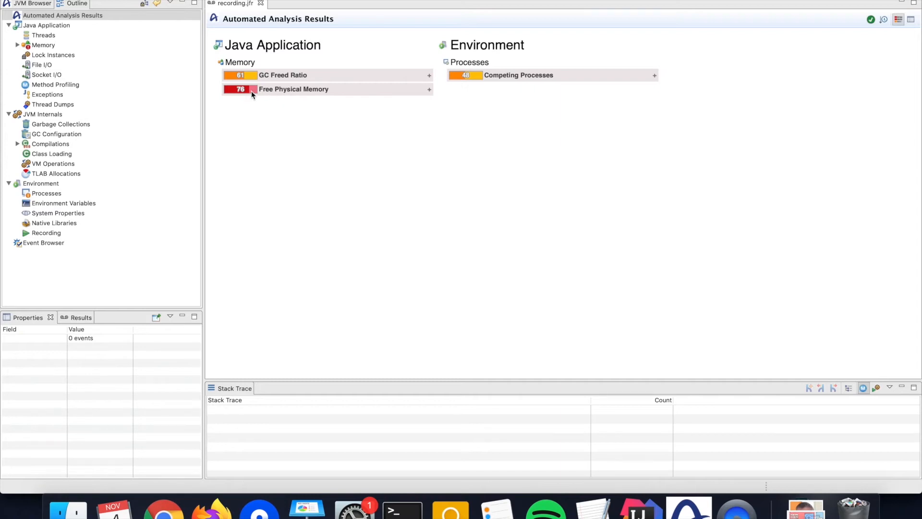
pyautogui.moveTo(273, 96)
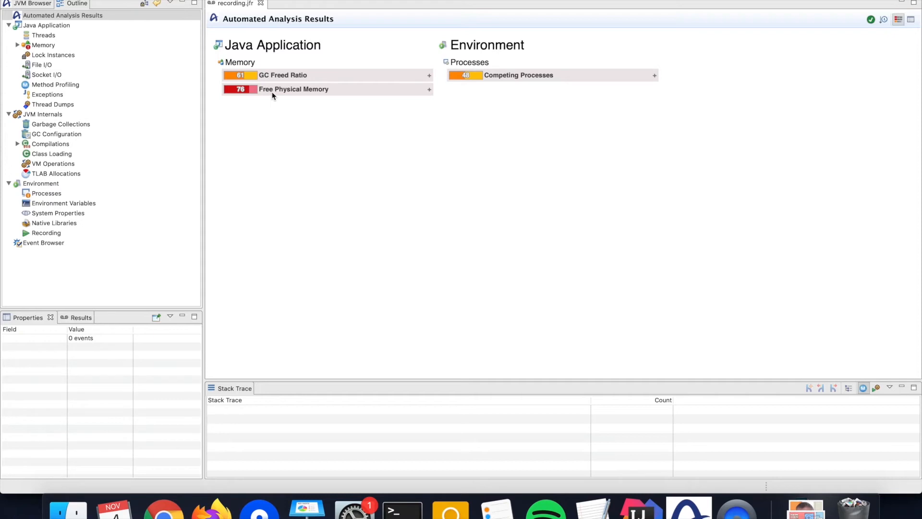
pyautogui.moveTo(426, 83)
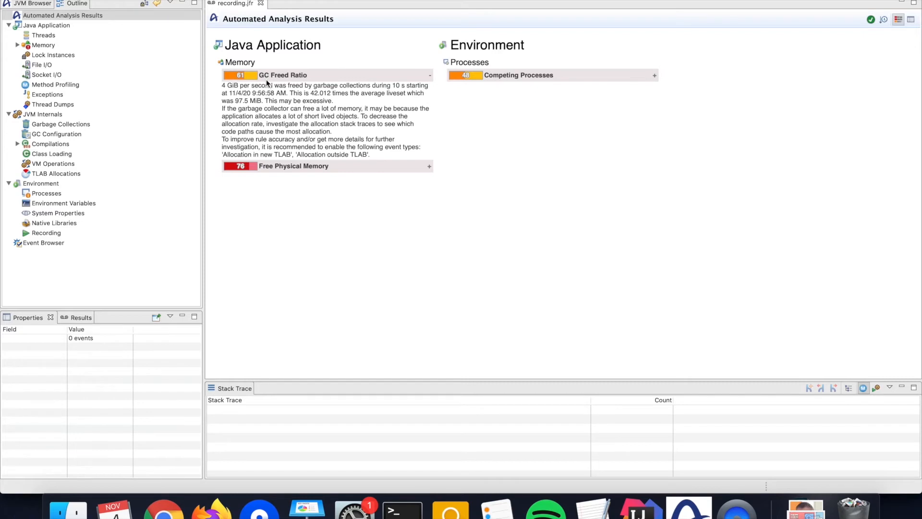
pyautogui.moveTo(280, 85)
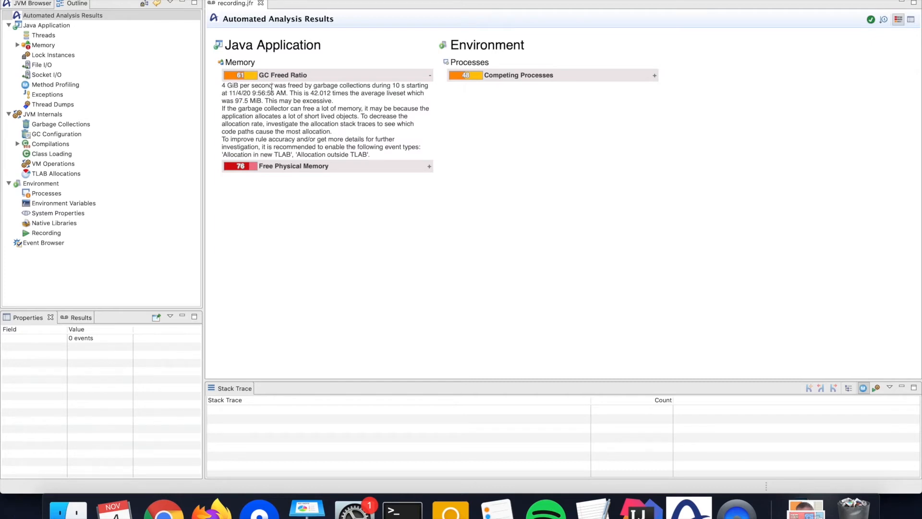
pyautogui.moveTo(292, 103)
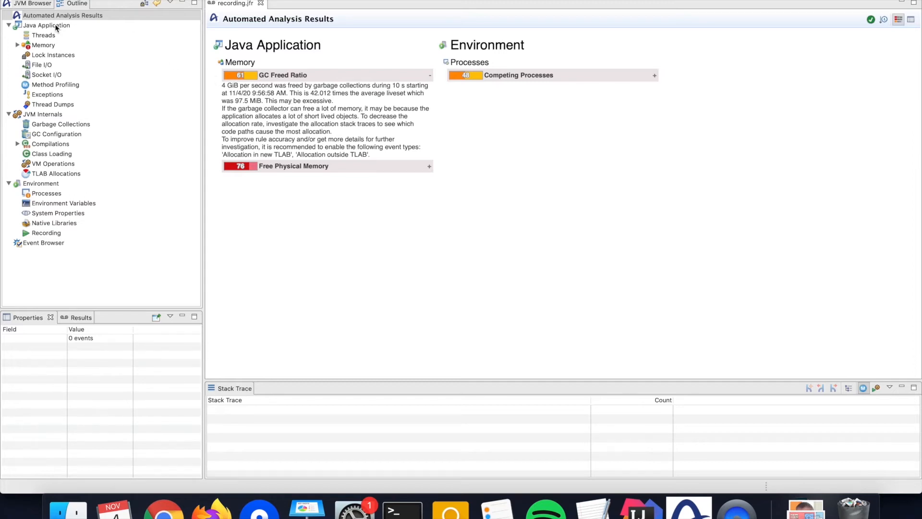
# Show the Java Application overview and re-enable the Halts band on its charts
pyautogui.click(42, 26)
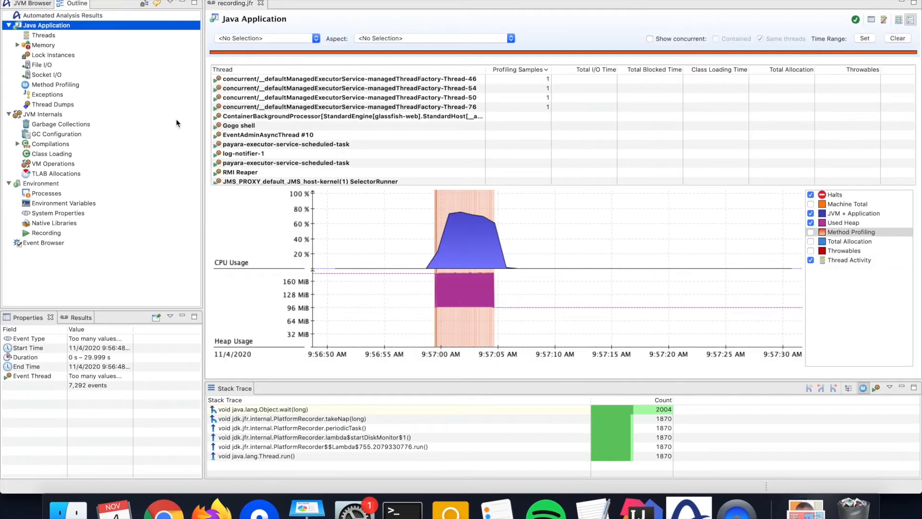
pyautogui.moveTo(286, 234)
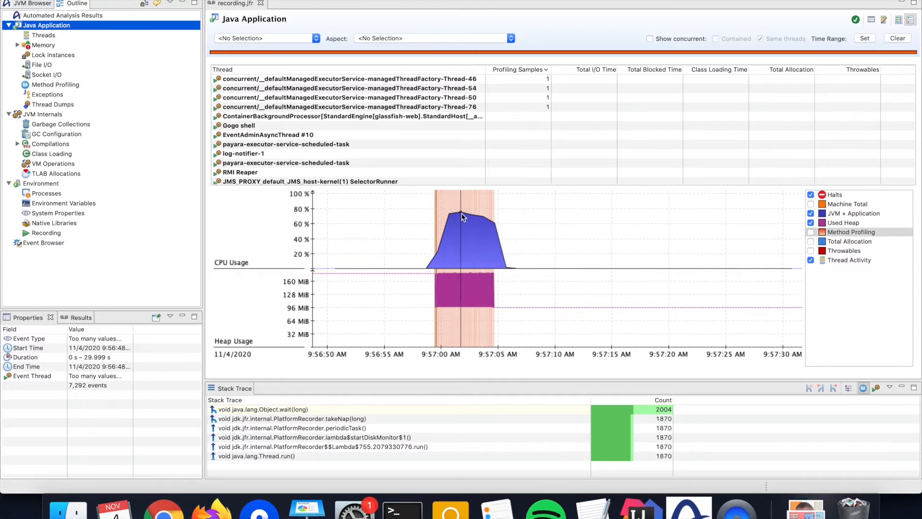
pyautogui.moveTo(529, 267)
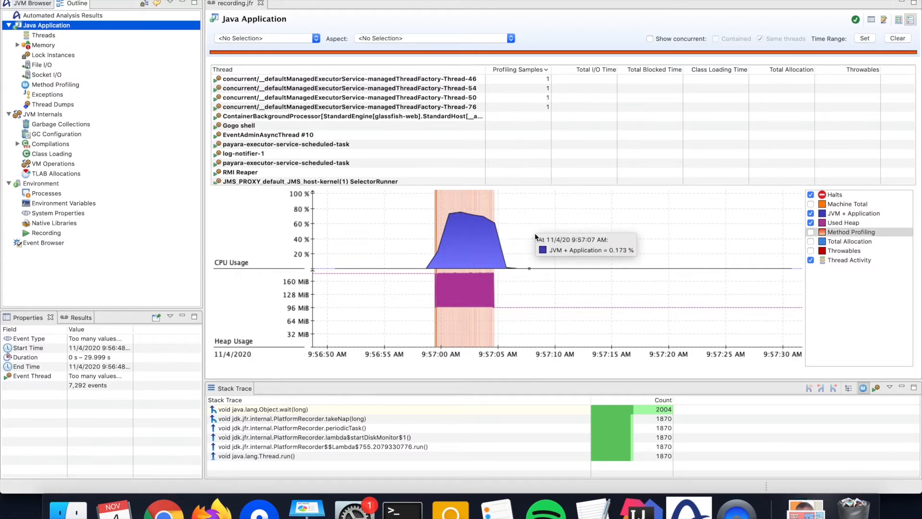
pyautogui.moveTo(421, 264)
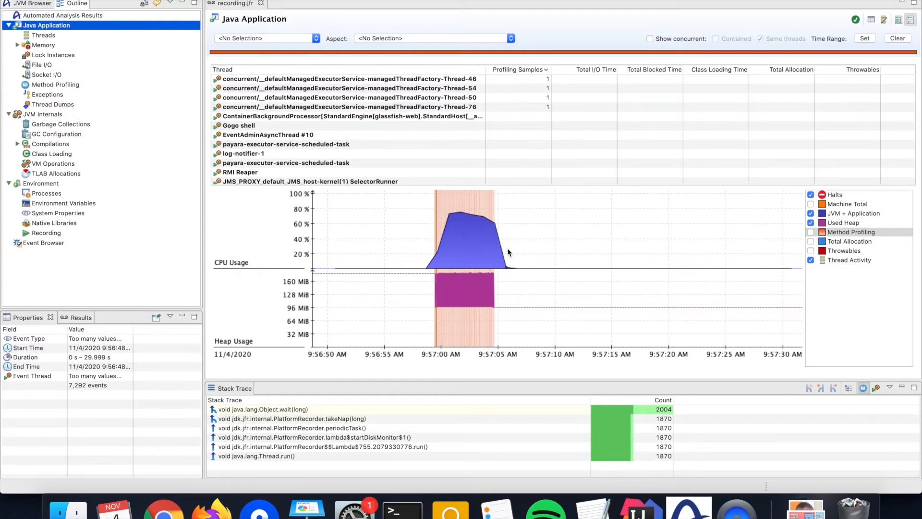
pyautogui.moveTo(489, 283)
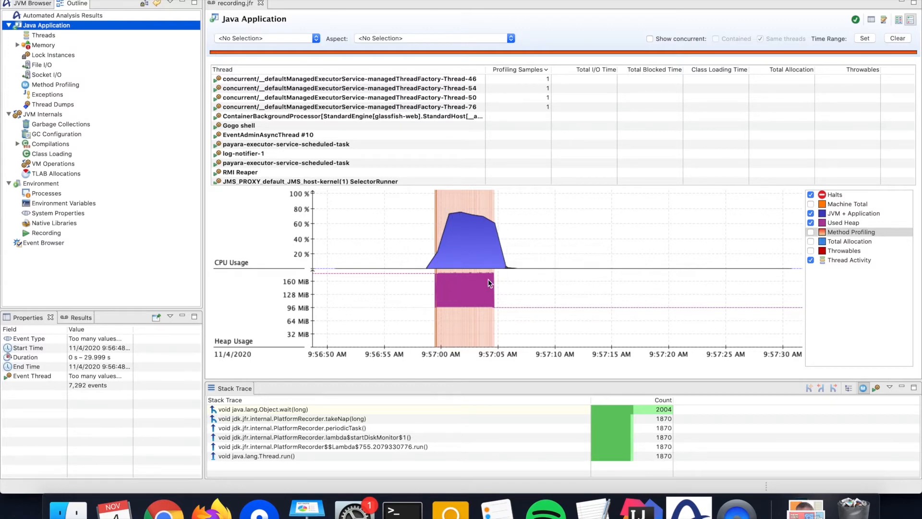
pyautogui.moveTo(498, 349)
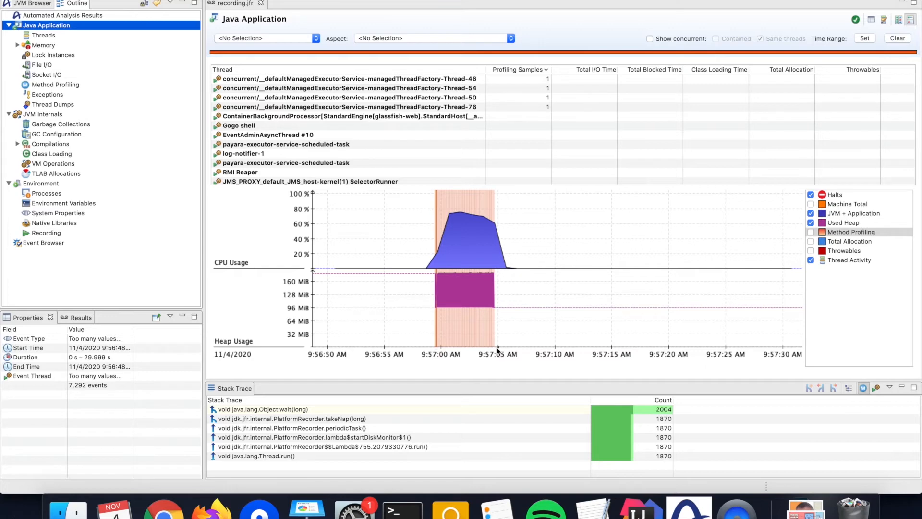
pyautogui.moveTo(498, 349)
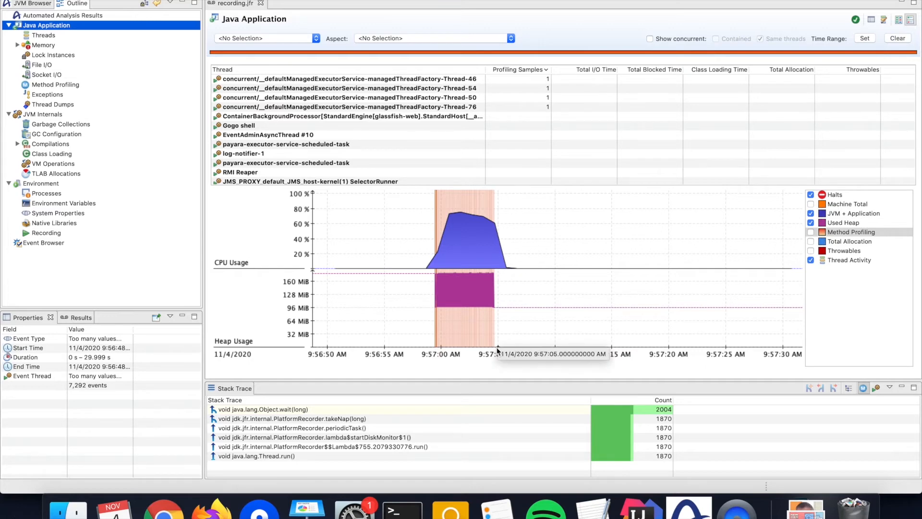
pyautogui.moveTo(481, 223)
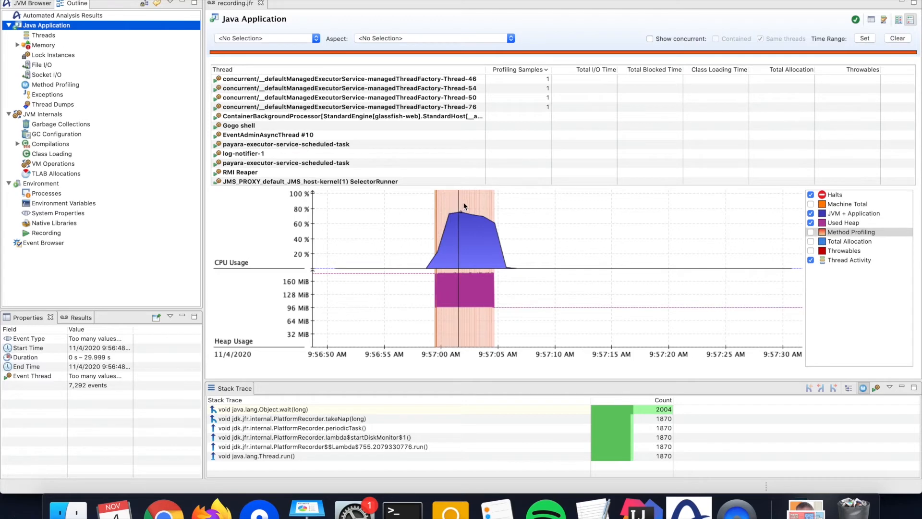
pyautogui.moveTo(489, 207)
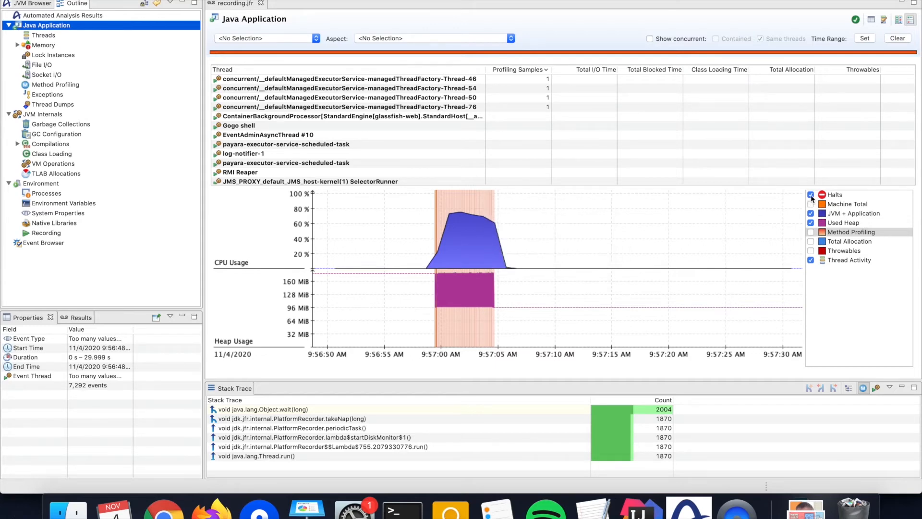
pyautogui.moveTo(811, 195)
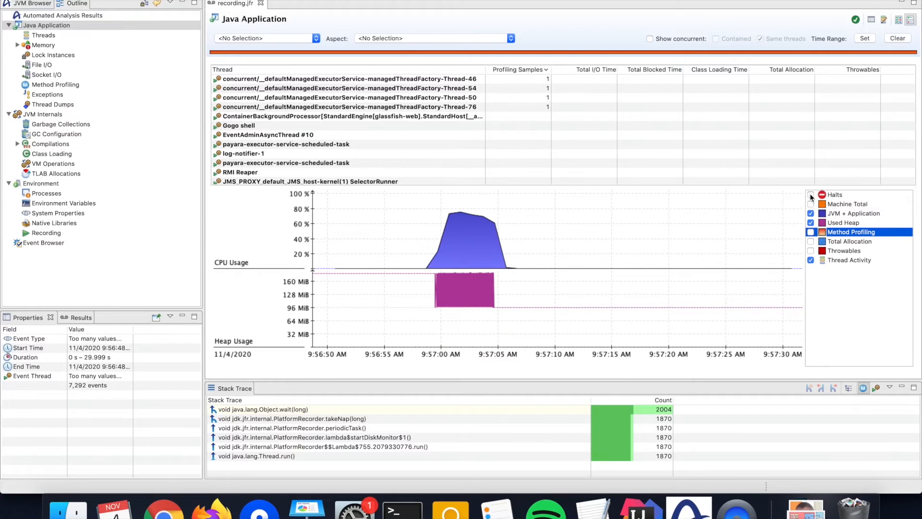
pyautogui.click(811, 194)
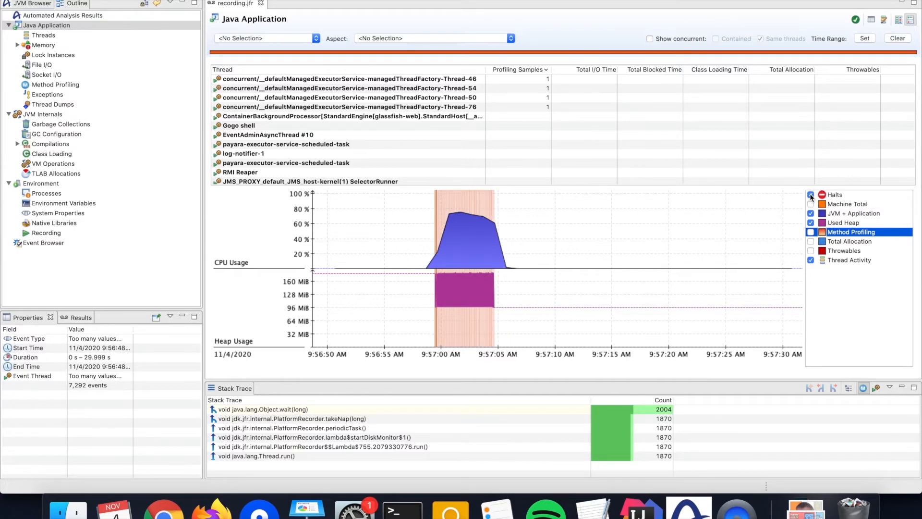
pyautogui.moveTo(677, 268)
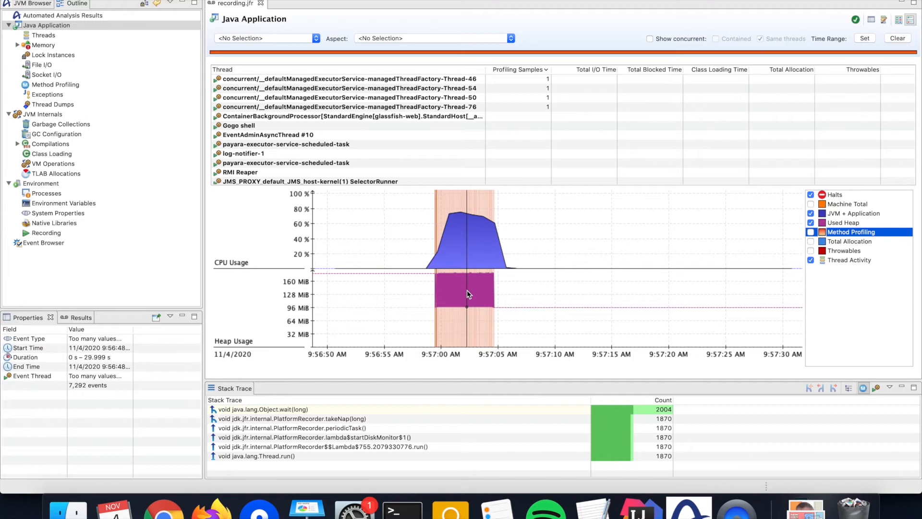
pyautogui.moveTo(468, 294)
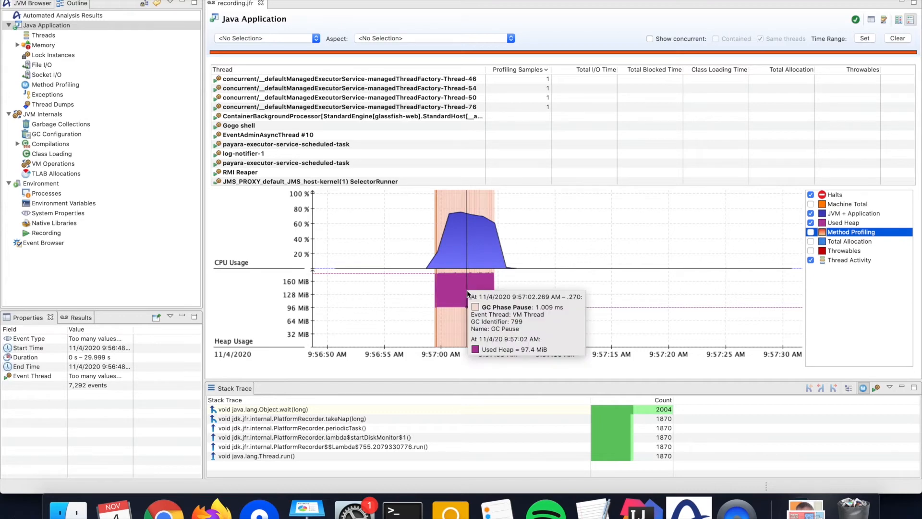
pyautogui.moveTo(462, 287)
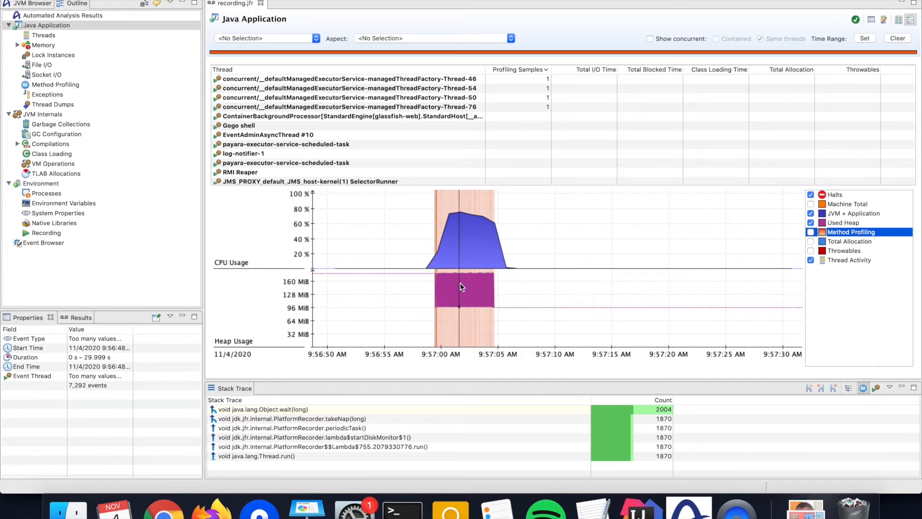
pyautogui.moveTo(470, 291)
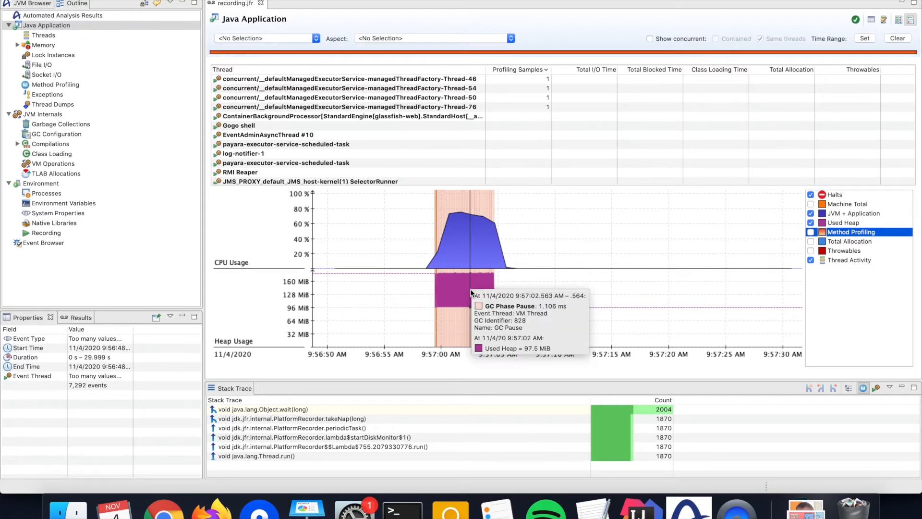
pyautogui.moveTo(474, 286)
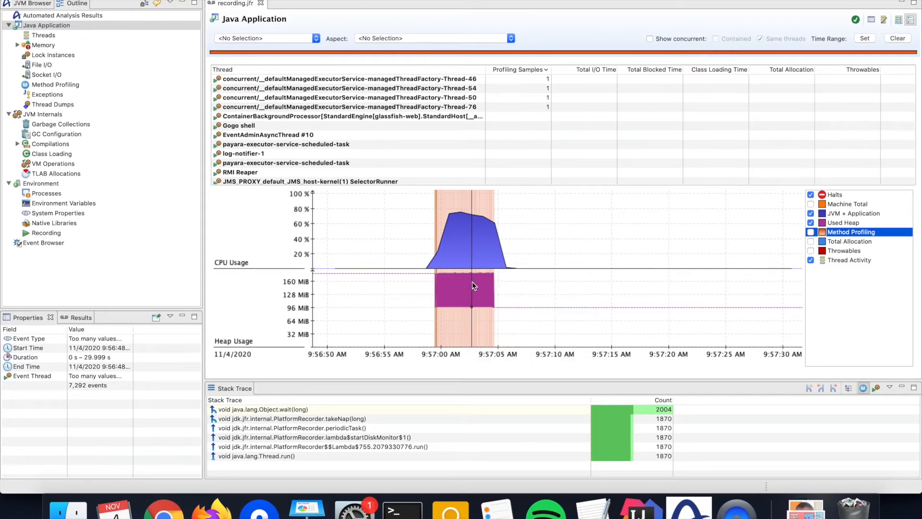
pyautogui.moveTo(473, 286)
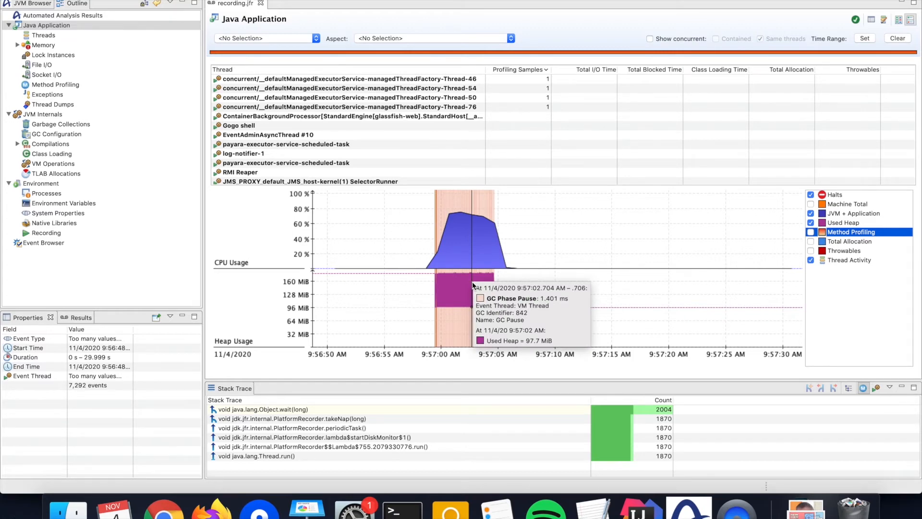
pyautogui.moveTo(47, 245)
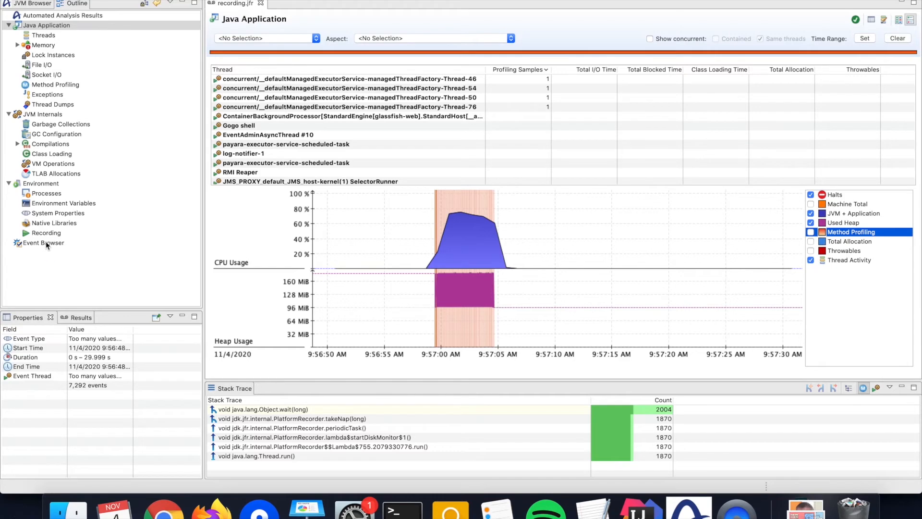
# Filter the event types with 'thre' and list the Thread CPU Load events
pyautogui.click(43, 242)
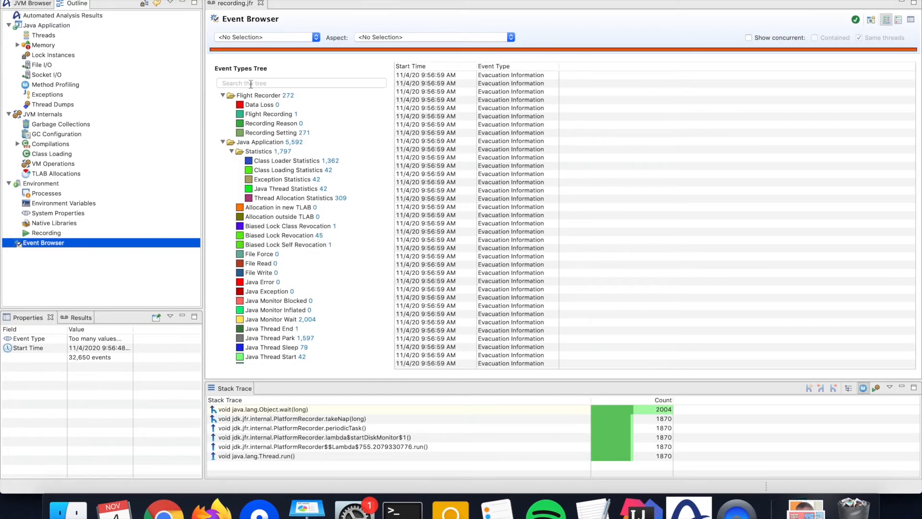
pyautogui.write('thre')
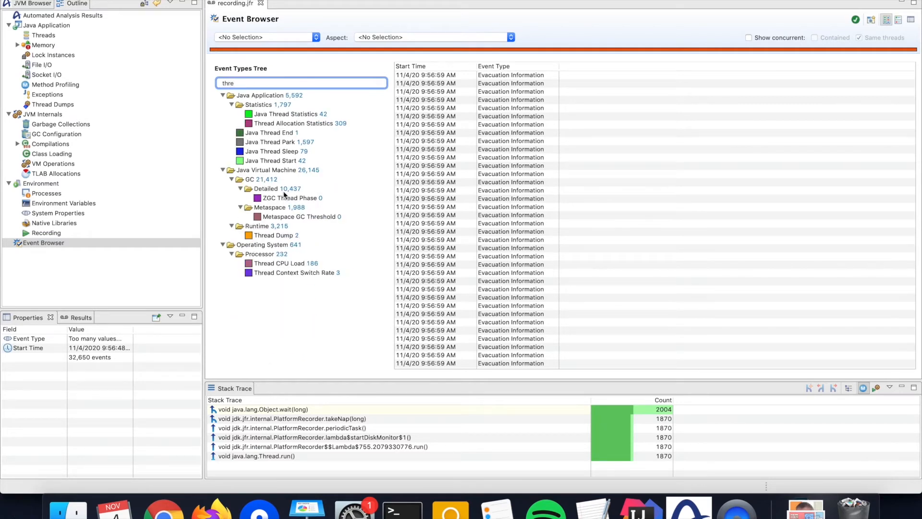
pyautogui.moveTo(274, 274)
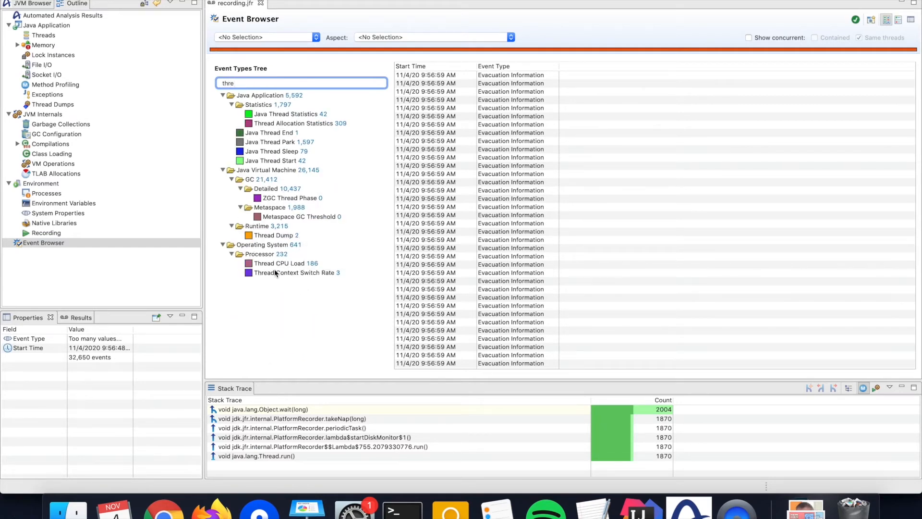
pyautogui.moveTo(273, 266)
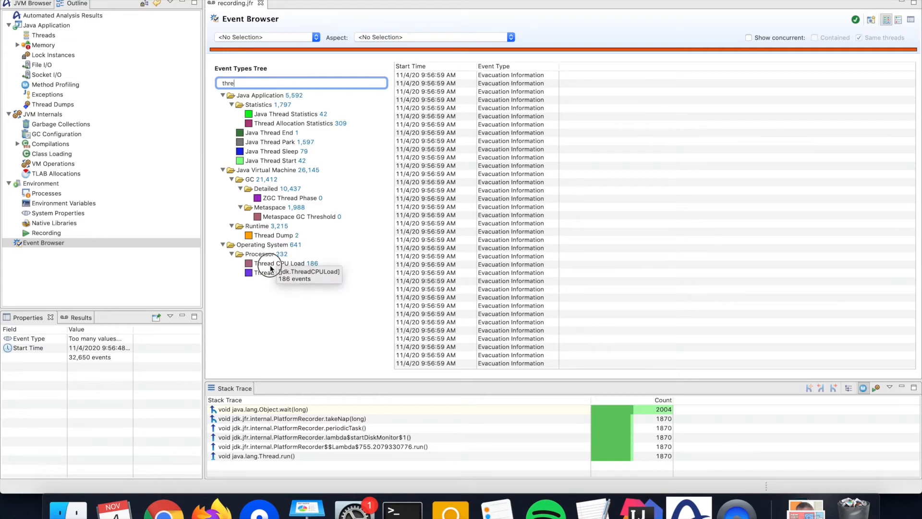
pyautogui.click(282, 263)
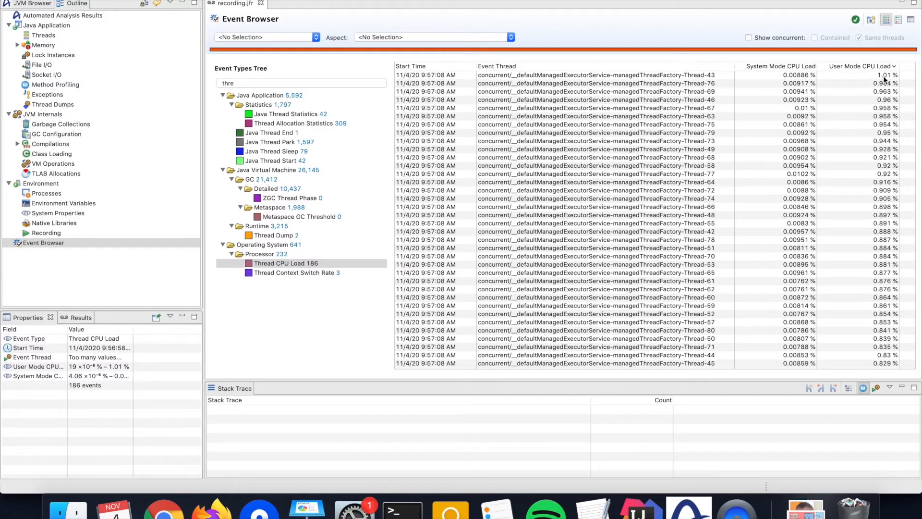
pyautogui.moveTo(880, 138)
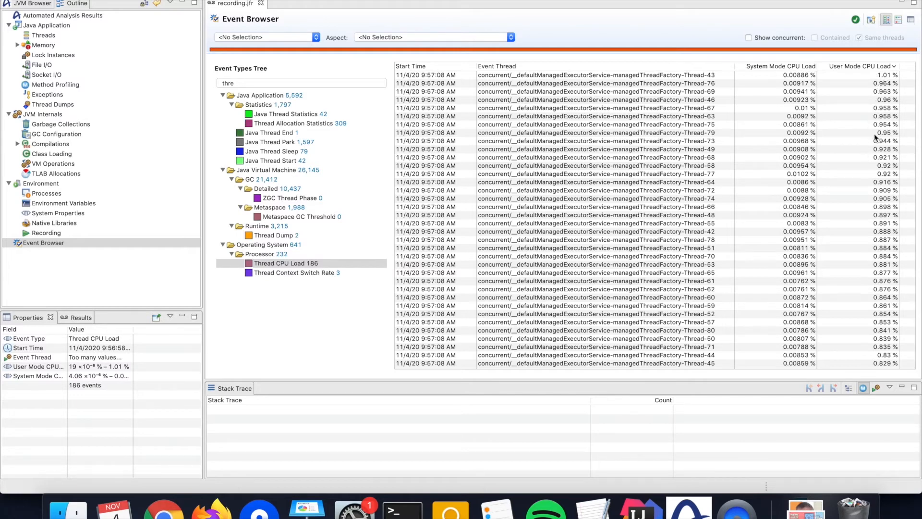
pyautogui.moveTo(862, 206)
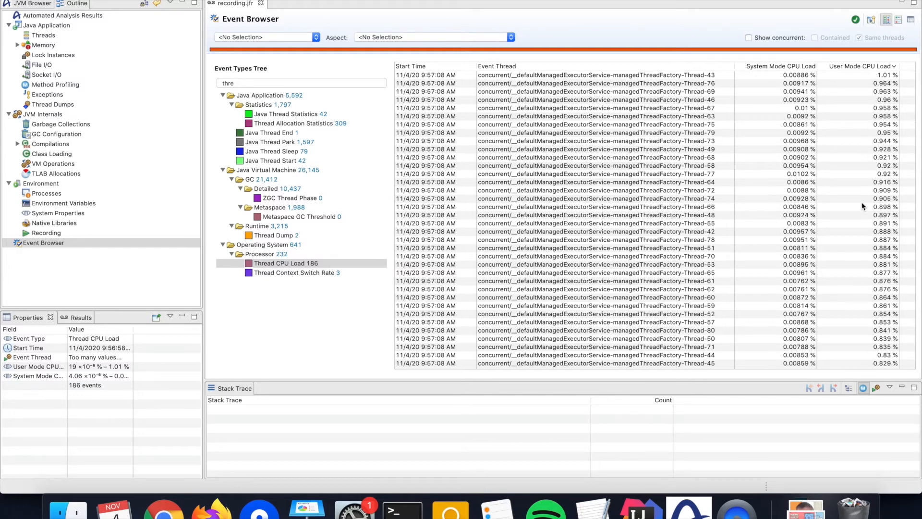
pyautogui.moveTo(869, 77)
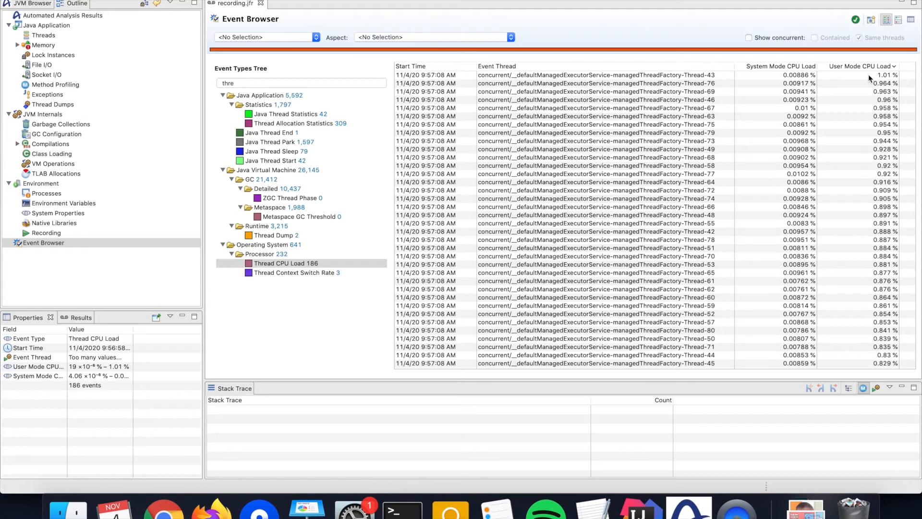
pyautogui.moveTo(866, 230)
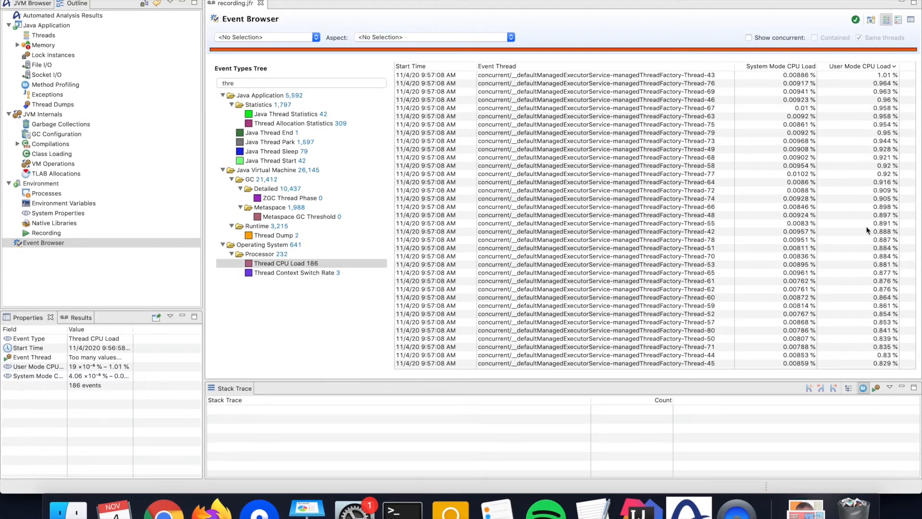
pyautogui.moveTo(859, 352)
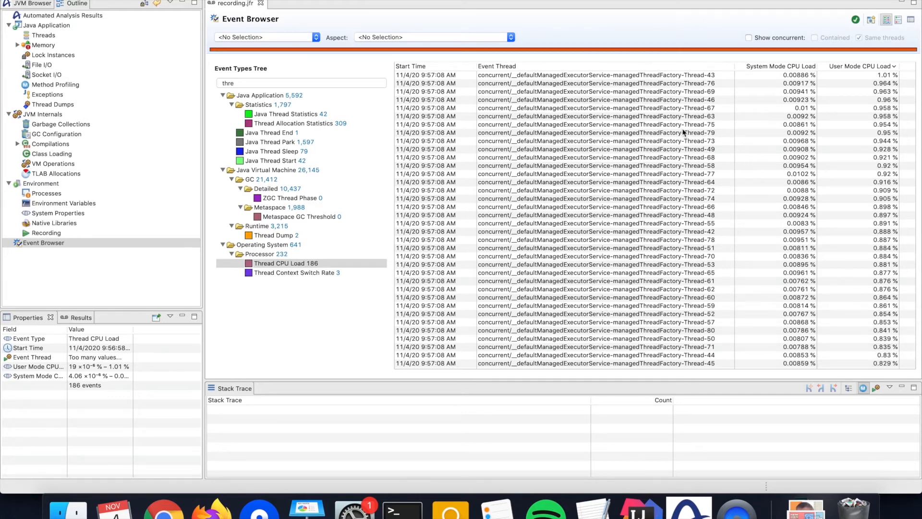
pyautogui.moveTo(661, 101)
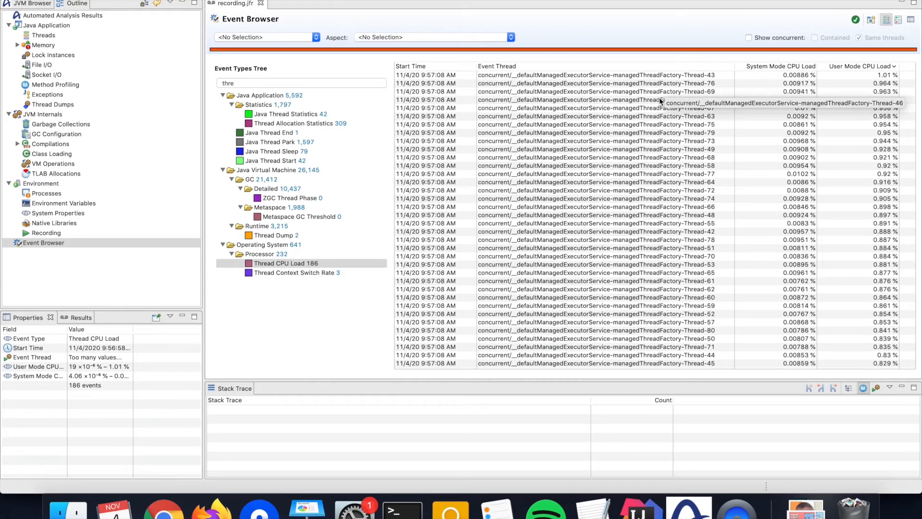
pyautogui.moveTo(674, 91)
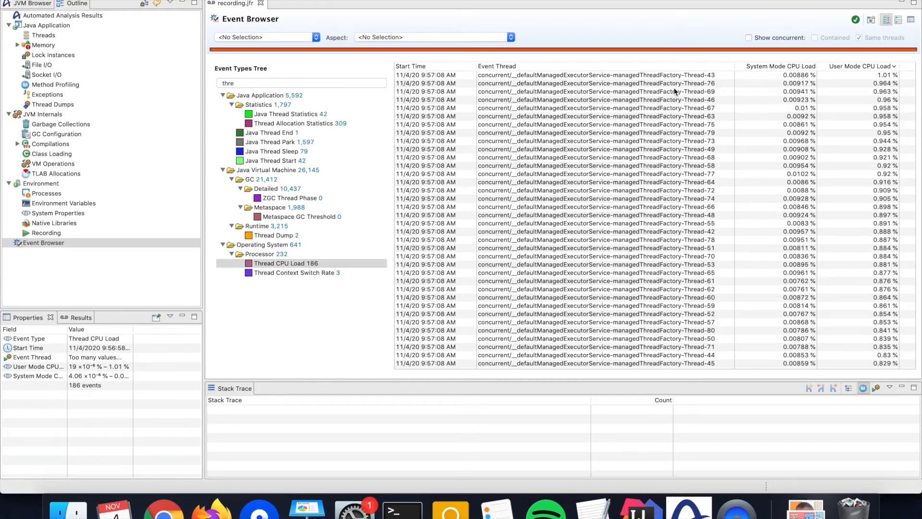
pyautogui.moveTo(681, 118)
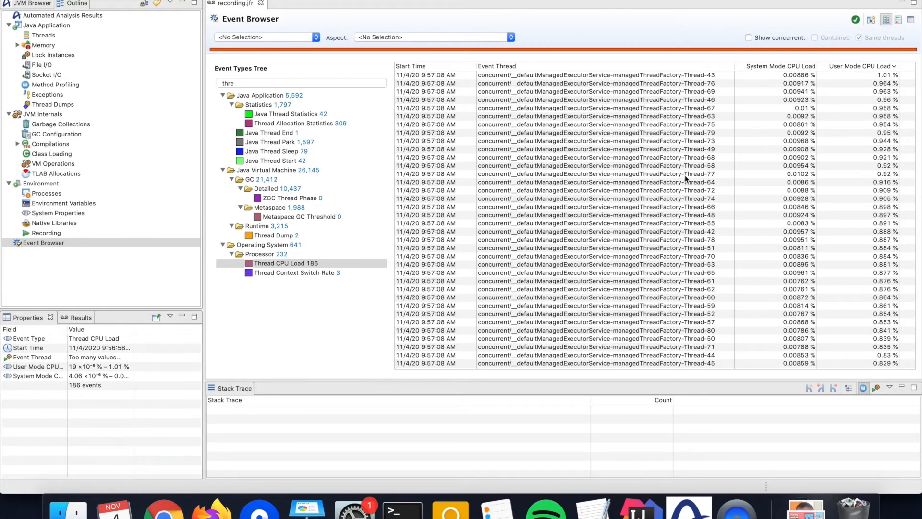
pyautogui.moveTo(686, 179)
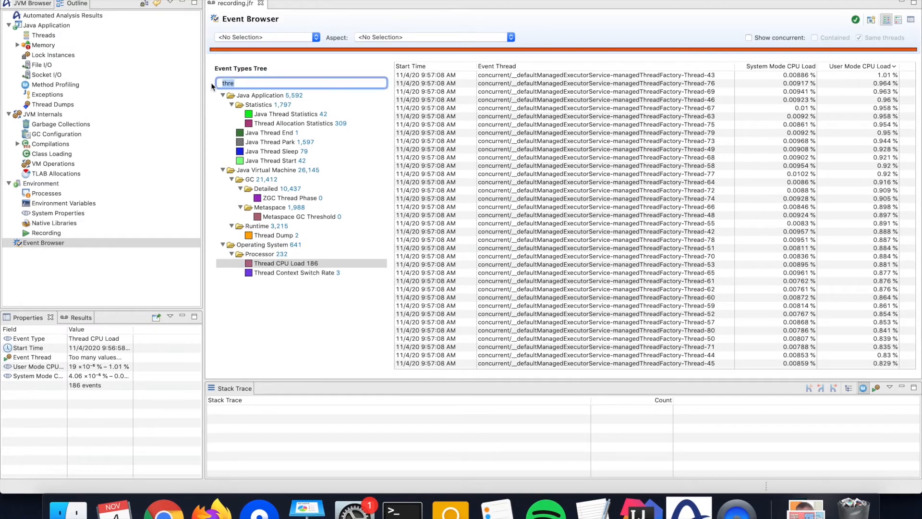
# Filter the event types with 'gc' and list the GC Phase Pause events under Phases
pyautogui.write('gc')
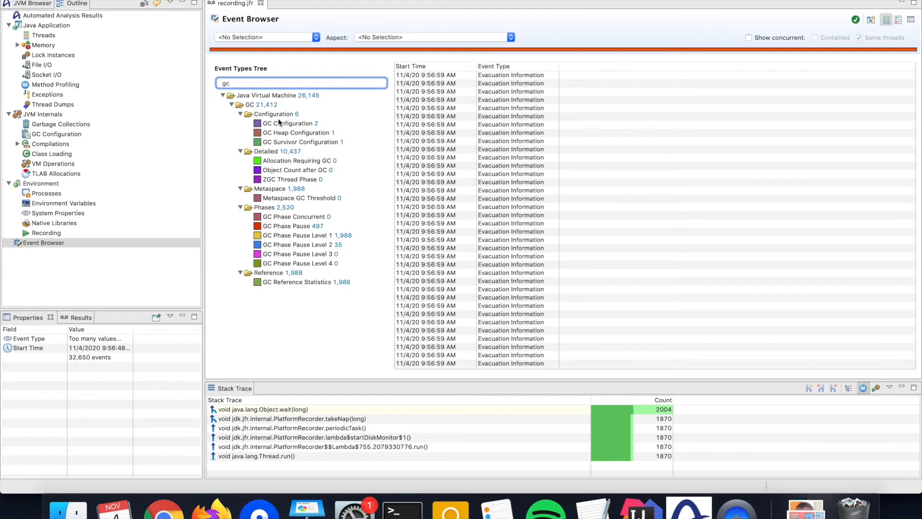
pyautogui.click(257, 105)
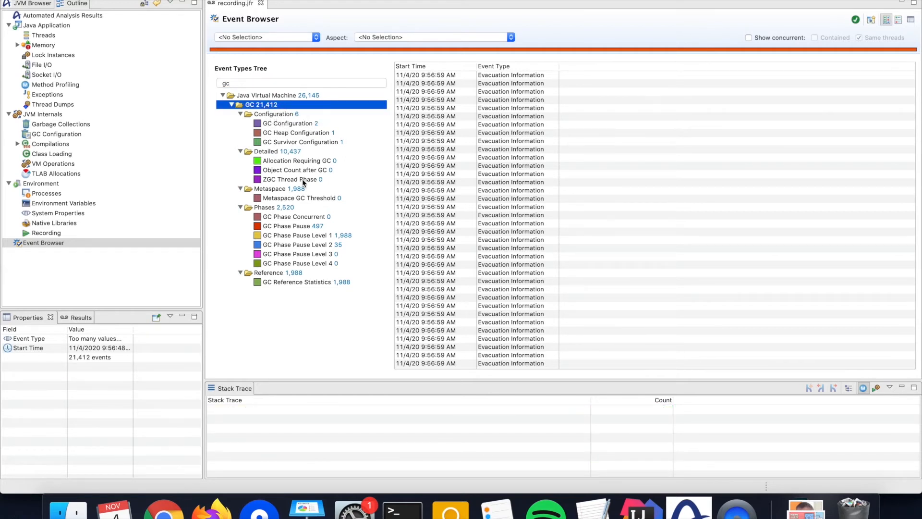
pyautogui.moveTo(307, 303)
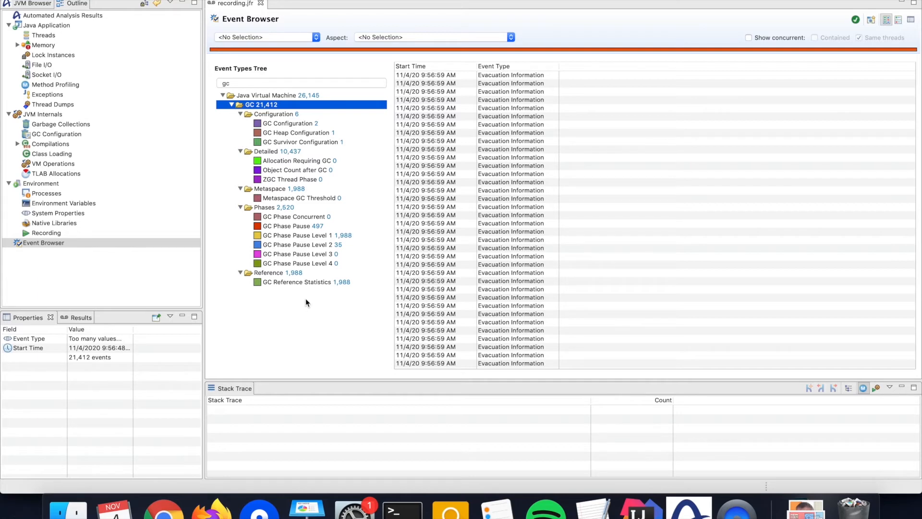
pyautogui.moveTo(296, 228)
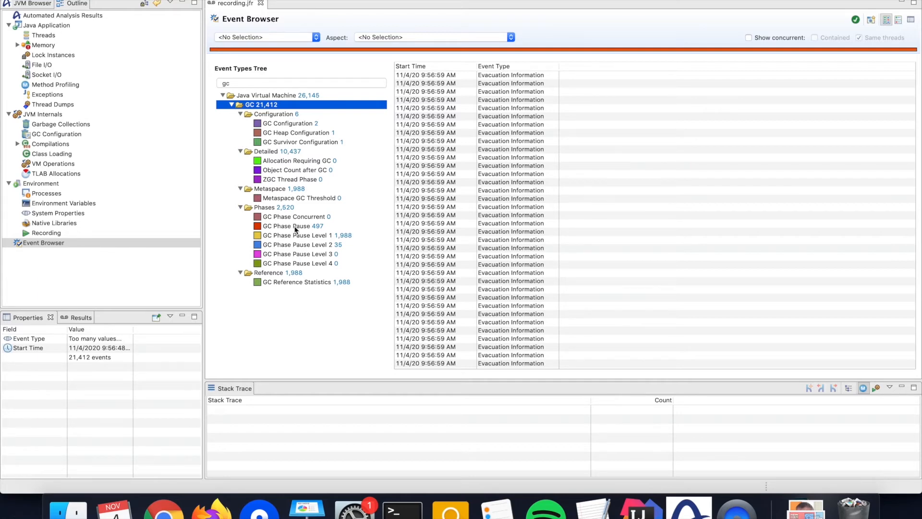
pyautogui.click(294, 226)
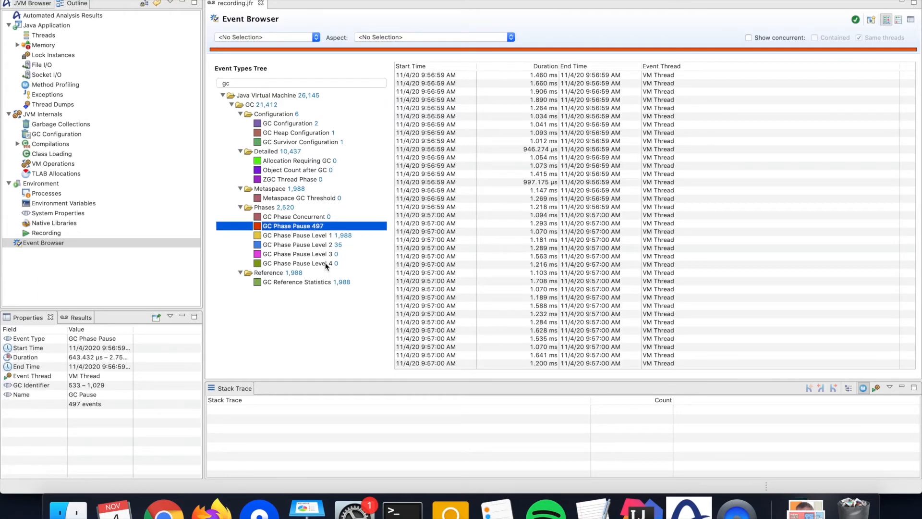
pyautogui.moveTo(316, 230)
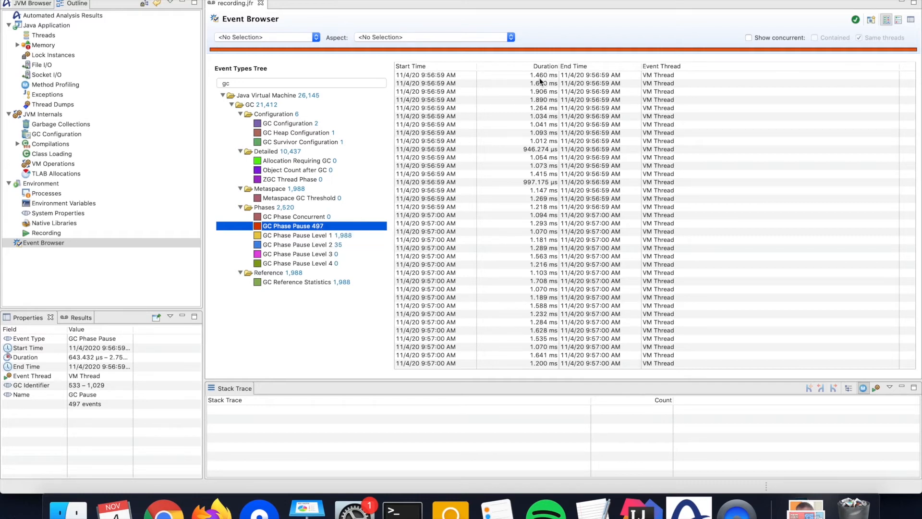
pyautogui.moveTo(528, 245)
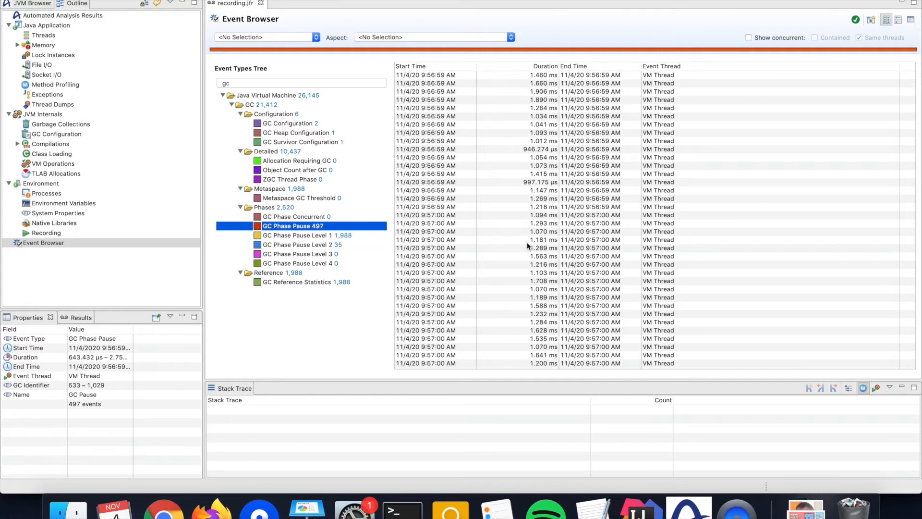
pyautogui.moveTo(528, 245)
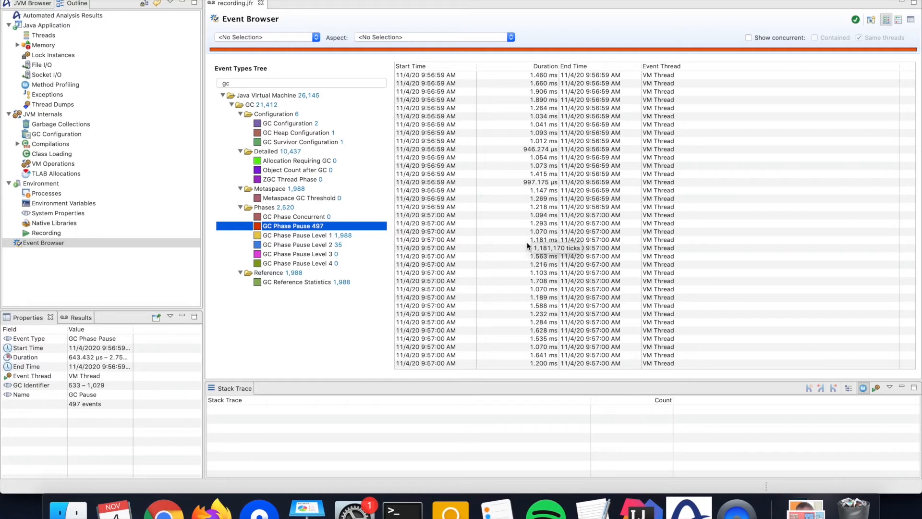
pyautogui.scroll(-3)
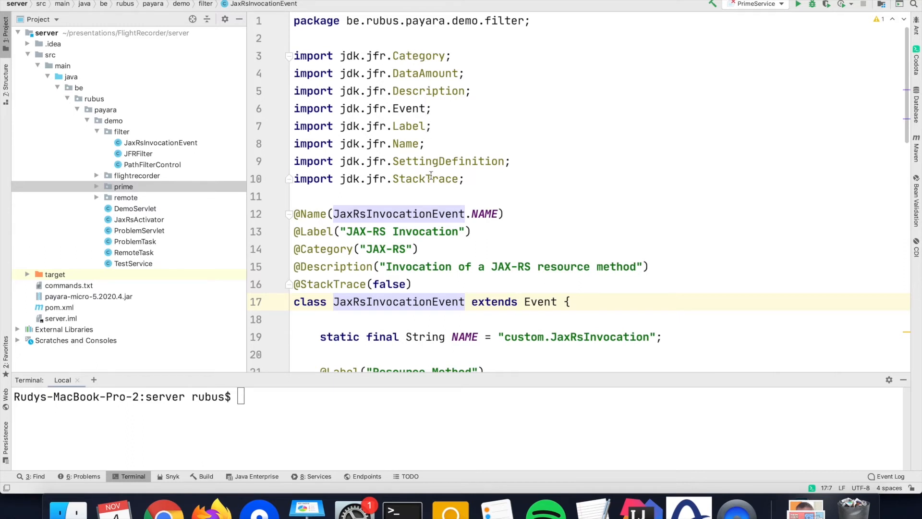
pyautogui.scroll(-3)
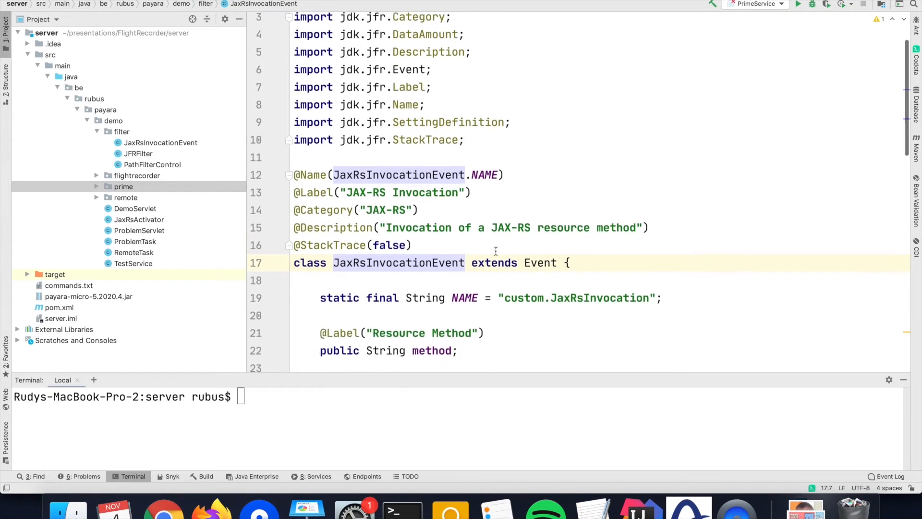
pyautogui.doubleClick(397, 263)
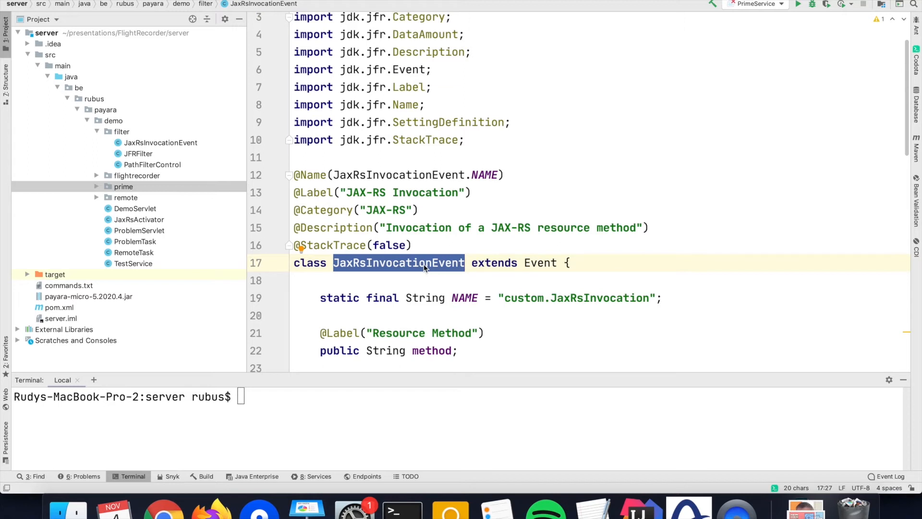
pyautogui.moveTo(434, 263)
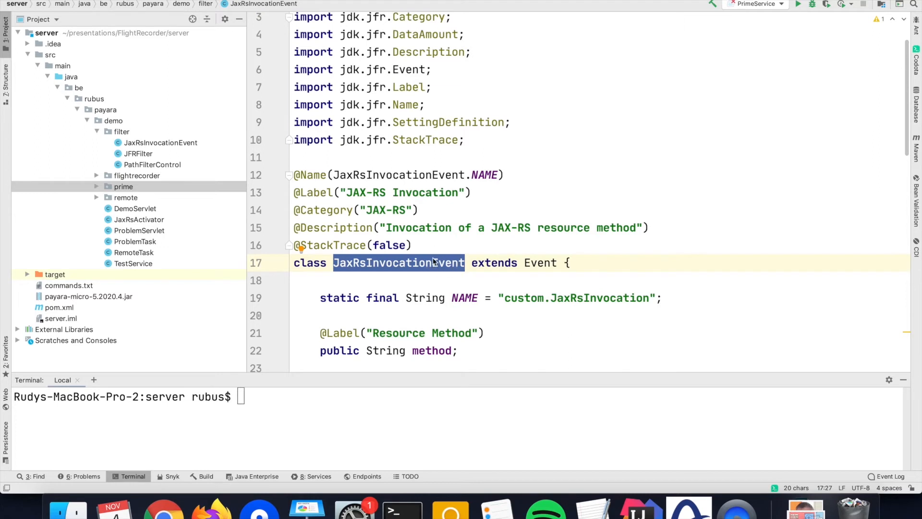
pyautogui.moveTo(540, 263)
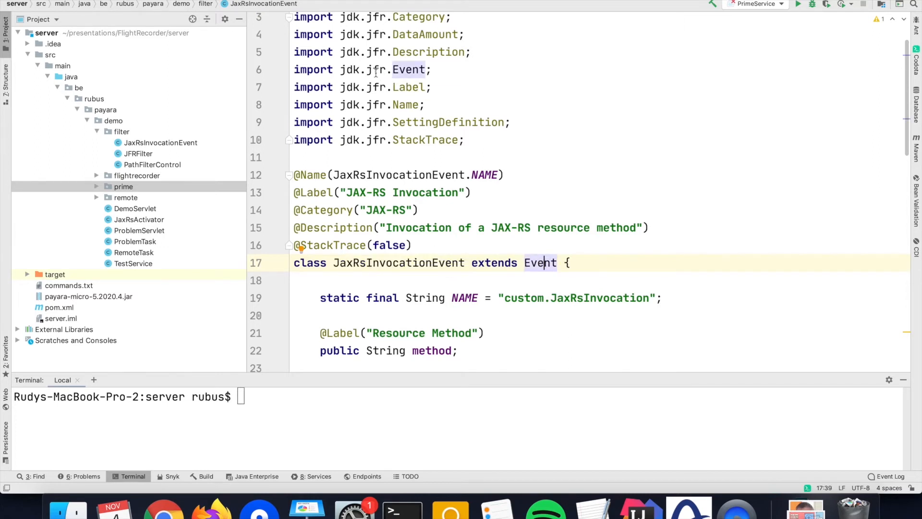
pyautogui.moveTo(320, 185)
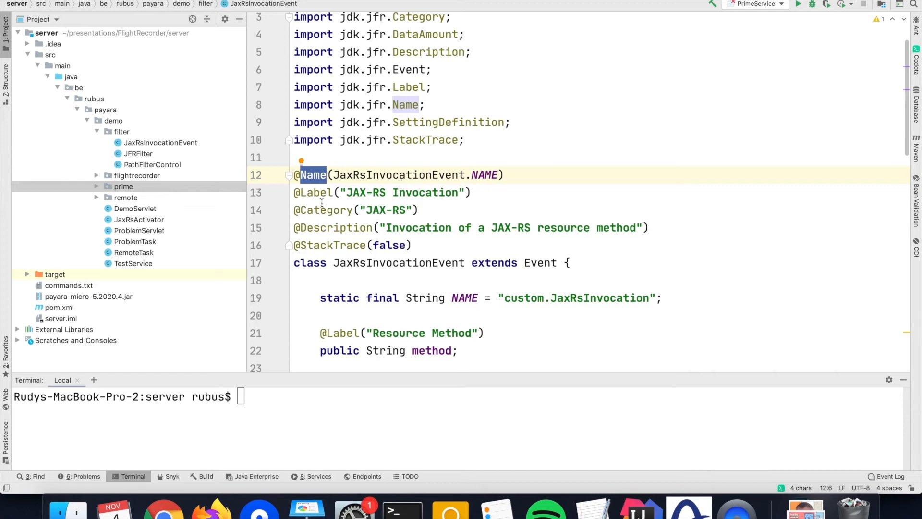
pyautogui.moveTo(351, 218)
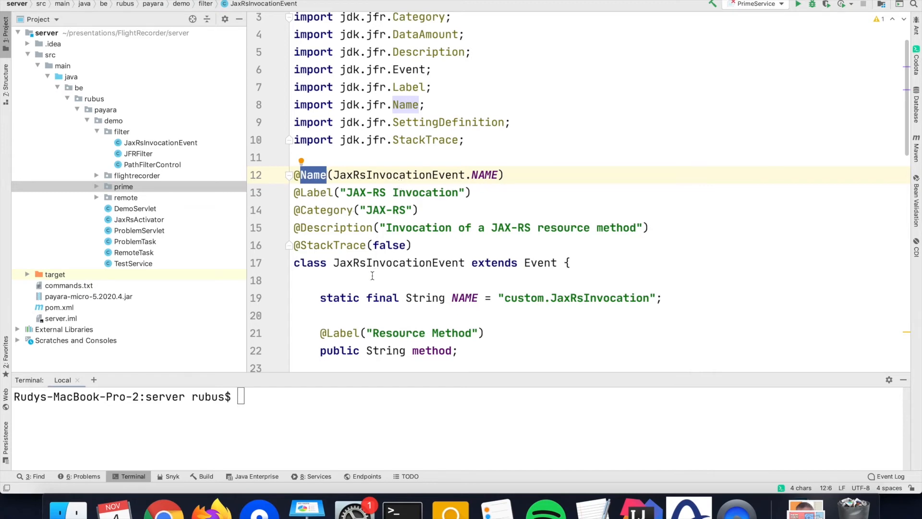
pyautogui.scroll(-3)
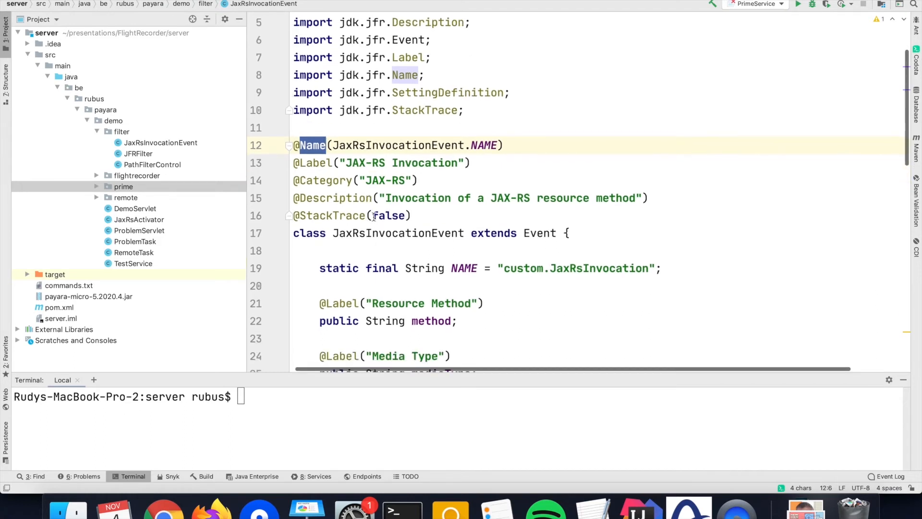
pyautogui.moveTo(375, 216)
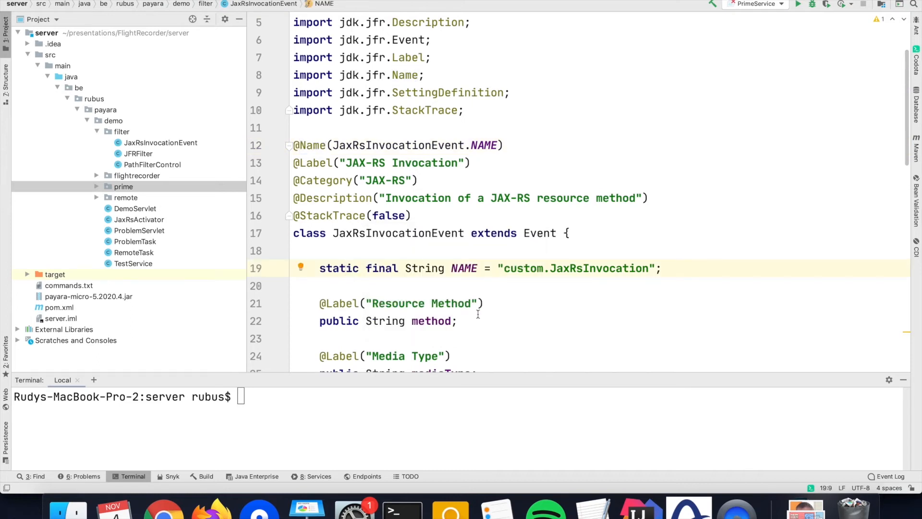
pyautogui.scroll(-3)
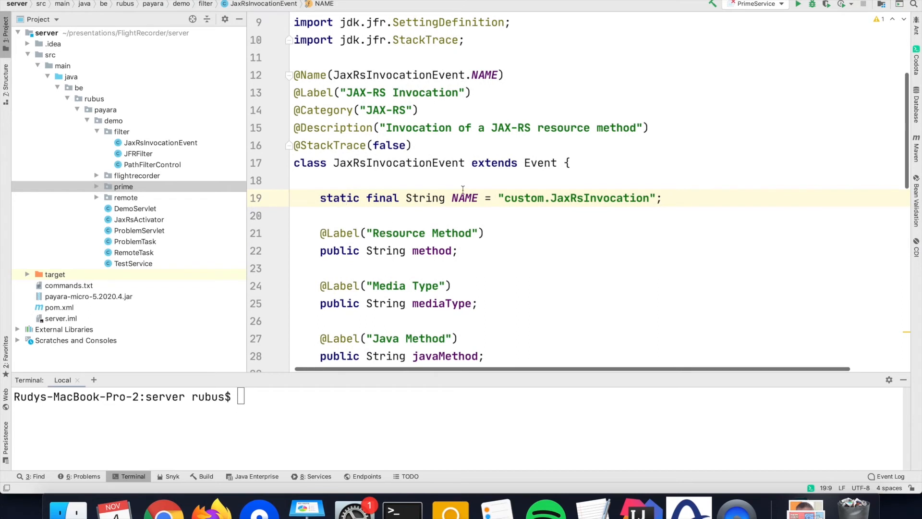
pyautogui.scroll(-3)
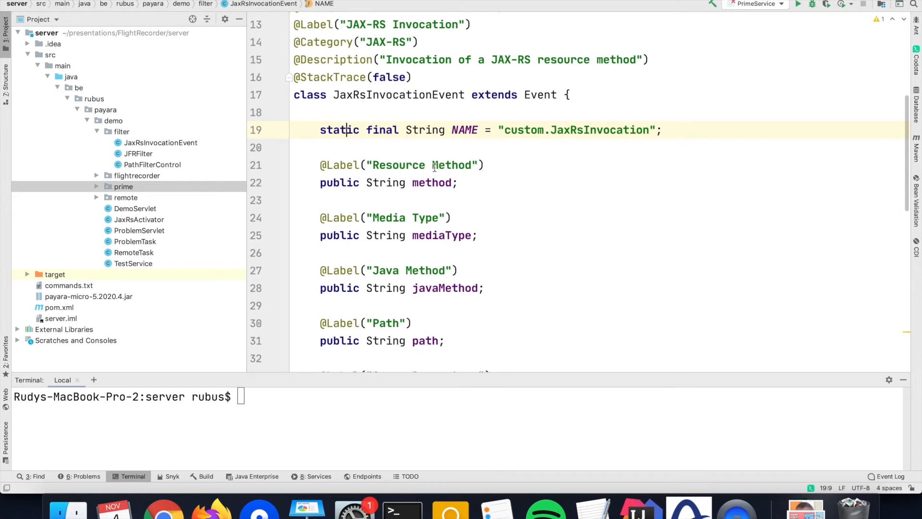
pyautogui.scroll(-3)
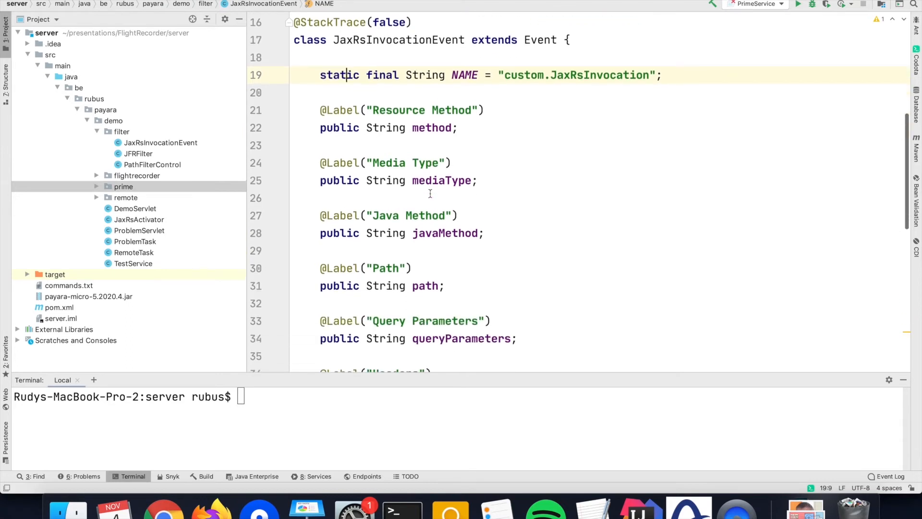
pyautogui.scroll(-3)
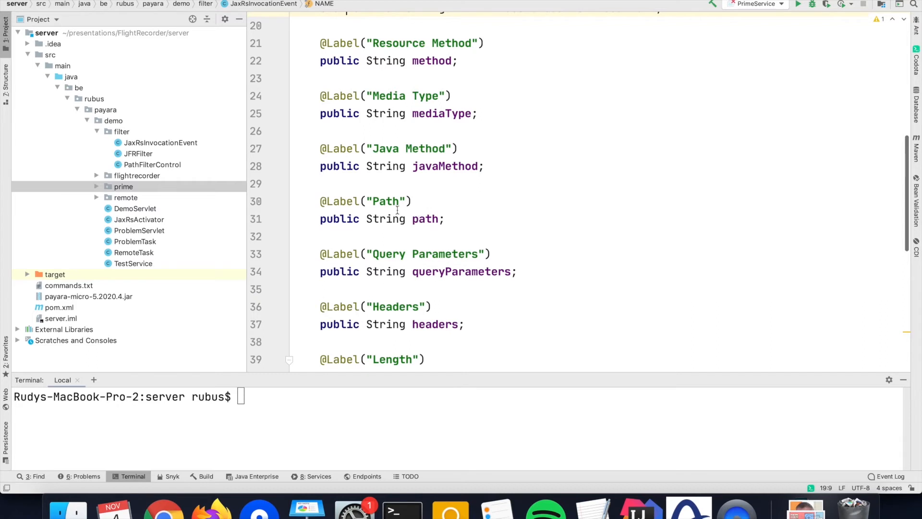
pyautogui.scroll(-3)
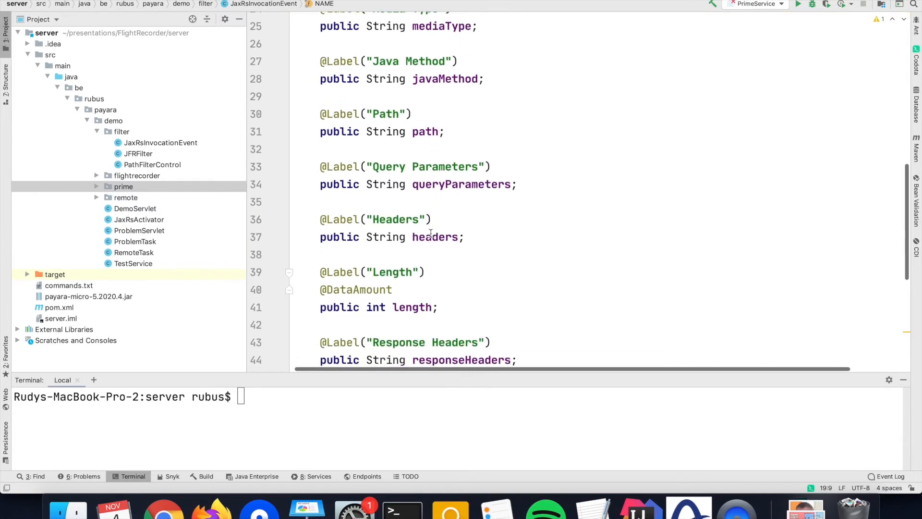
pyautogui.scroll(-3)
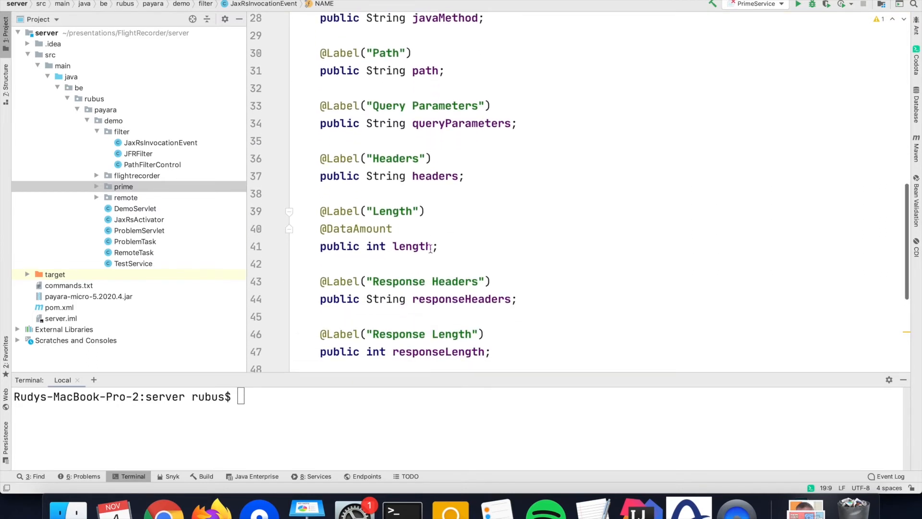
pyautogui.scroll(-3)
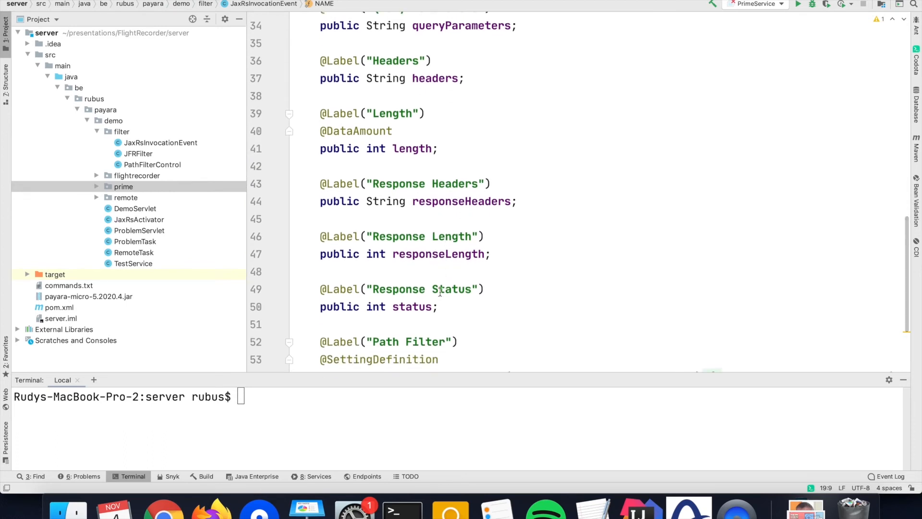
pyautogui.scroll(-3)
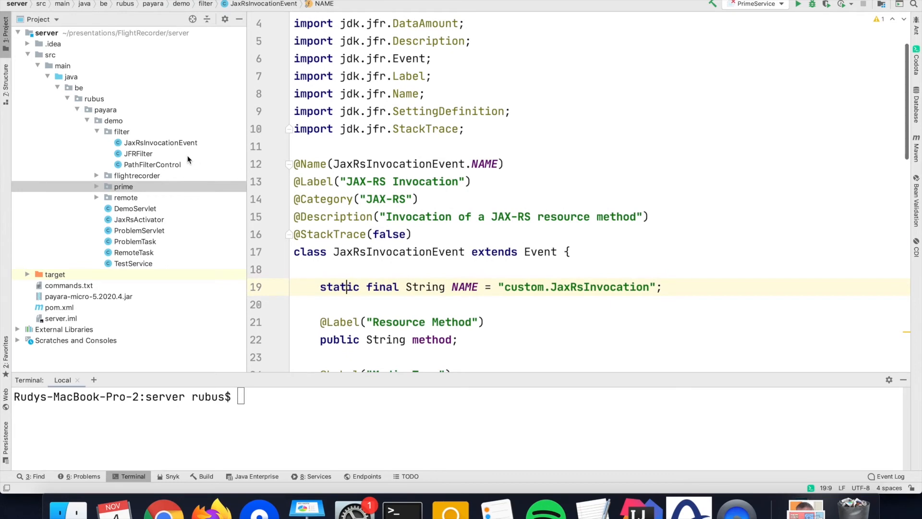
pyautogui.click(160, 143)
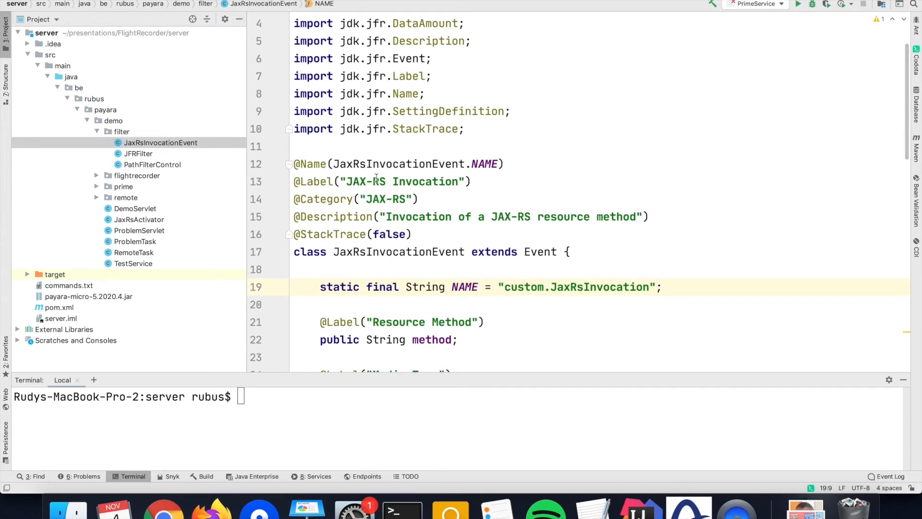
pyautogui.click(139, 153)
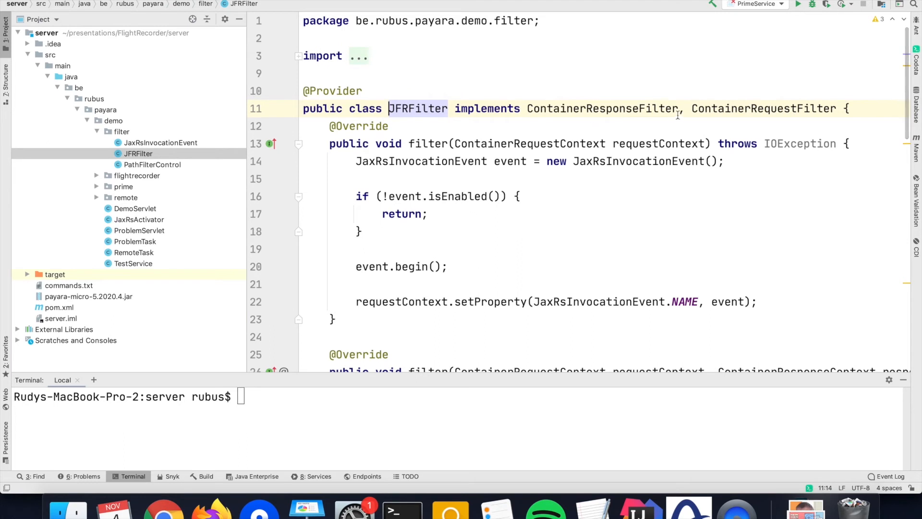
pyautogui.moveTo(533, 144)
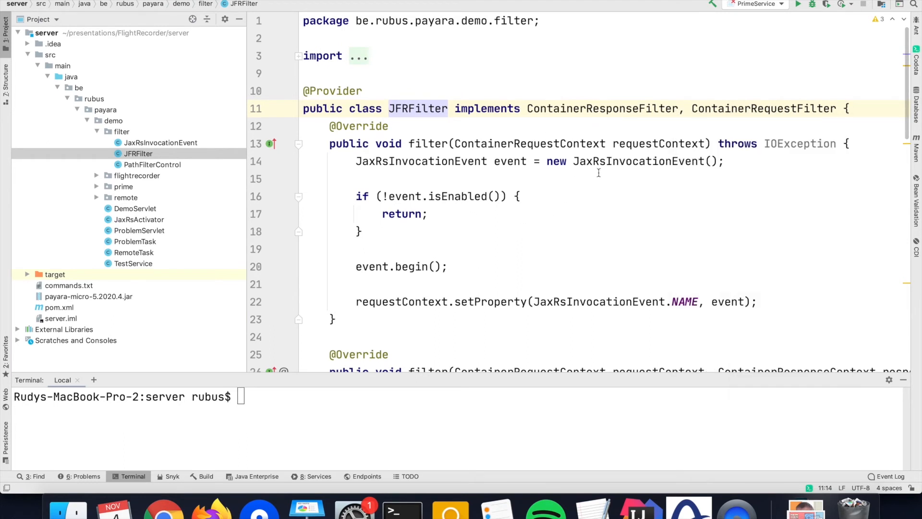
pyautogui.doubleClick(636, 161)
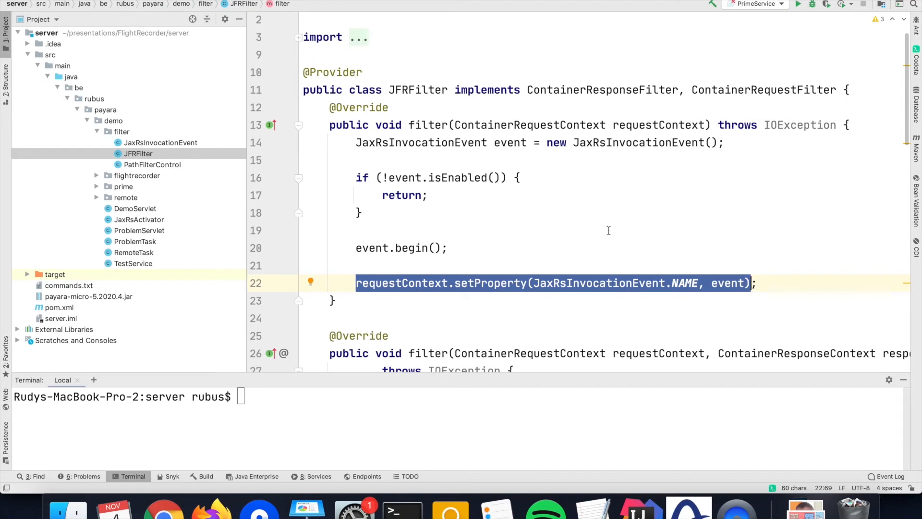
pyautogui.scroll(-3)
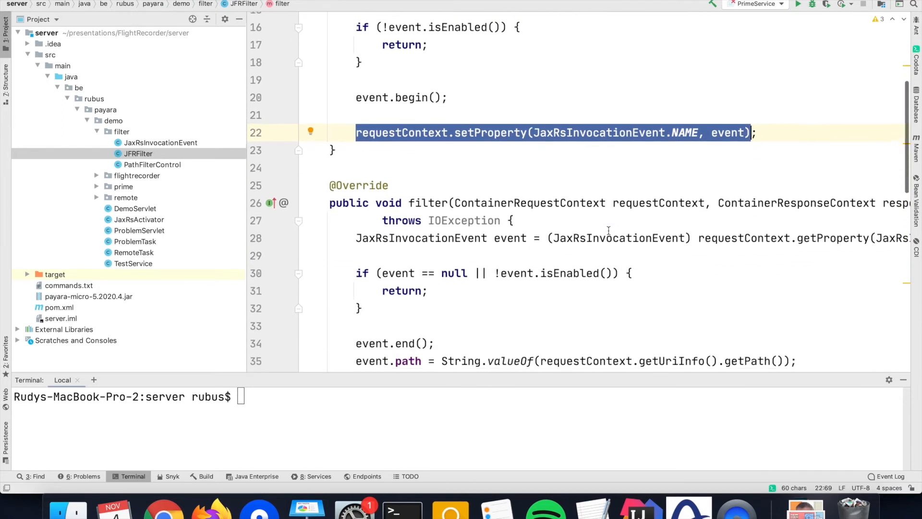
pyautogui.scroll(-3)
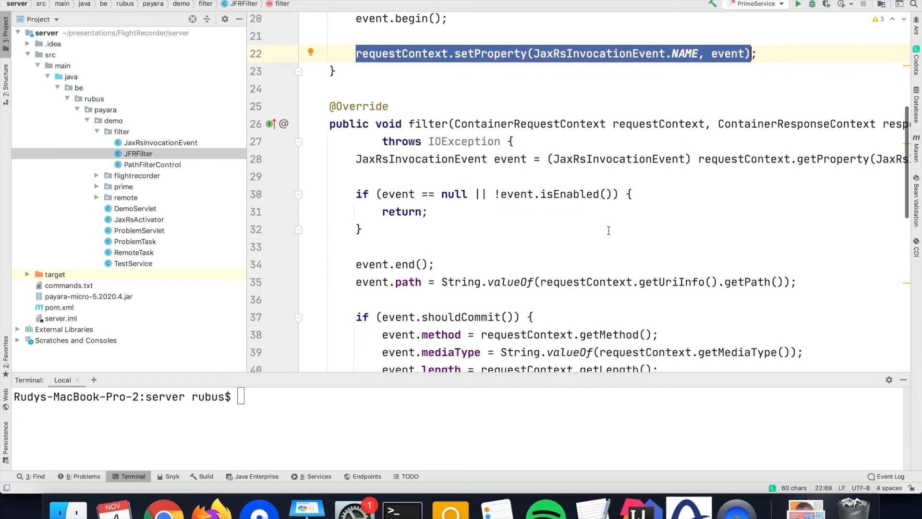
pyautogui.click(434, 159)
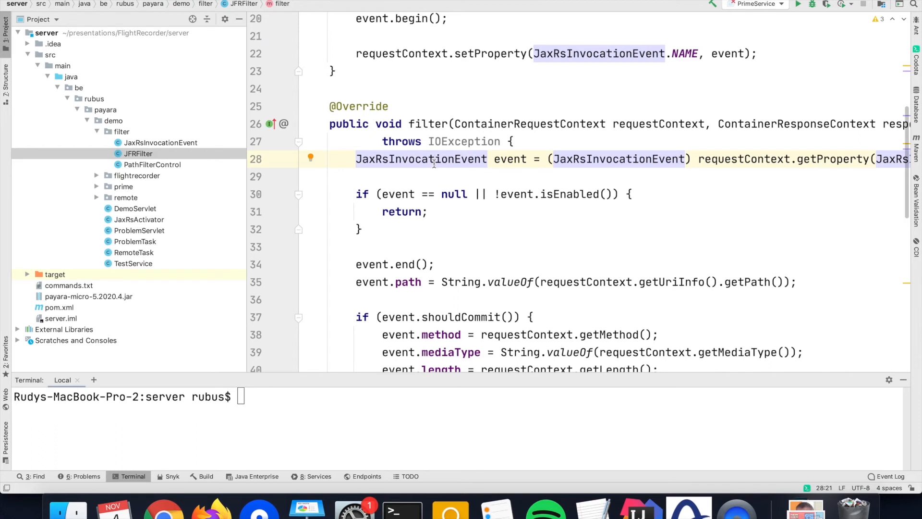
pyautogui.moveTo(508, 159)
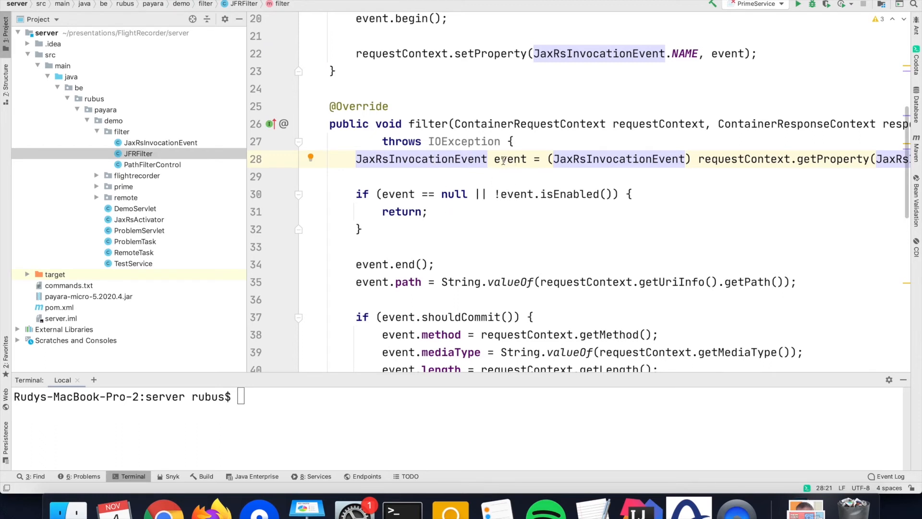
pyautogui.scroll(-3)
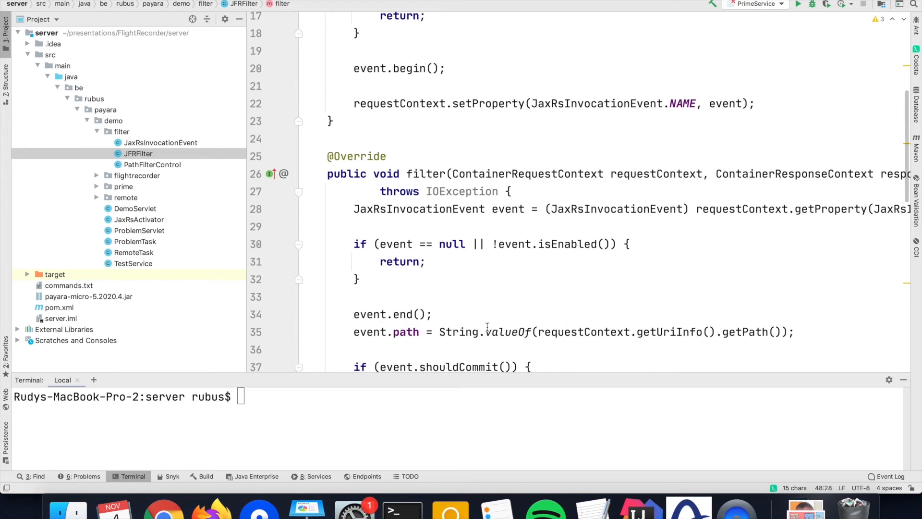
pyautogui.moveTo(481, 392)
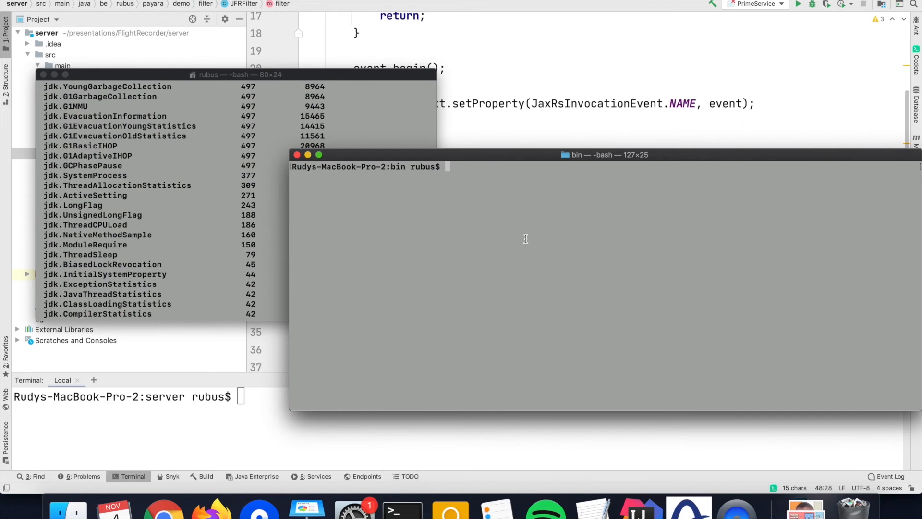
pyautogui.moveTo(500, 238)
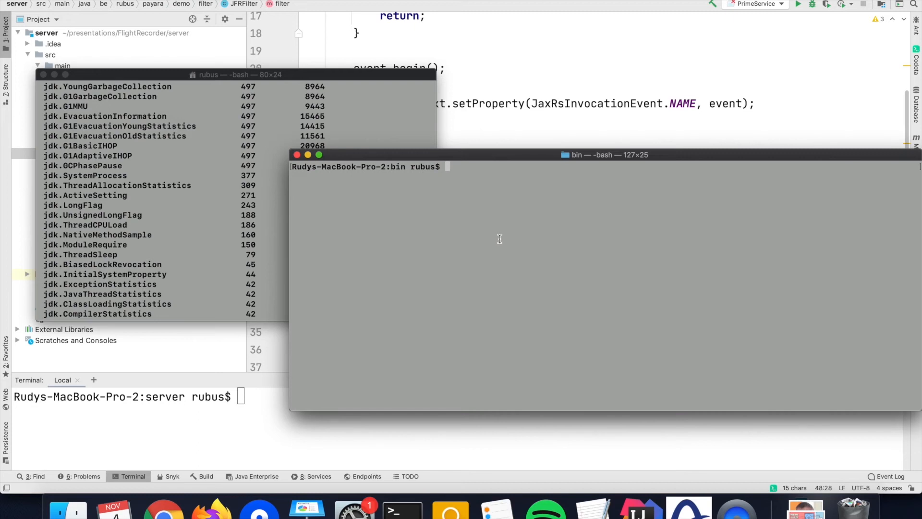
# Start a recording on ASMain, curl localhost:8080/flight/rest/test, then dump recording.jfr
pyautogui.write('j')
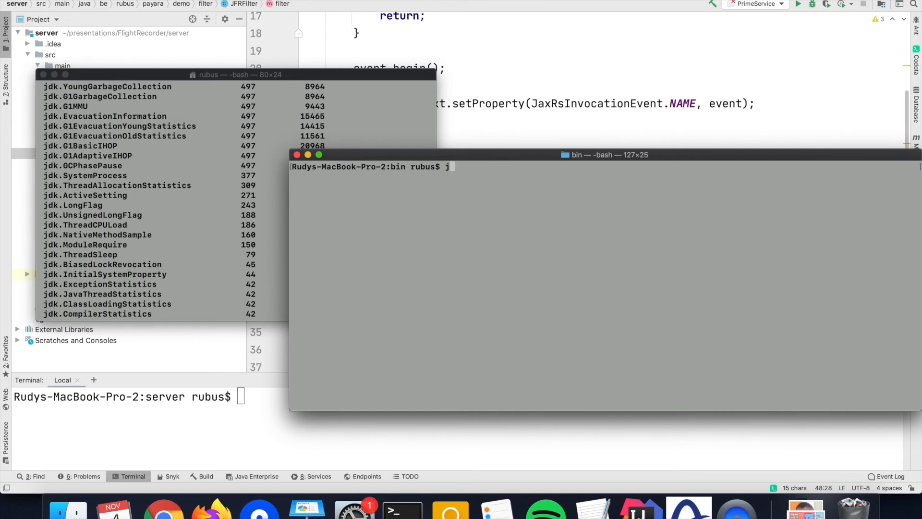
pyautogui.write('cmd ASMain JFR.start')
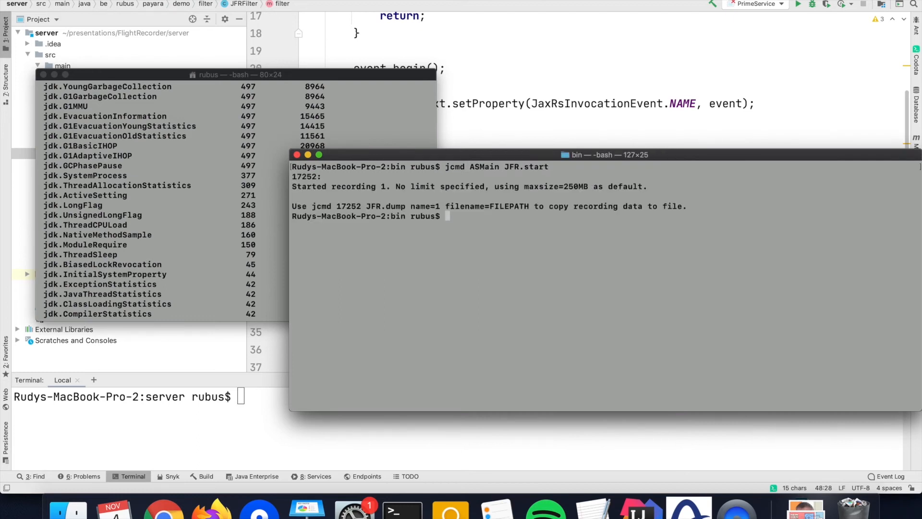
pyautogui.write('cu')
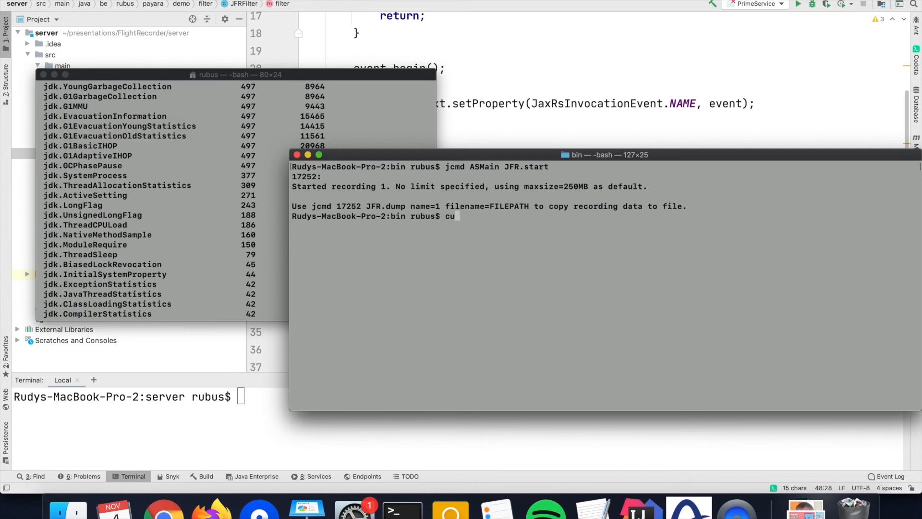
pyautogui.write('rl')
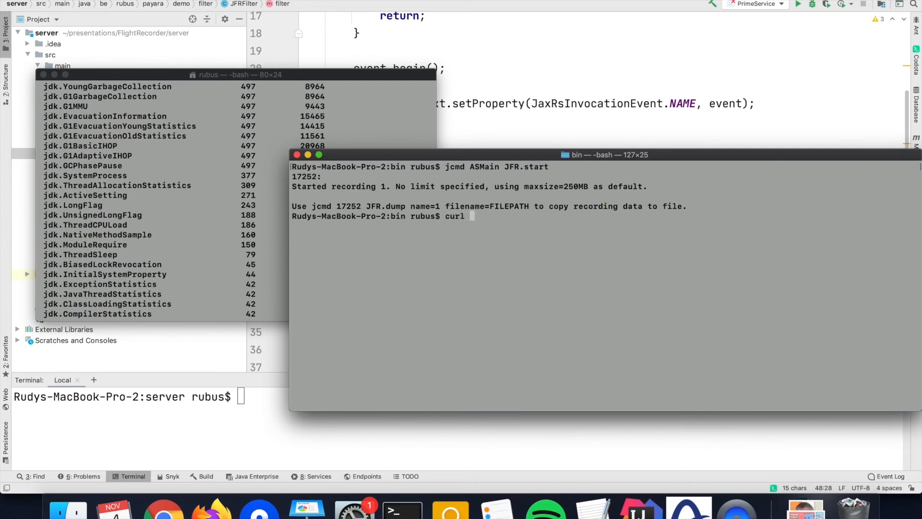
pyautogui.write('localhost:8080/flight/rest/test')
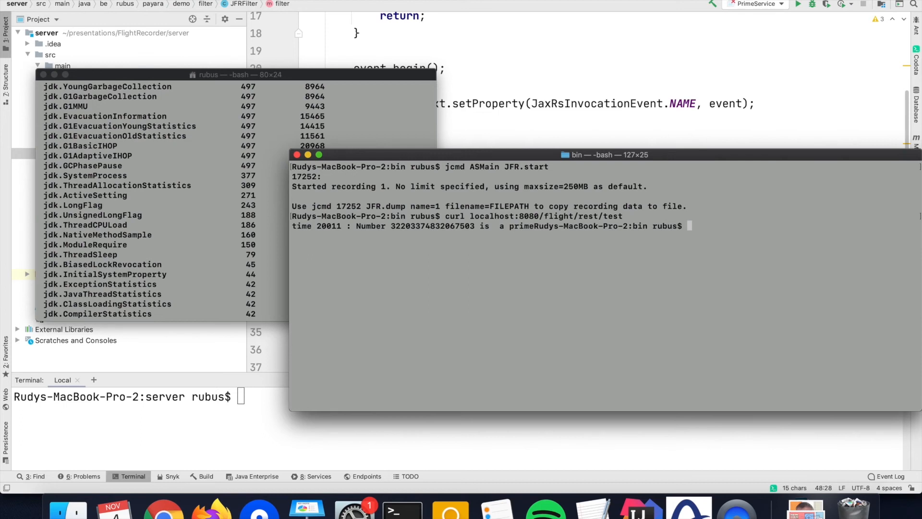
pyautogui.write('jc')
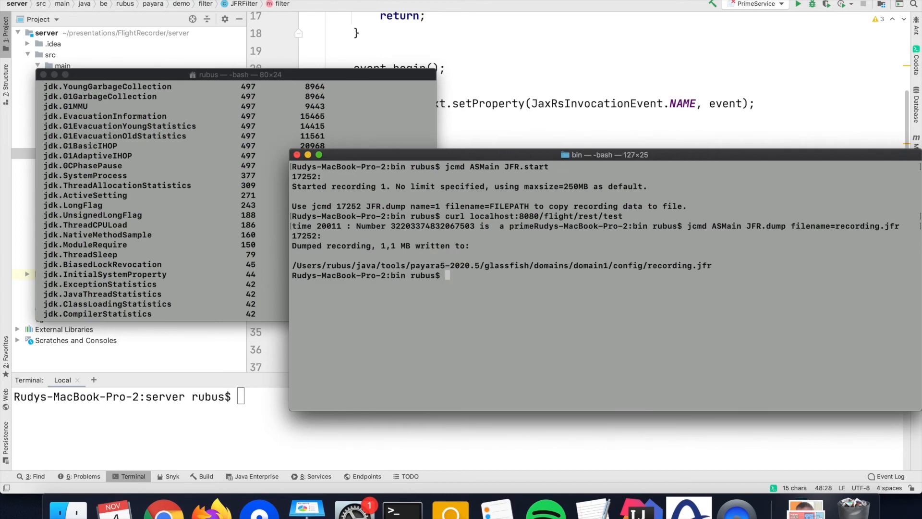
pyautogui.moveTo(520, 365)
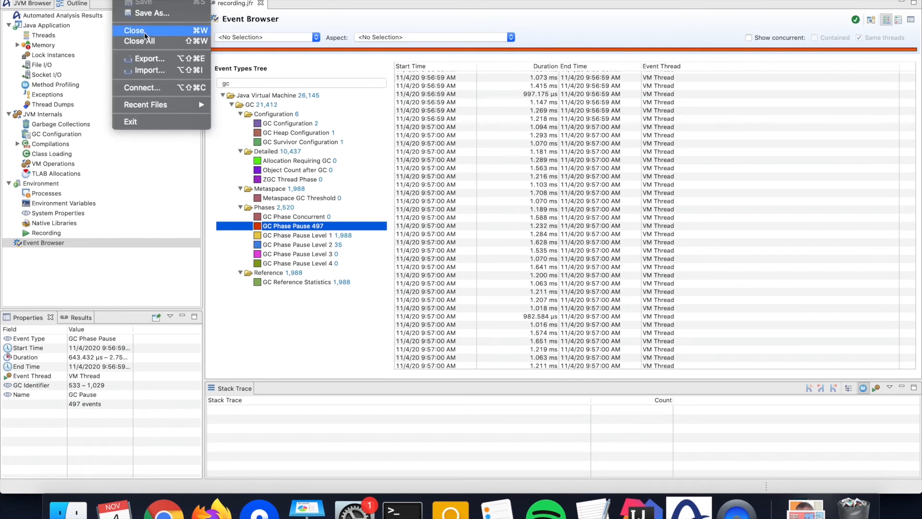
# Close the current recording and open the newly dumped recording.jfr from the config folder
pyautogui.click(132, 31)
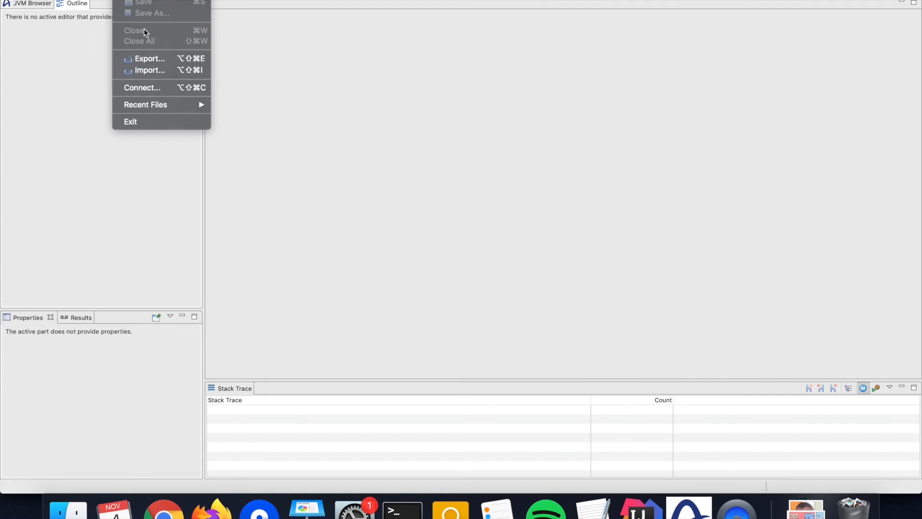
pyautogui.moveTo(131, 4)
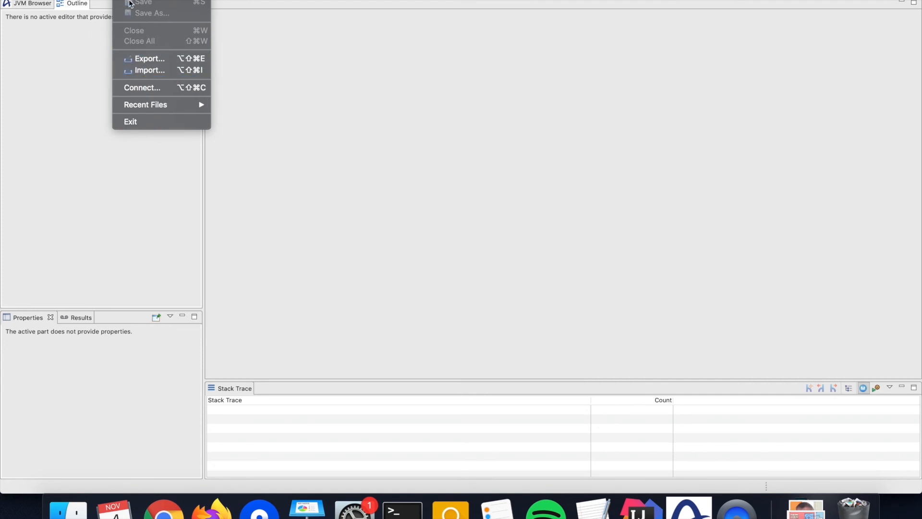
pyautogui.click(147, 70)
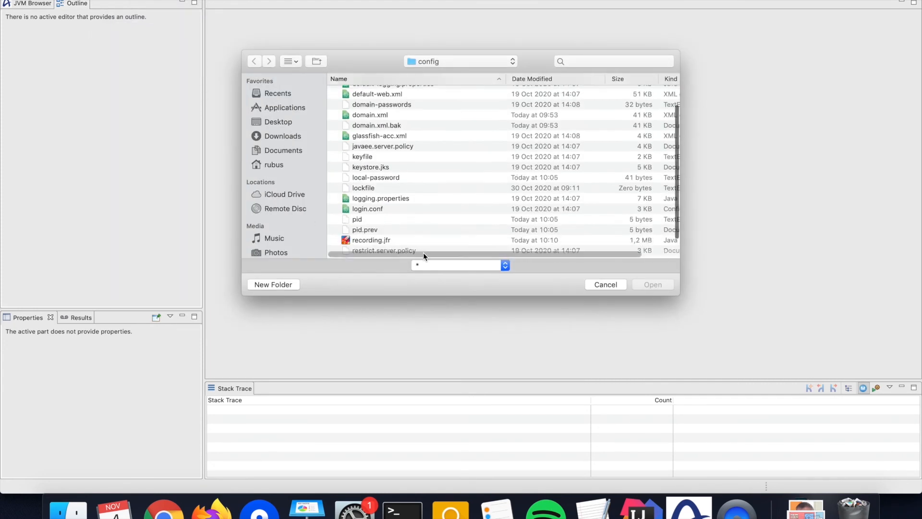
pyautogui.doubleClick(369, 240)
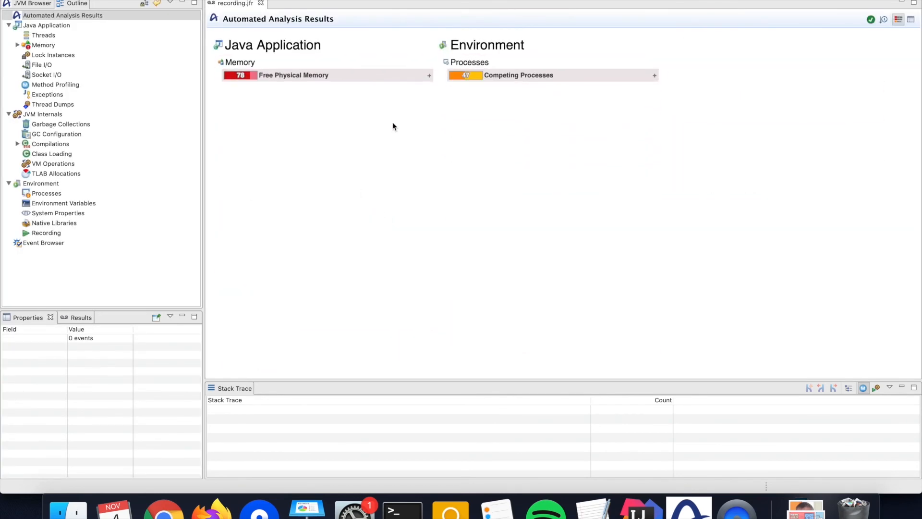
pyautogui.moveTo(511, 92)
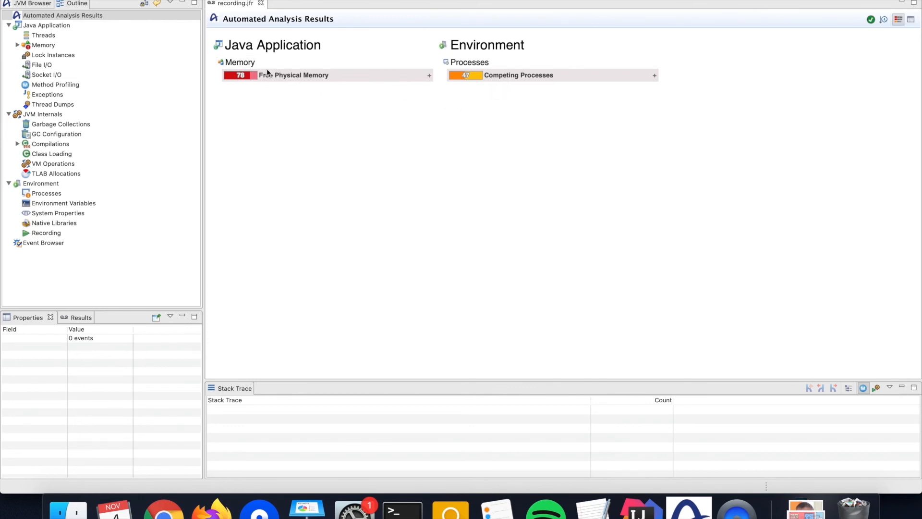
pyautogui.moveTo(264, 87)
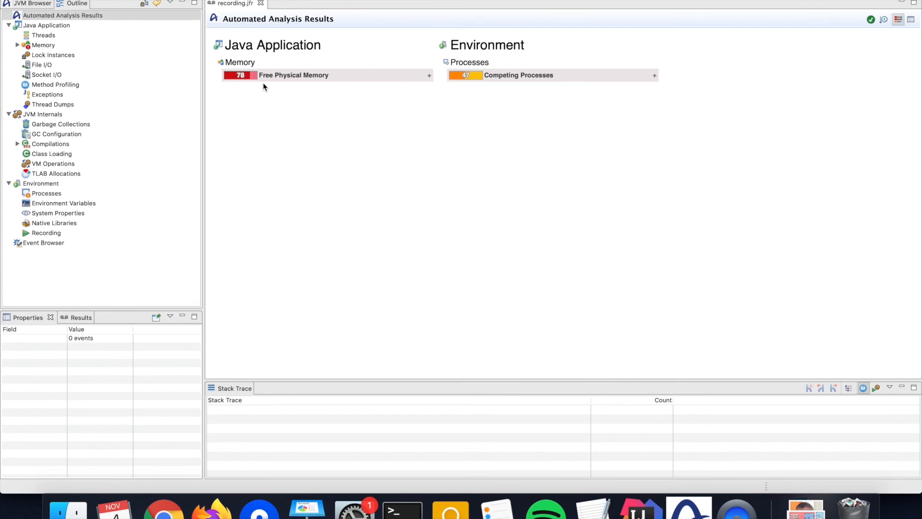
pyautogui.moveTo(54, 37)
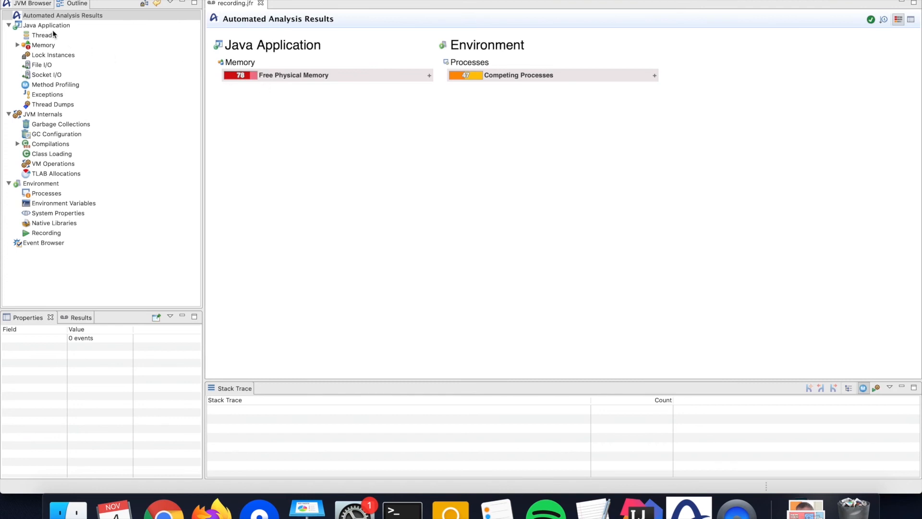
pyautogui.moveTo(52, 27)
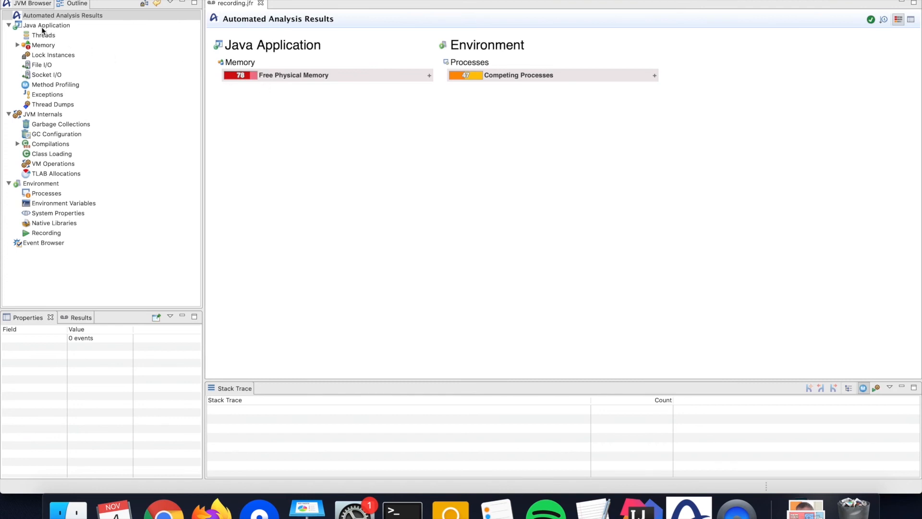
# Show the recording's Java Application page with its thread list and CPU and heap charts
pyautogui.click(42, 25)
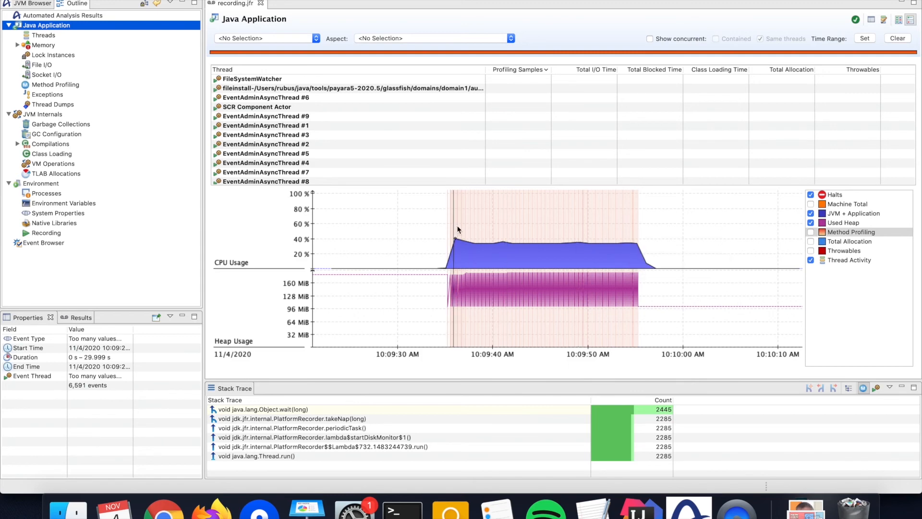
pyautogui.moveTo(607, 230)
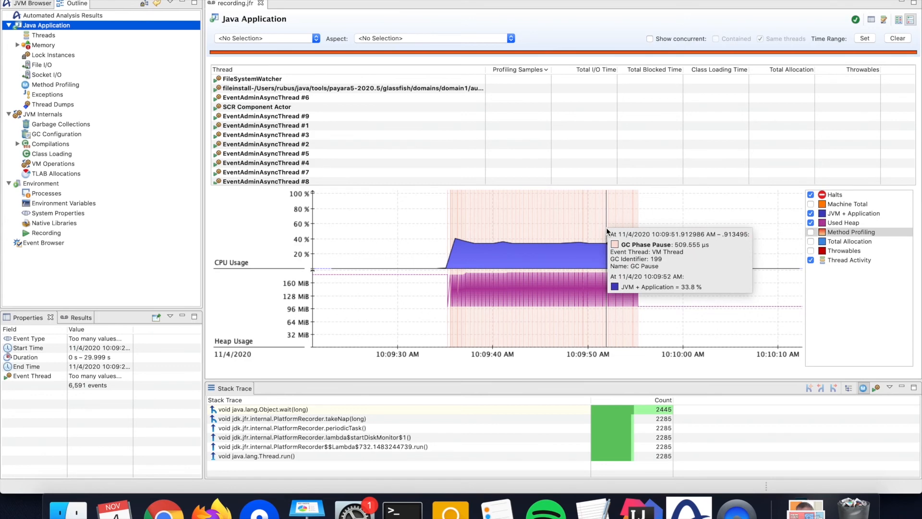
# In the Event Browser, search 'gc' and list the three JAX-RS Invocation events
pyautogui.click(43, 243)
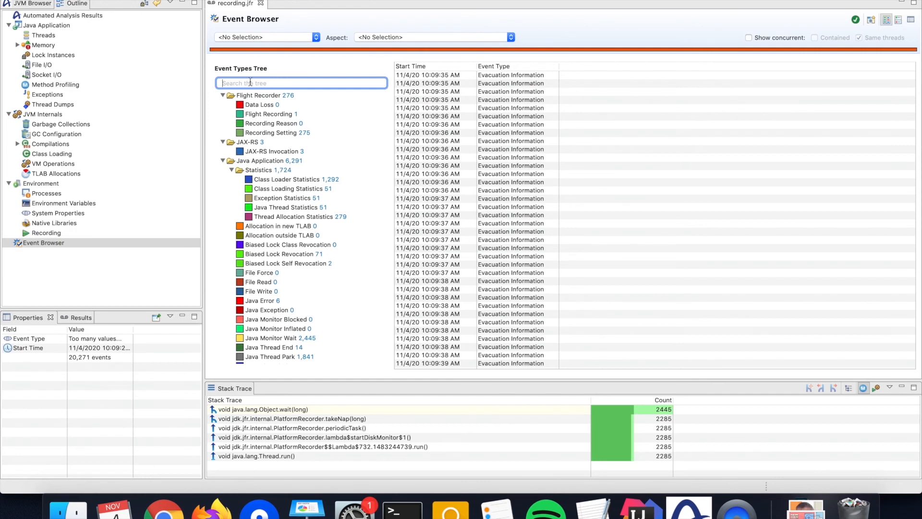
pyautogui.write('gc')
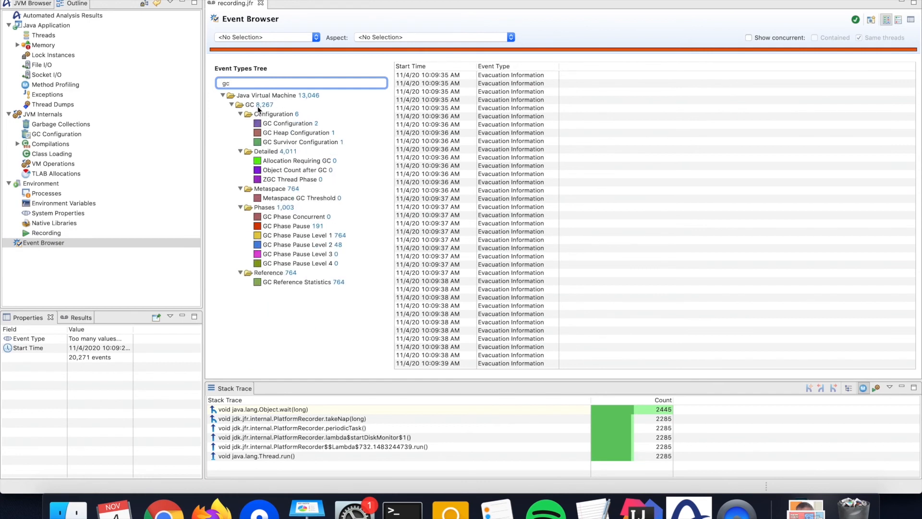
pyautogui.moveTo(258, 108)
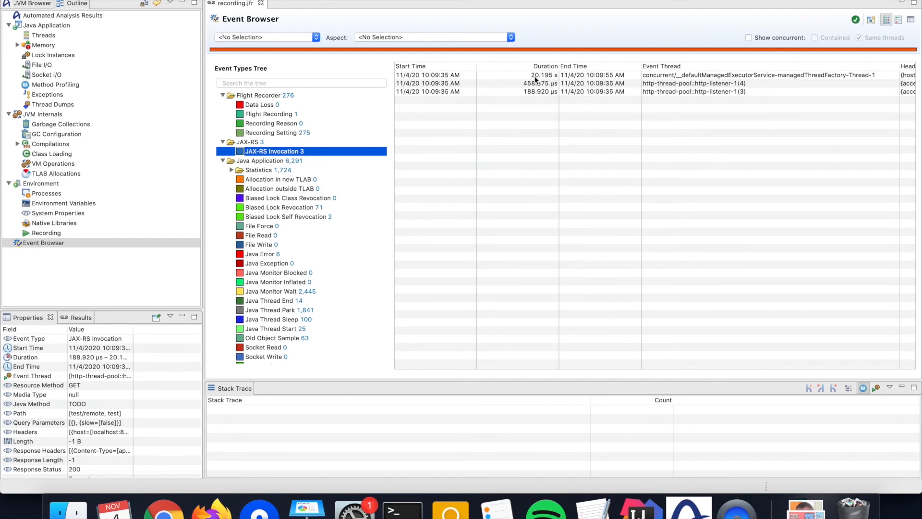
pyautogui.click(534, 75)
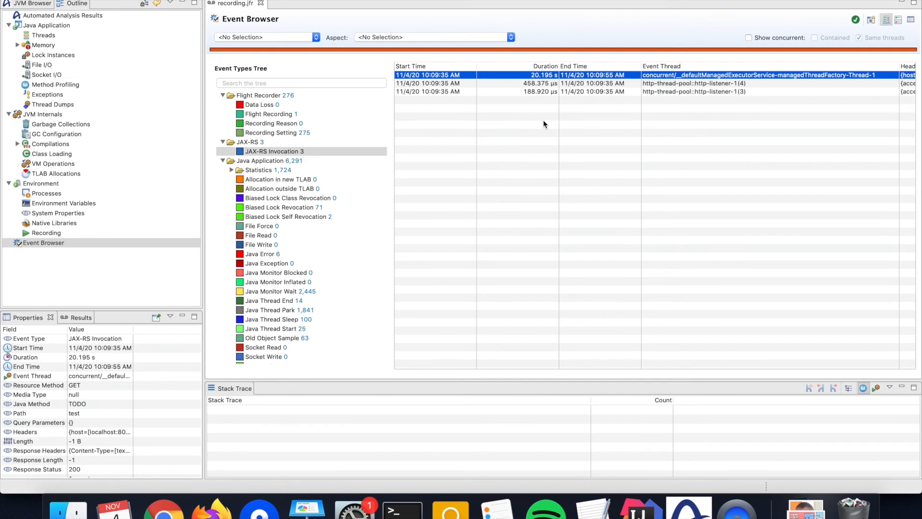
# Store the 20.195 s JAX-RS invocation as focused selection, showing concurrent events across all threads
pyautogui.rightClick(544, 75)
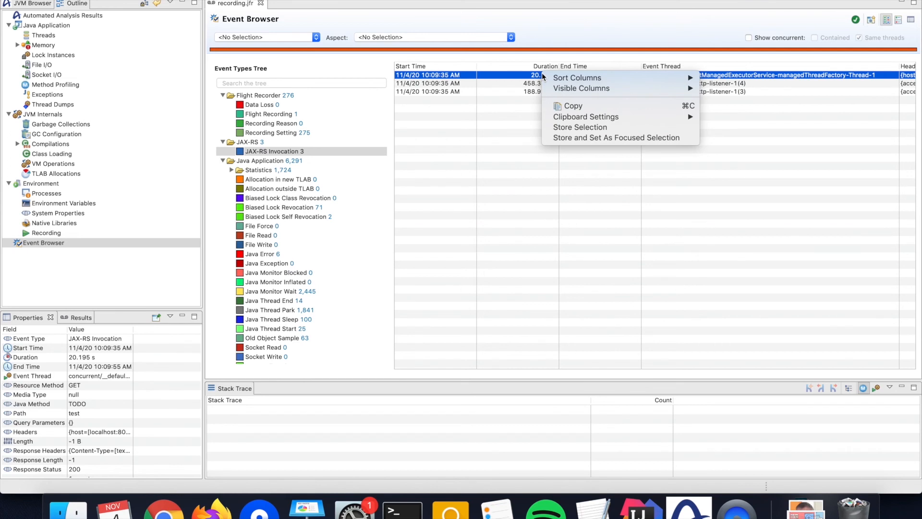
pyautogui.moveTo(585, 116)
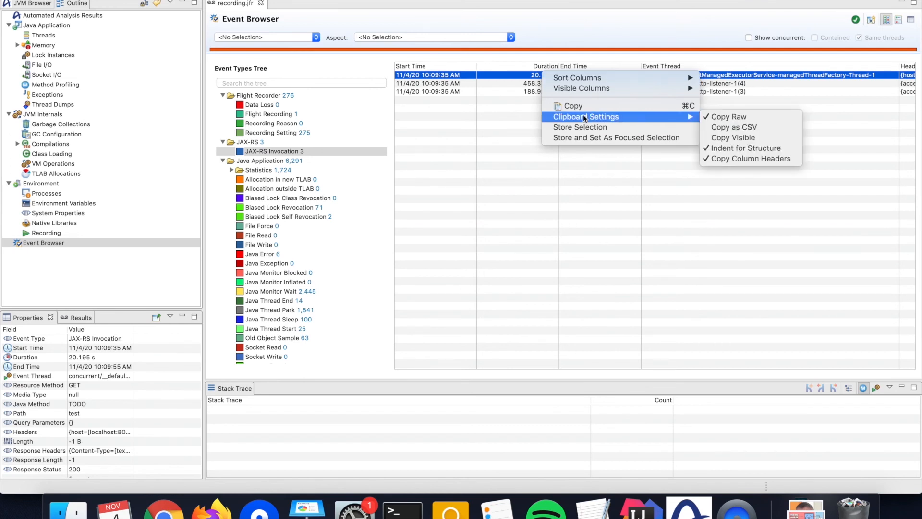
pyautogui.moveTo(610, 139)
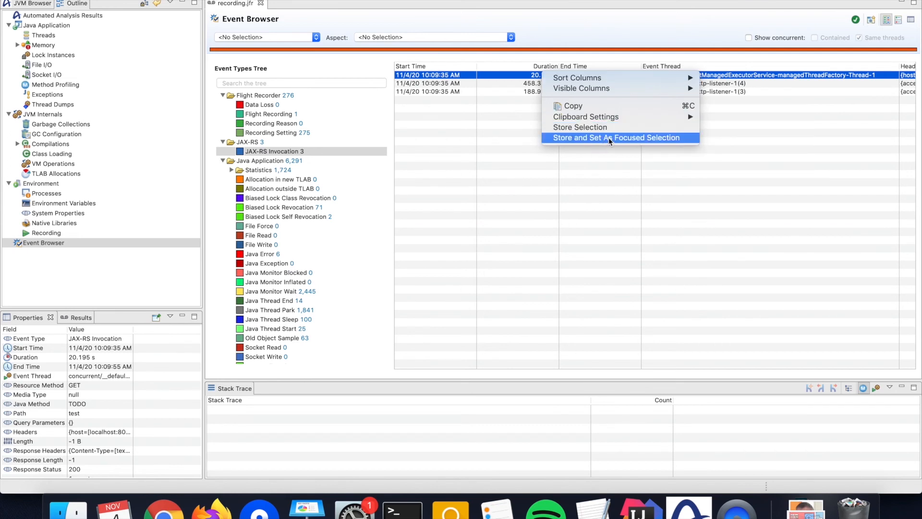
pyautogui.click(621, 138)
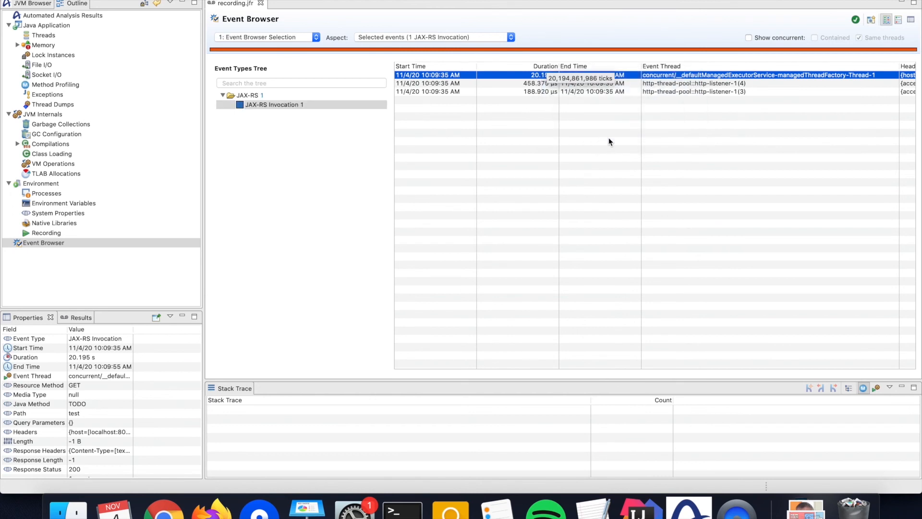
pyautogui.click(749, 38)
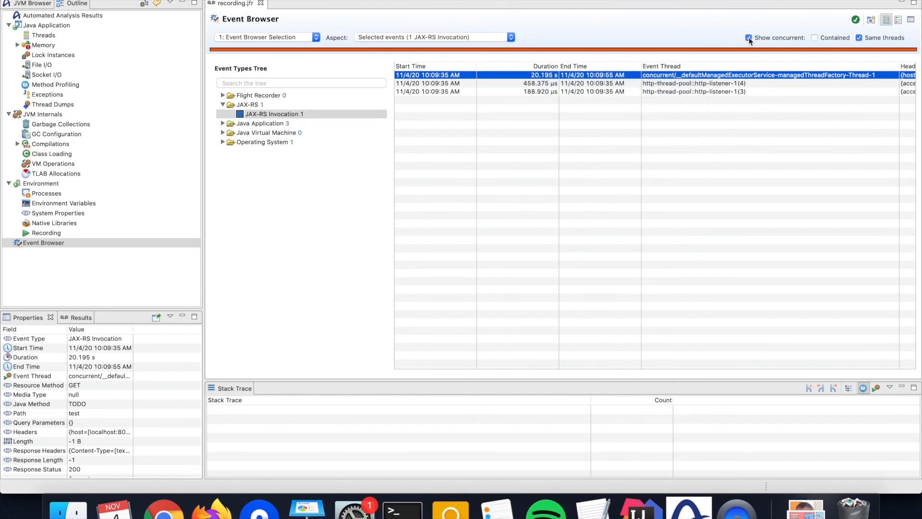
pyautogui.click(858, 38)
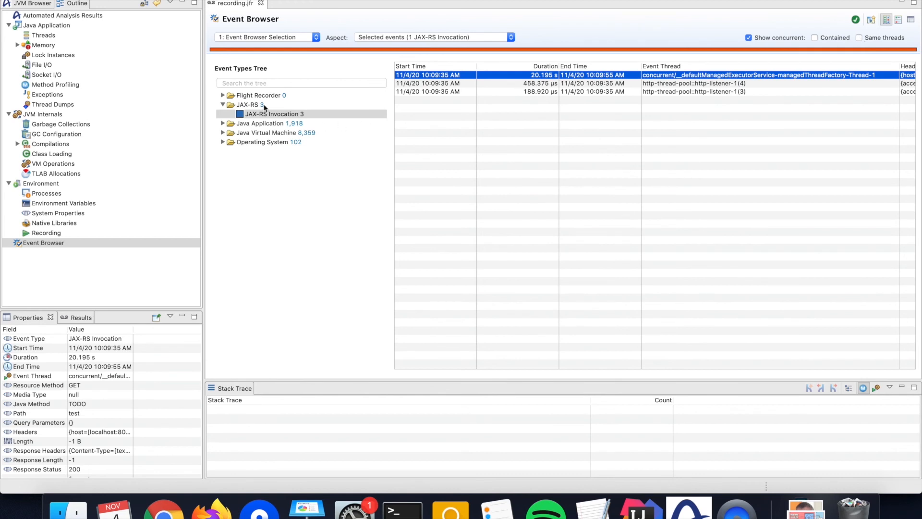
pyautogui.click(274, 114)
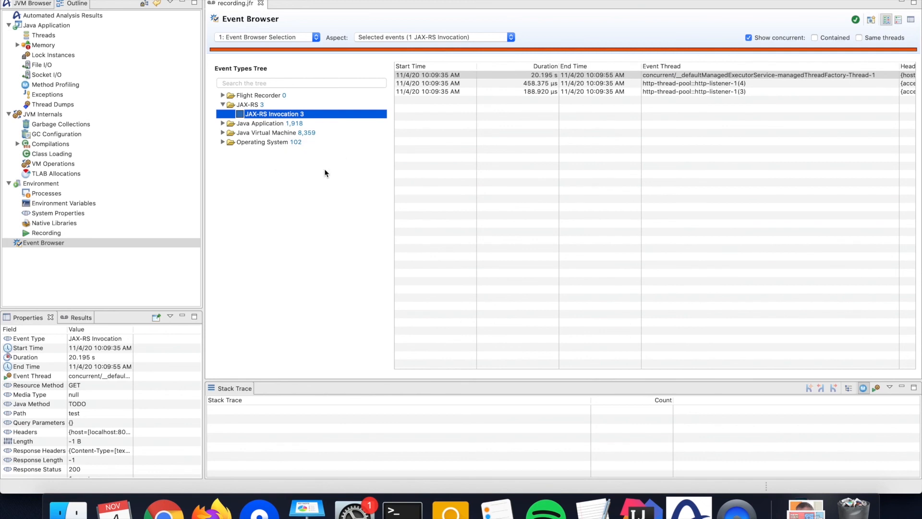
pyautogui.moveTo(517, 95)
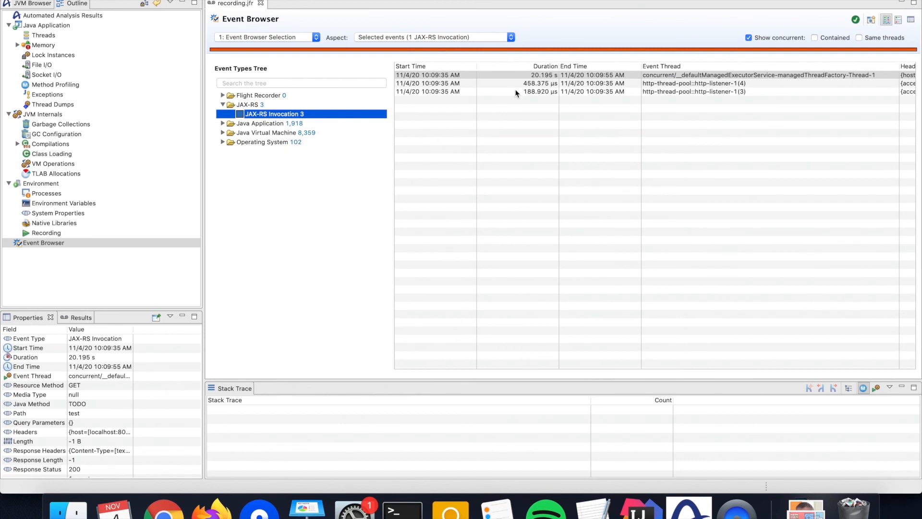
pyautogui.moveTo(559, 79)
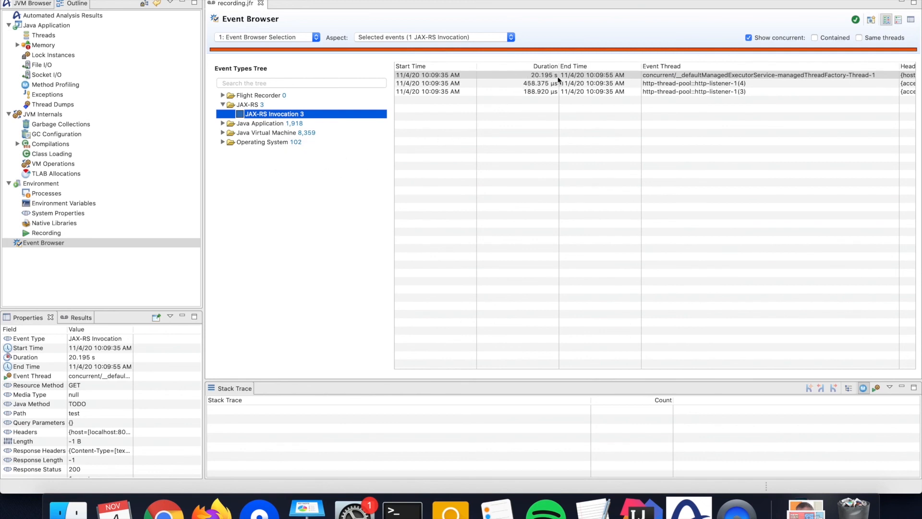
pyautogui.moveTo(681, 92)
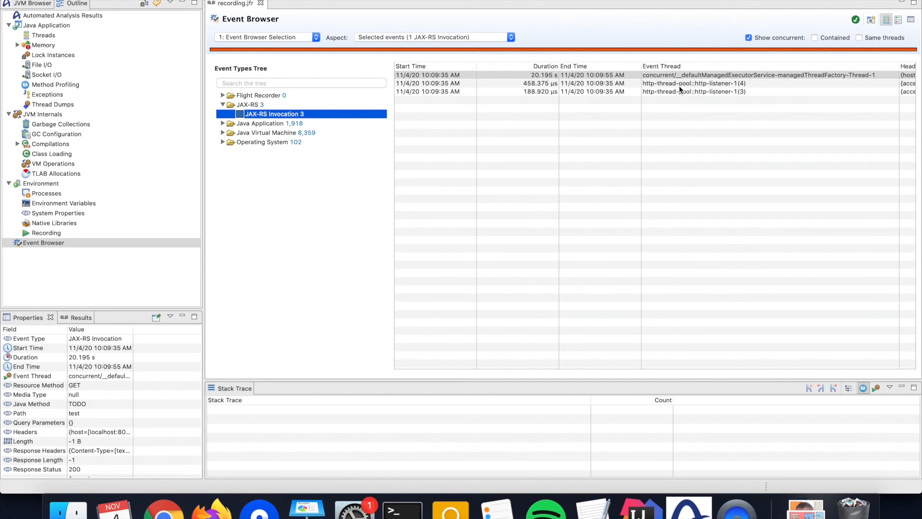
pyautogui.moveTo(677, 94)
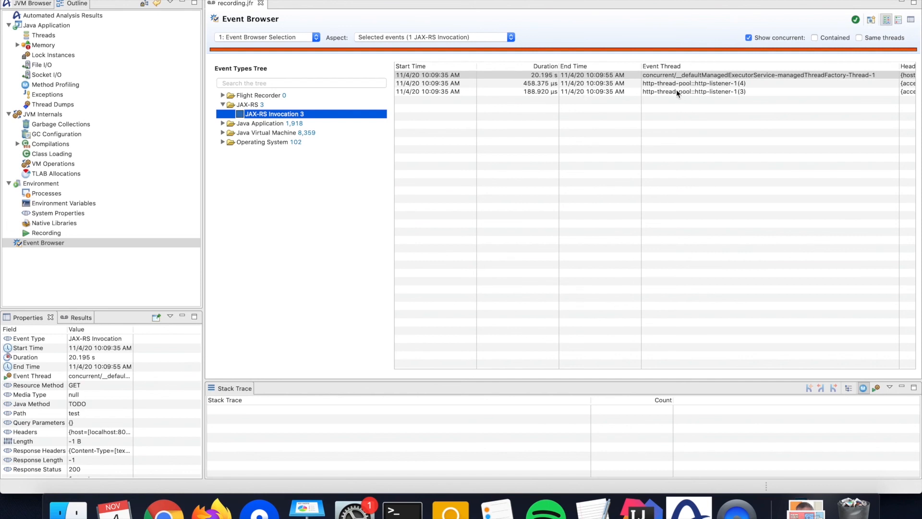
pyautogui.moveTo(678, 93)
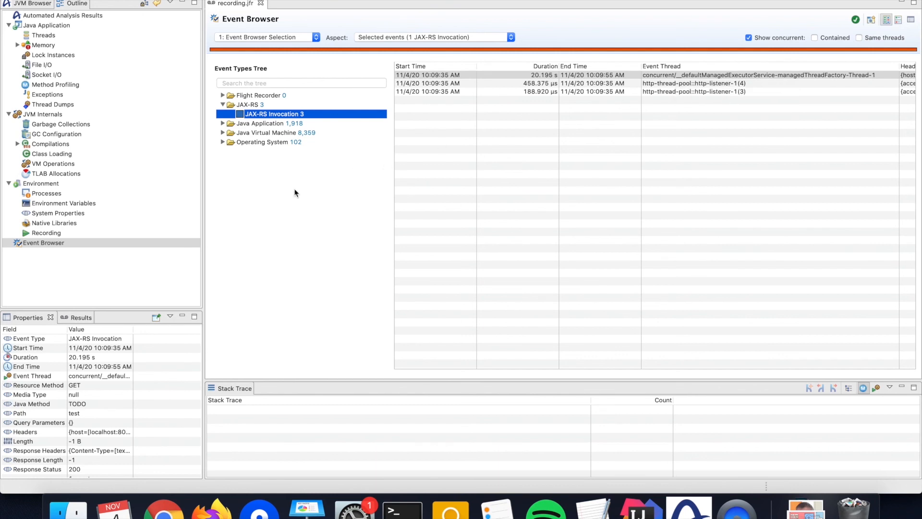
# List concurrent Network Utilization events, then the 77 per-thread Thread CPU Load events
pyautogui.click(223, 142)
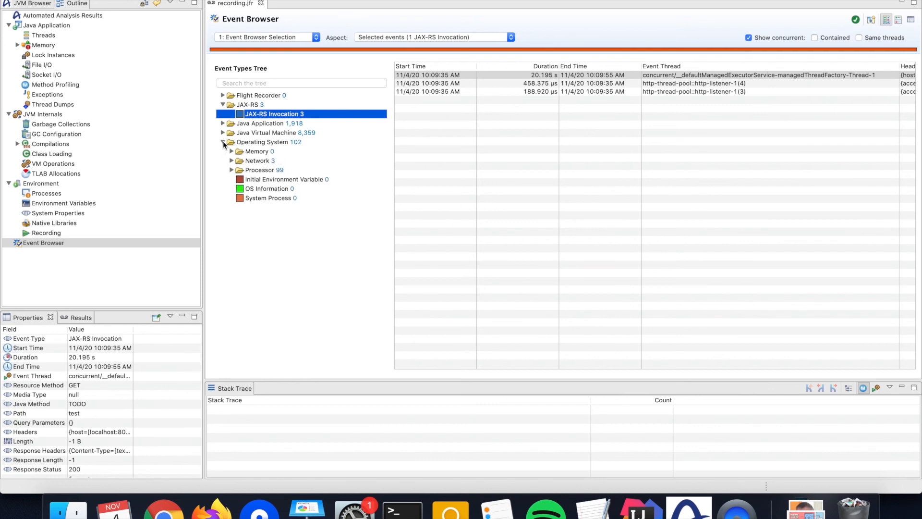
pyautogui.click(231, 160)
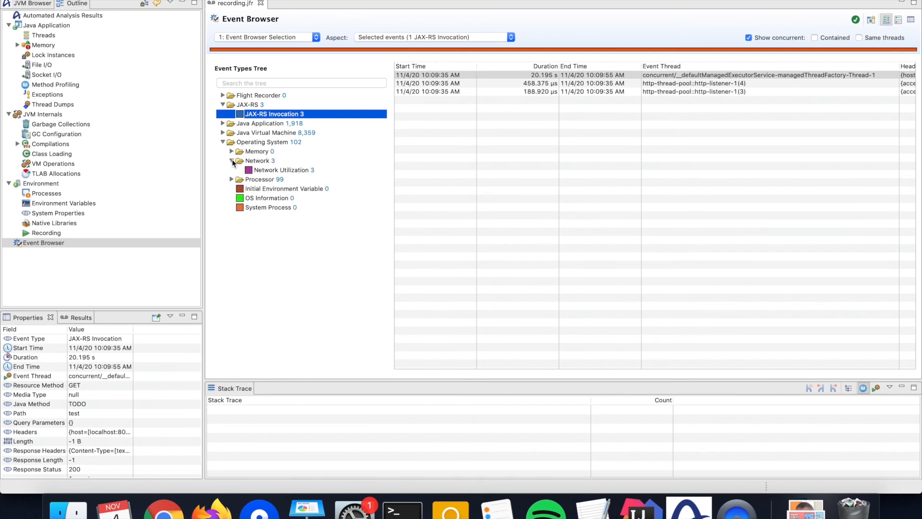
pyautogui.click(283, 170)
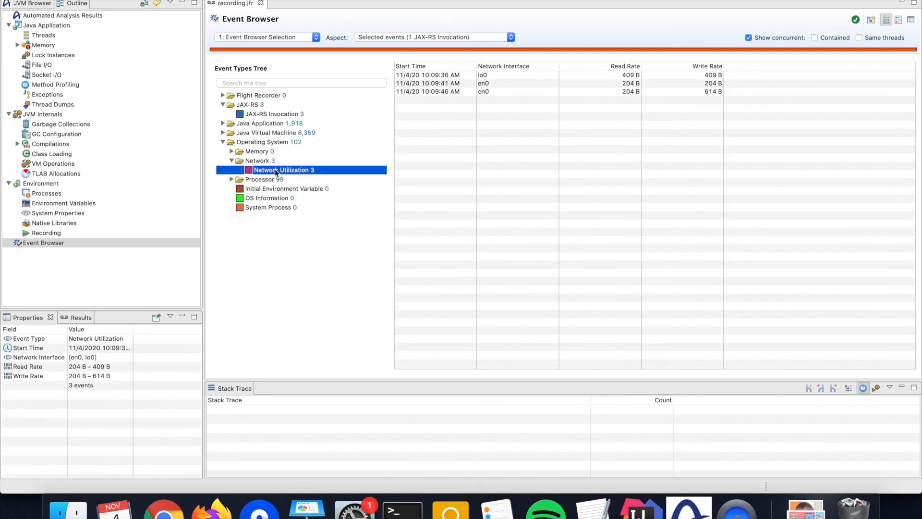
pyautogui.moveTo(340, 174)
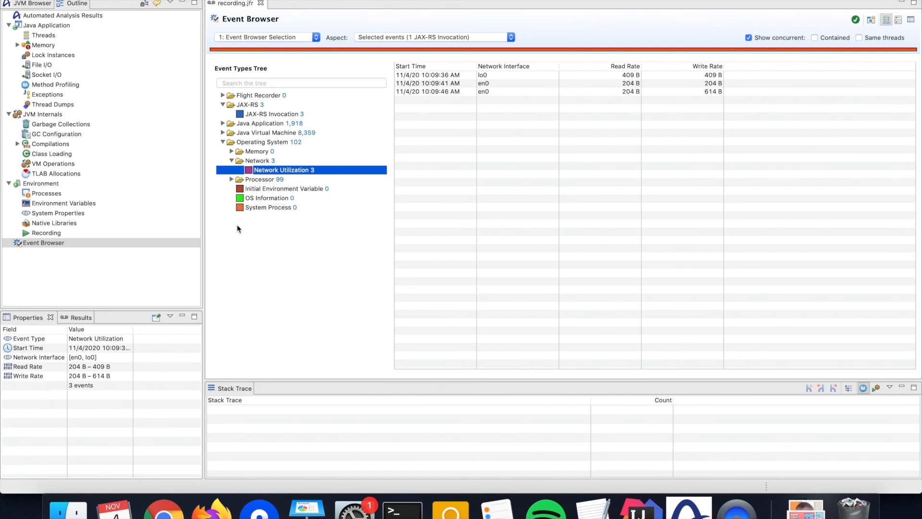
pyautogui.click(231, 179)
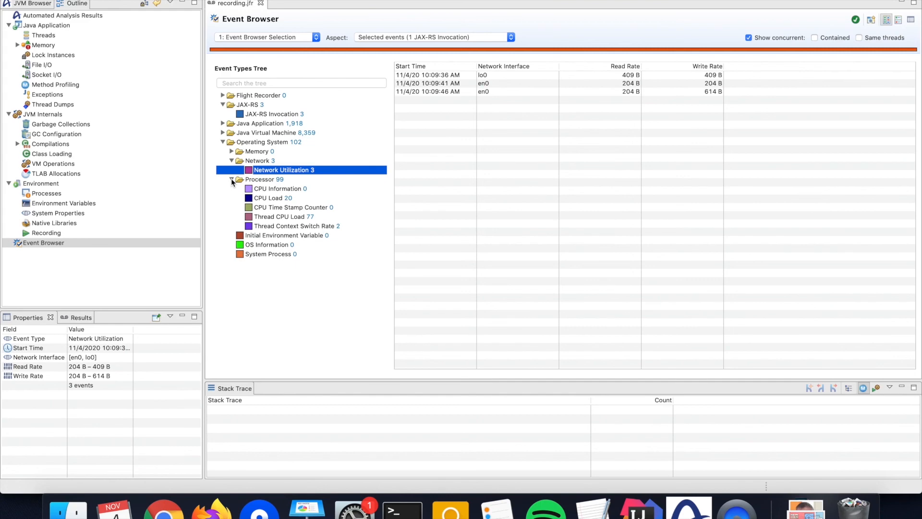
pyautogui.click(279, 216)
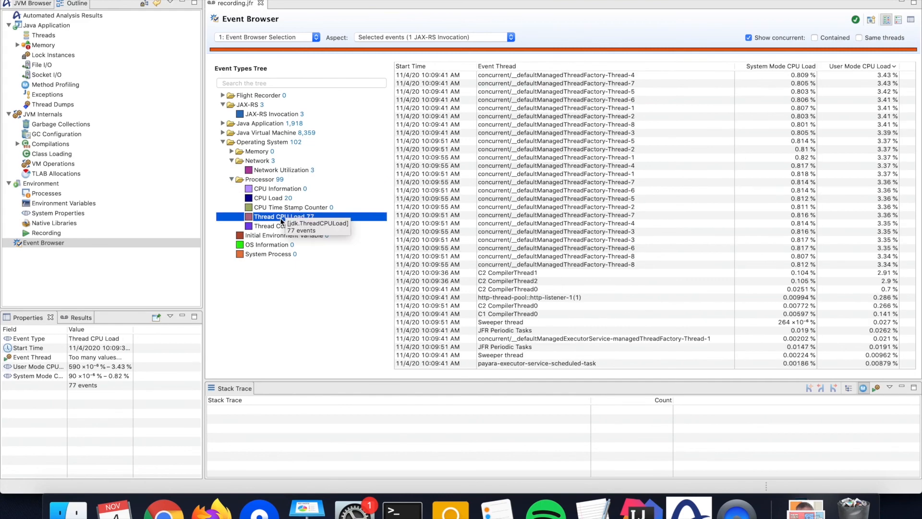
pyautogui.moveTo(868, 74)
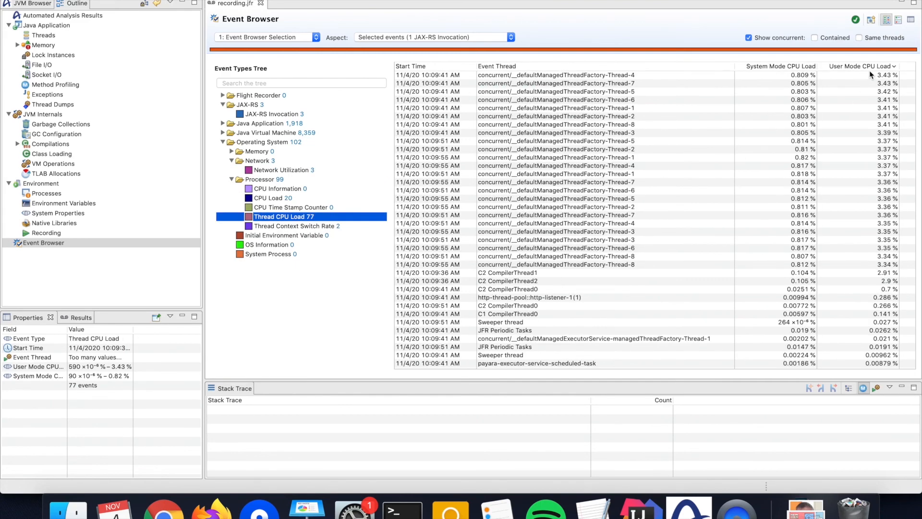
pyautogui.moveTo(862, 230)
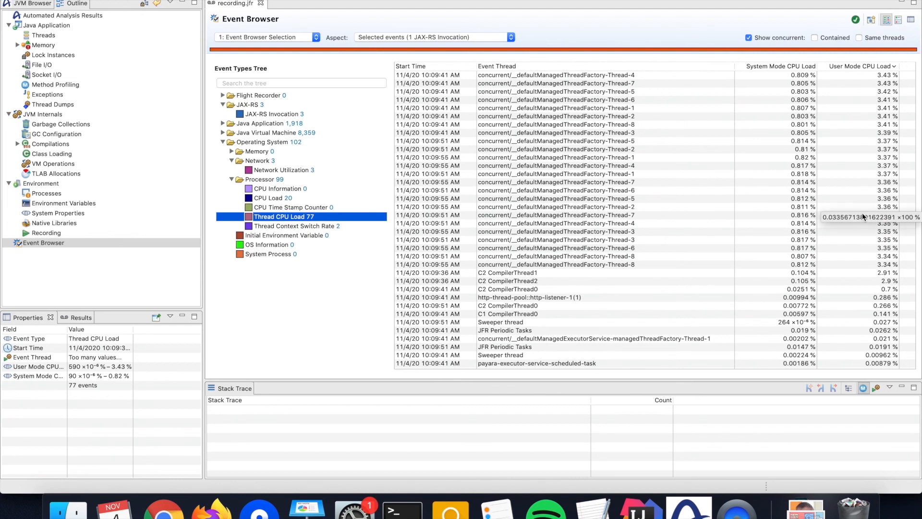
pyautogui.moveTo(650, 251)
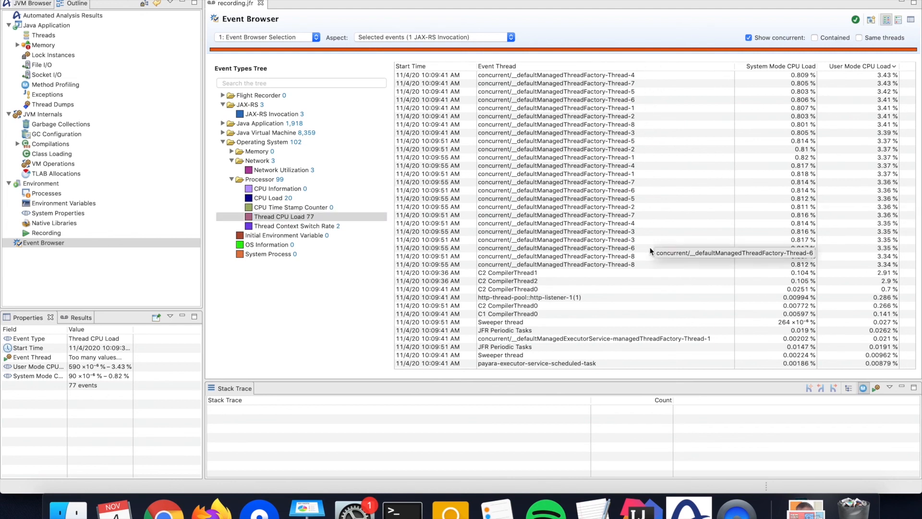
pyautogui.moveTo(671, 157)
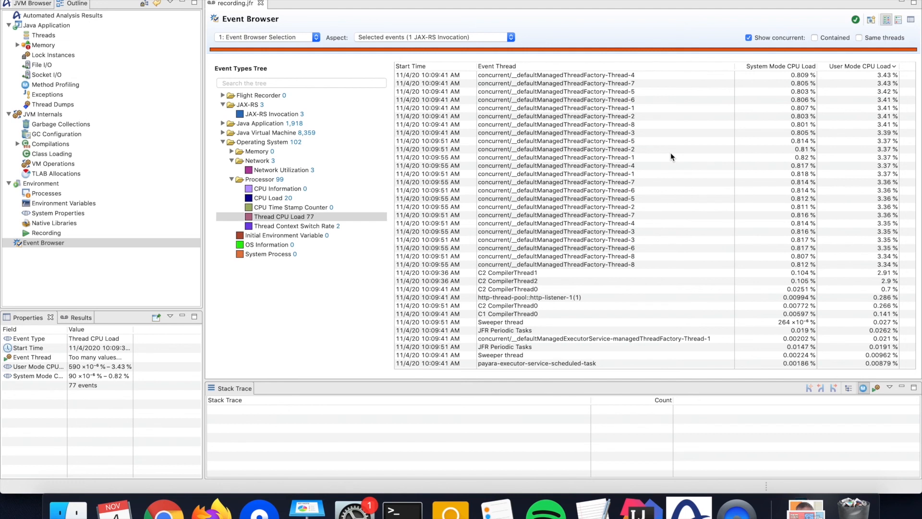
pyautogui.moveTo(315, 124)
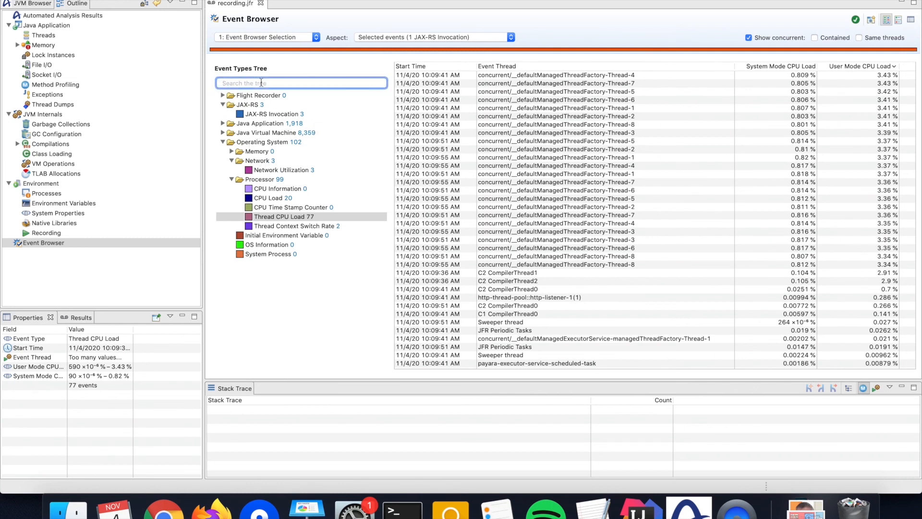
# Search 'gc' and show the Java Application page limited to concurrent same-thread events
pyautogui.write('gc')
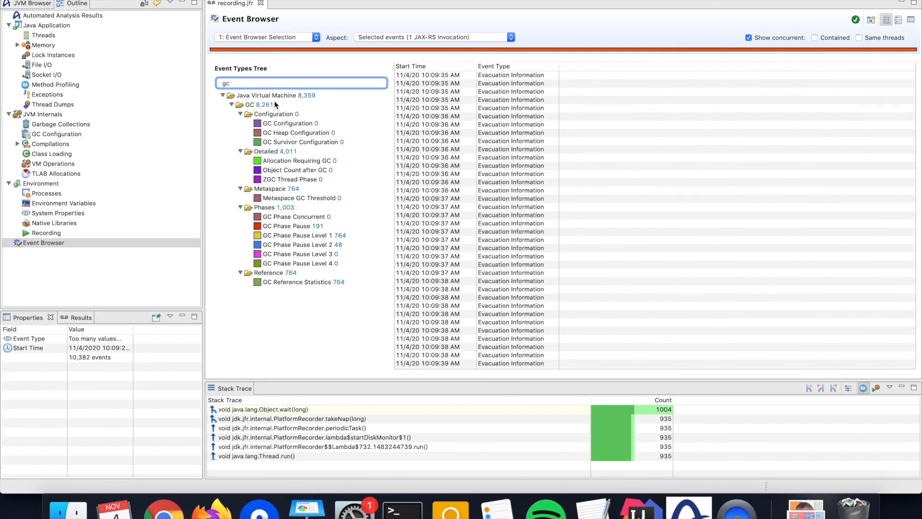
pyautogui.moveTo(262, 107)
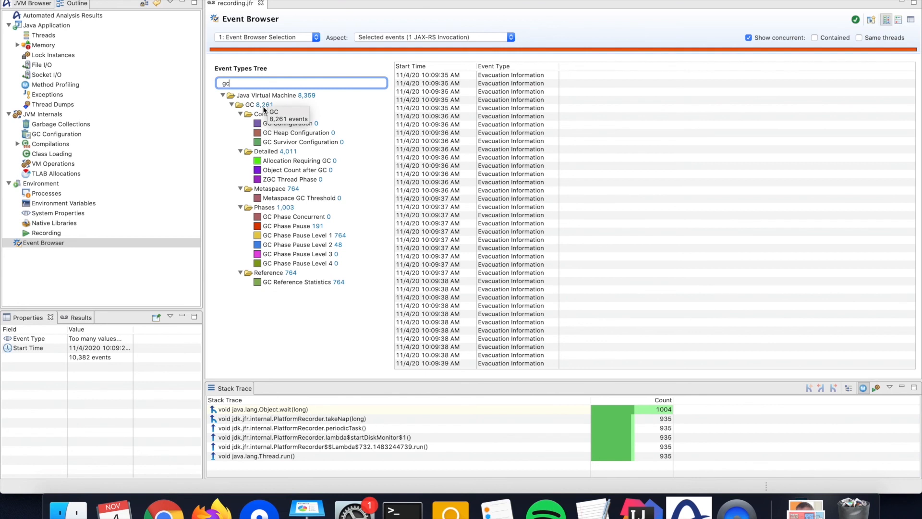
pyautogui.click(37, 25)
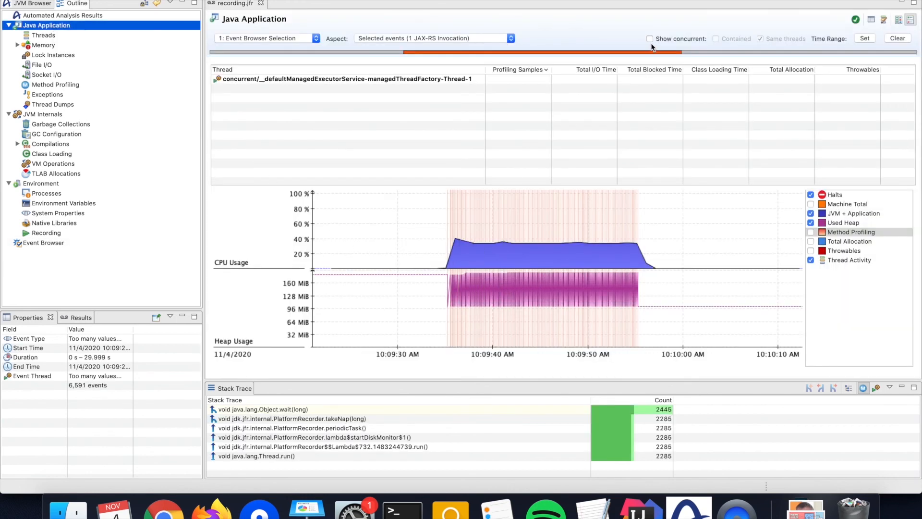
pyautogui.click(649, 39)
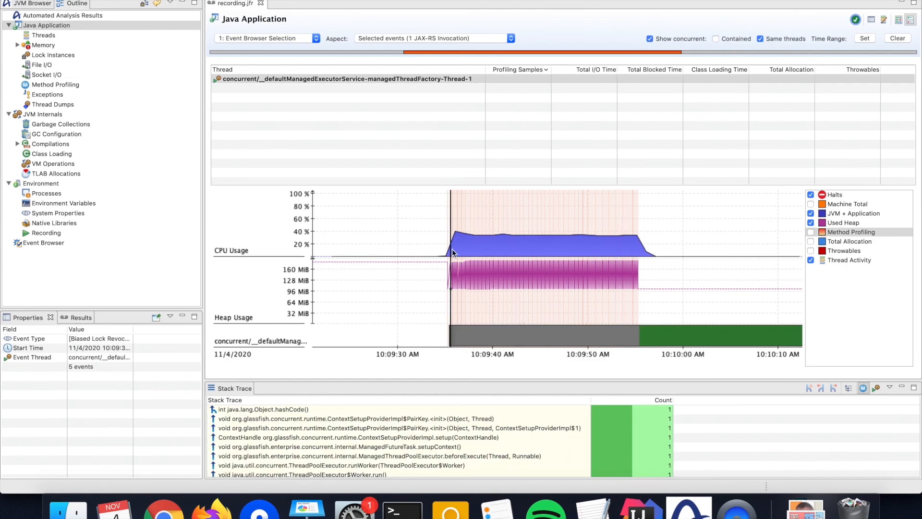
pyautogui.moveTo(599, 239)
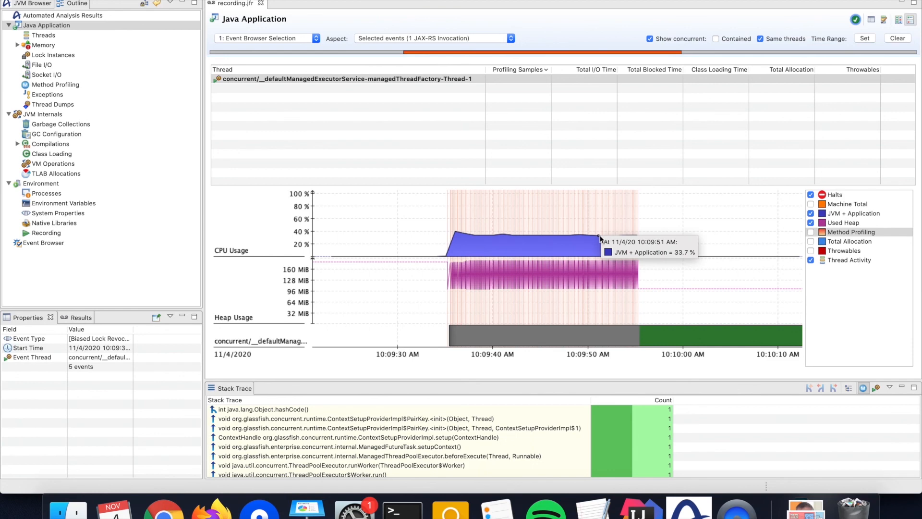